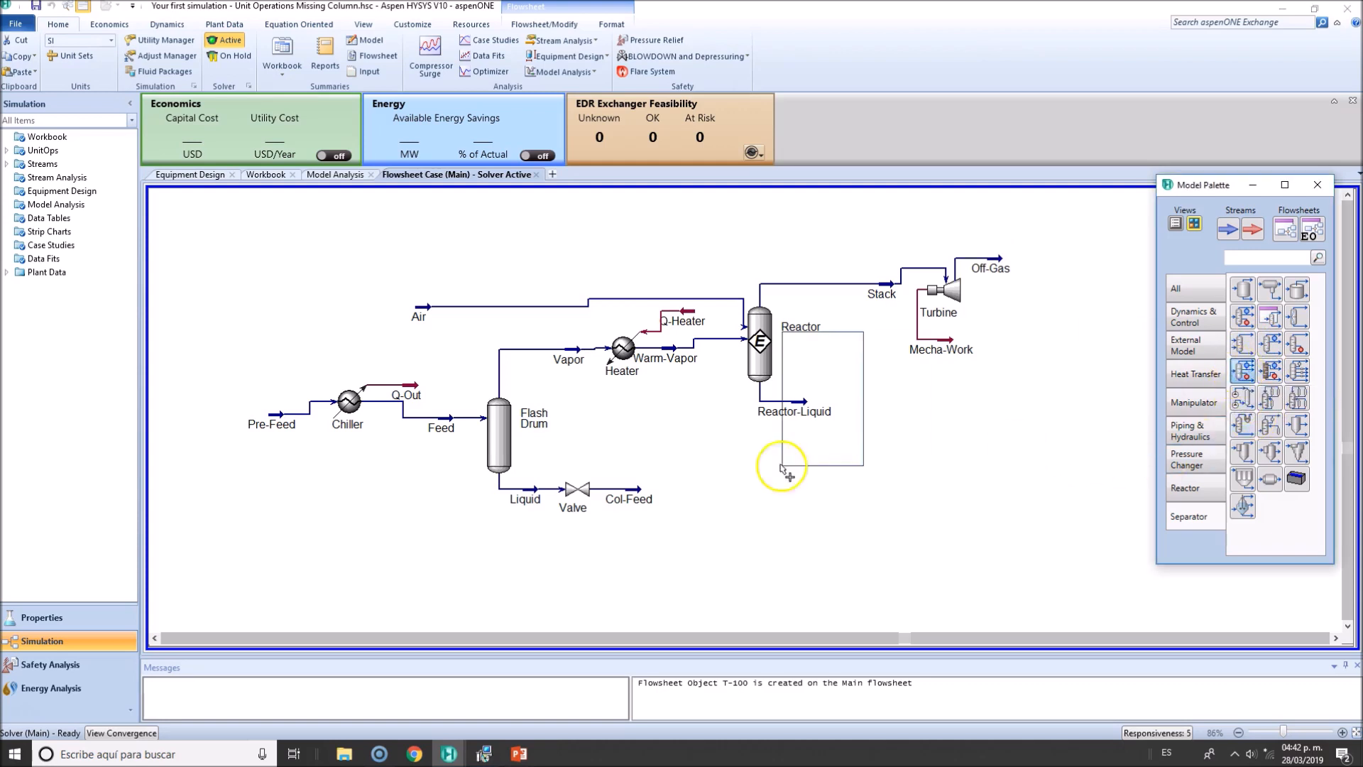
Place a Distillation Column T-100 on the main flowsheet and show the Flowsheet/Modify options
click(778, 465)
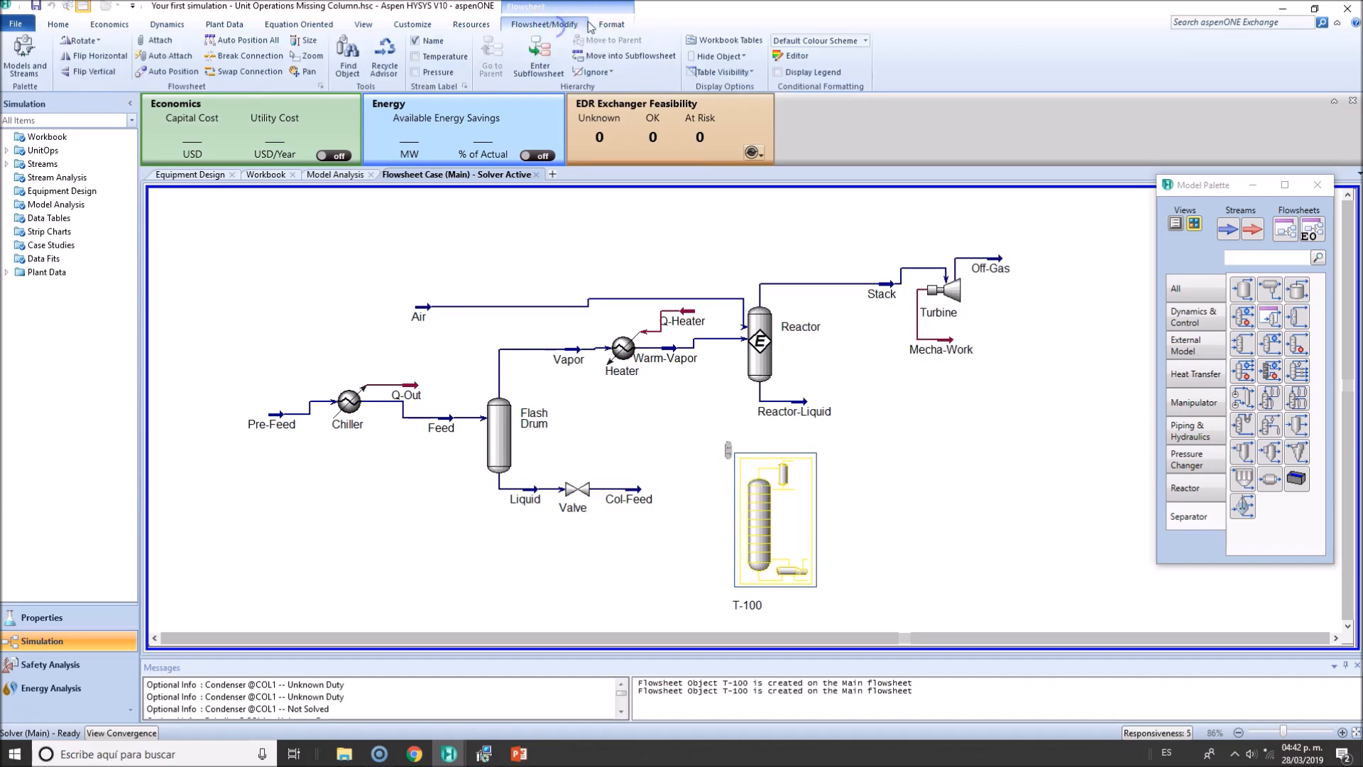
click(539, 65)
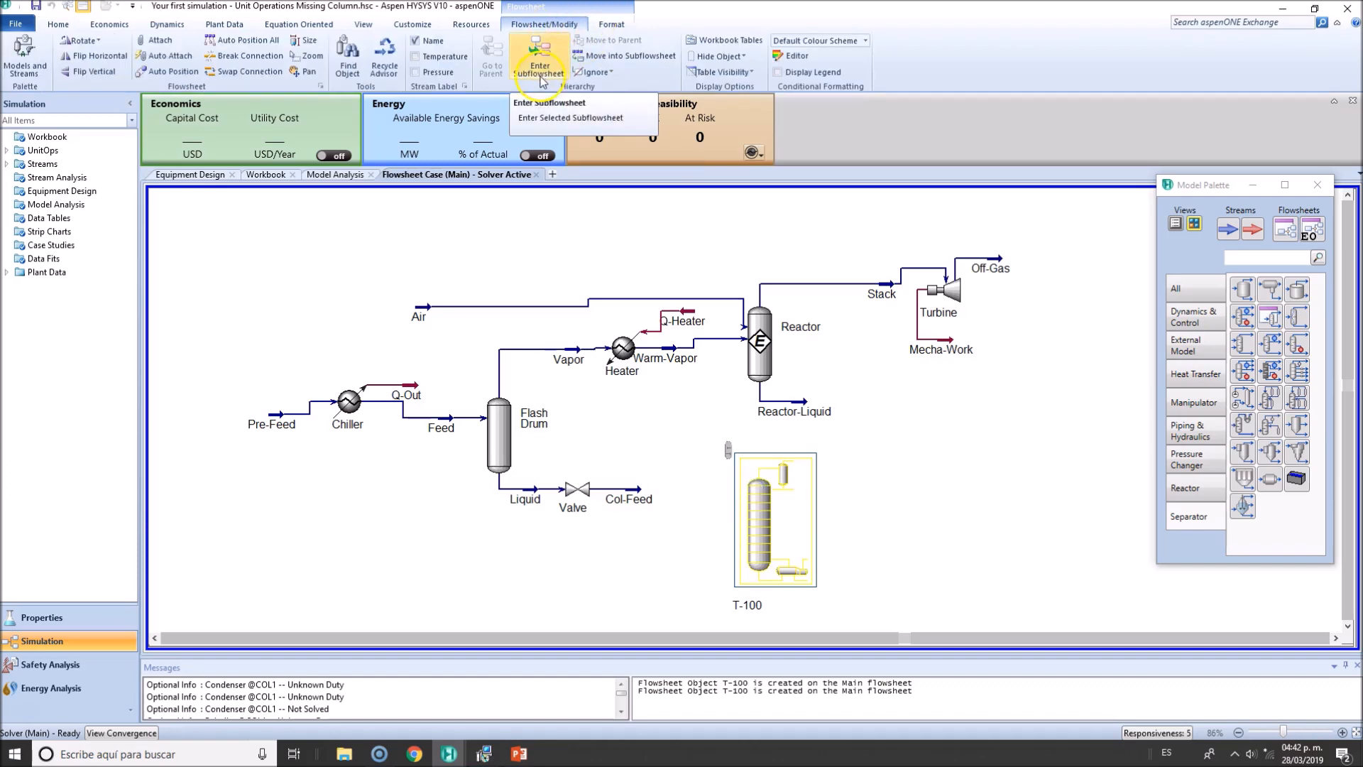
Enter T-100's subflowsheet showing condenser, tower and reboiler, then close its Model Palette
click(571, 117)
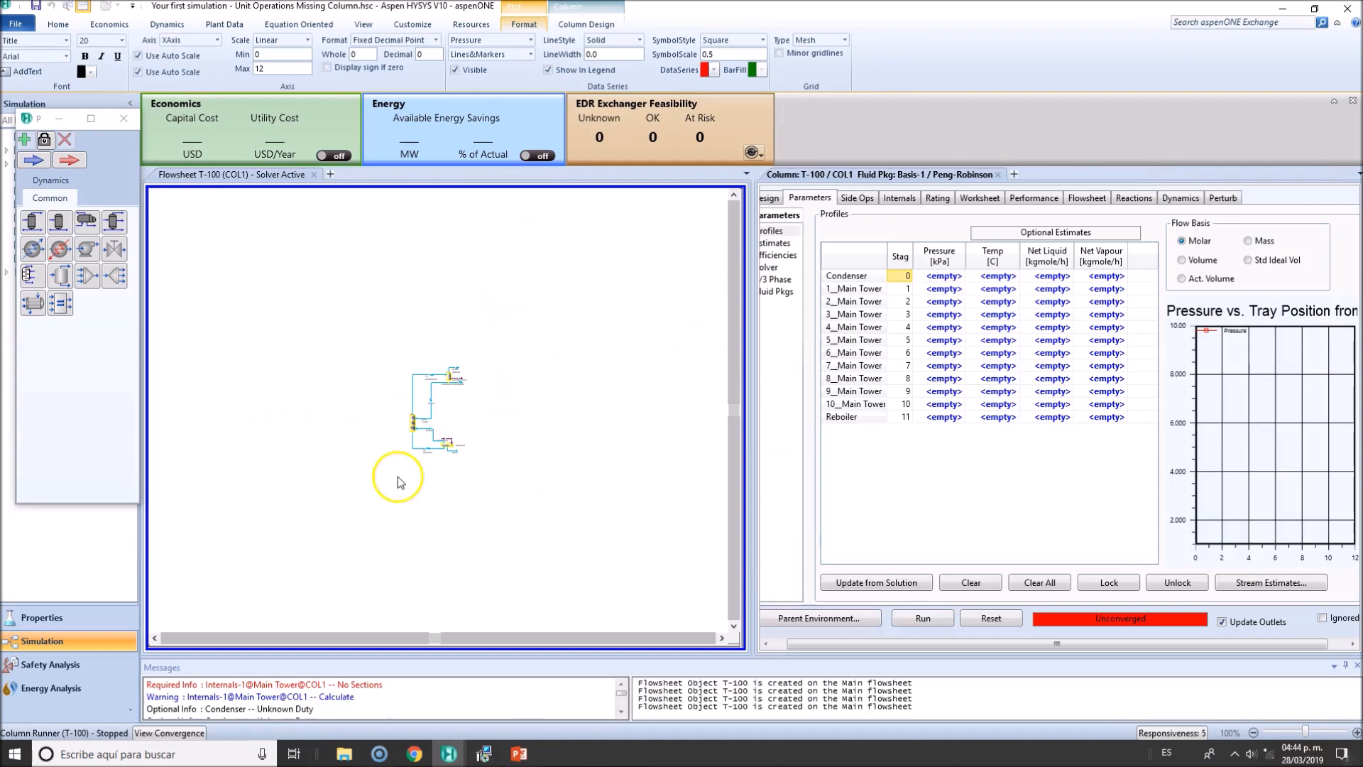
click(57, 24)
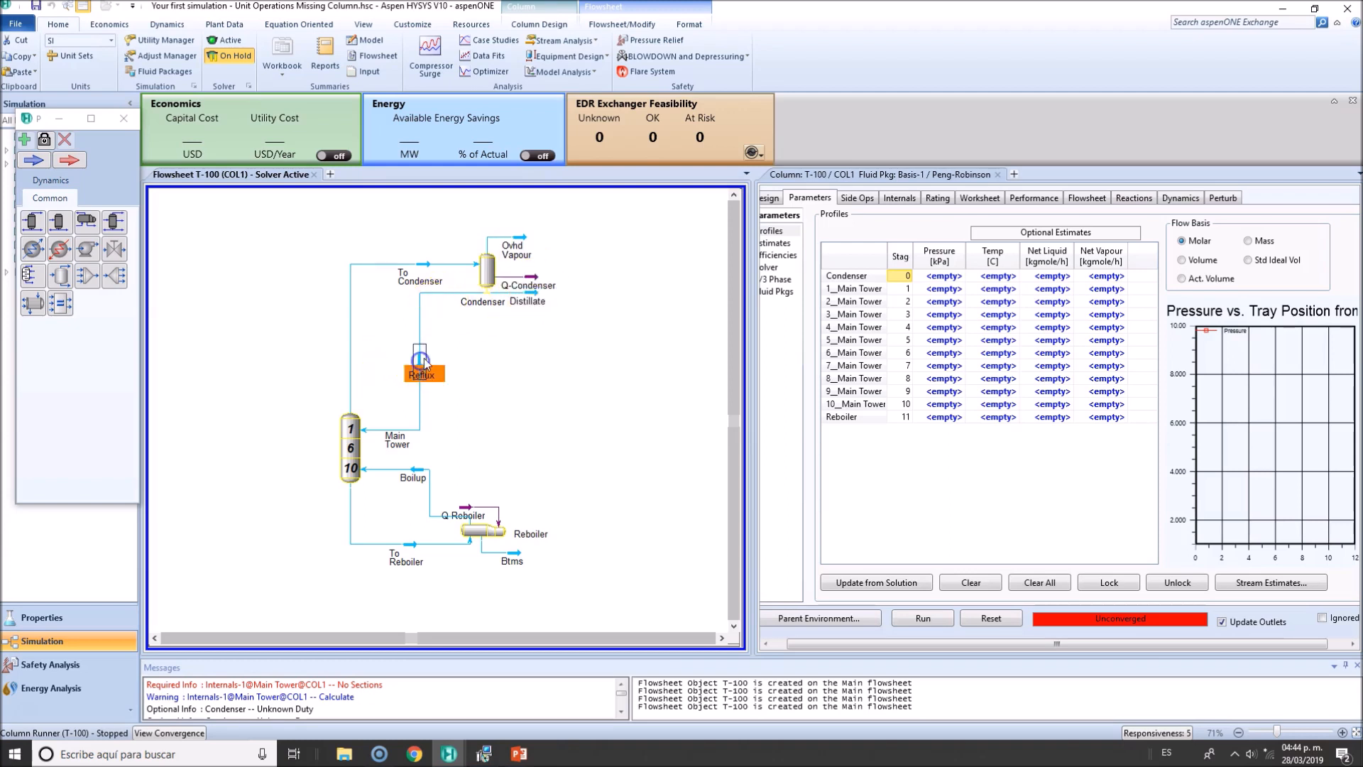
mouse_move(529, 299)
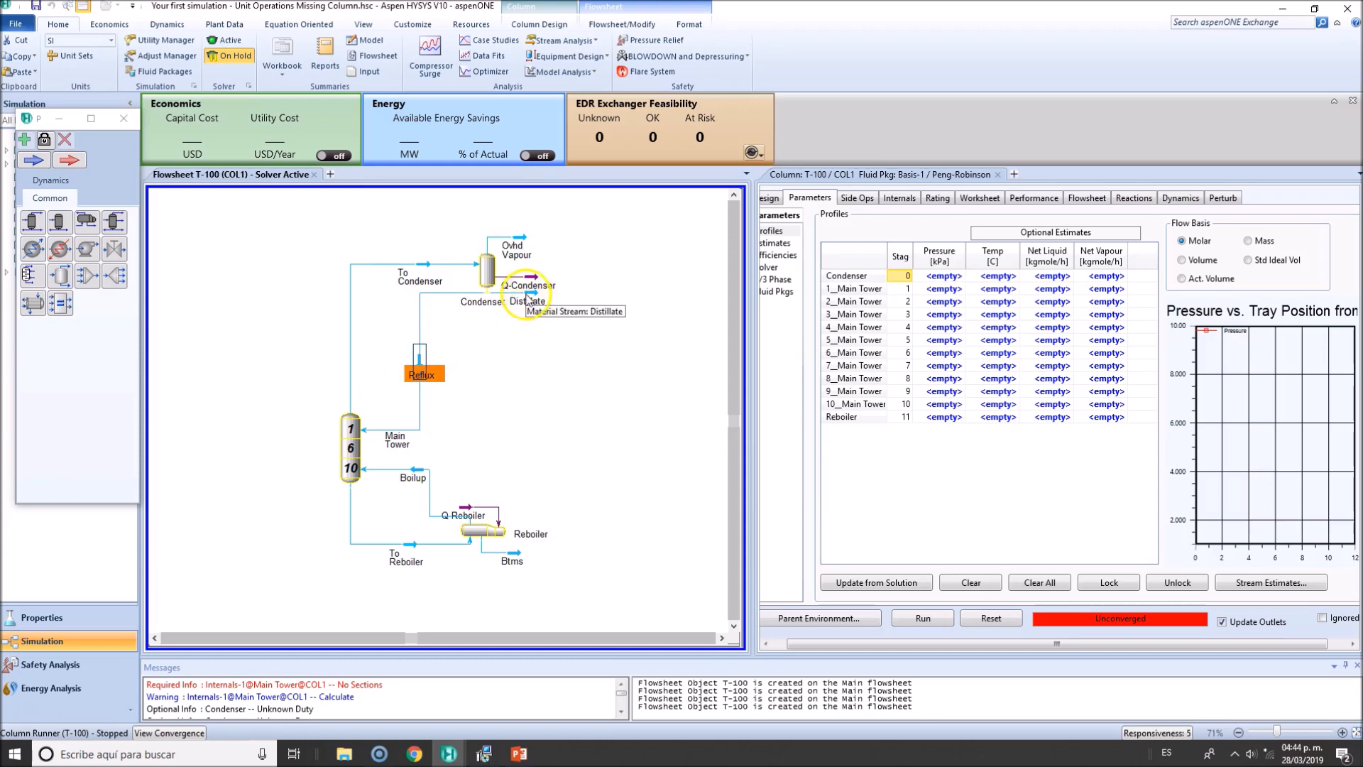
mouse_move(513, 312)
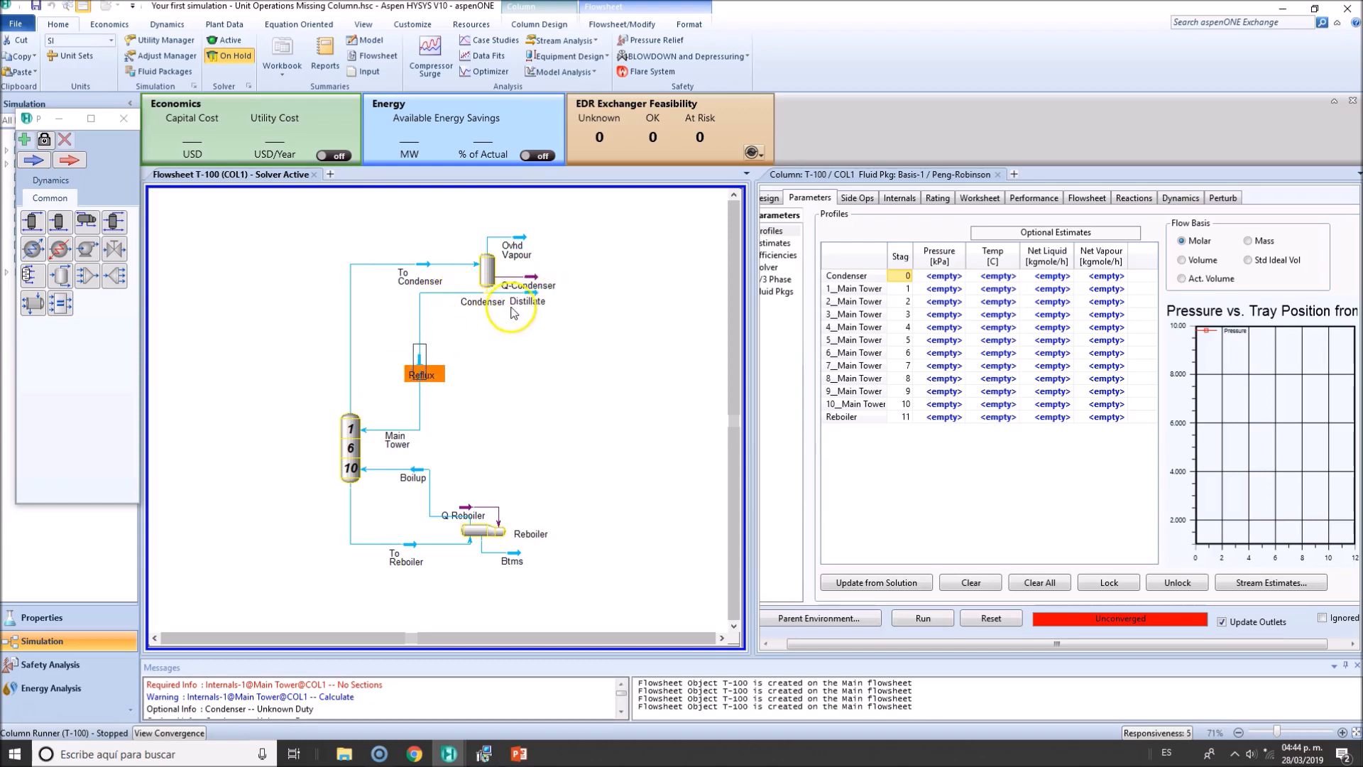
mouse_move(517, 243)
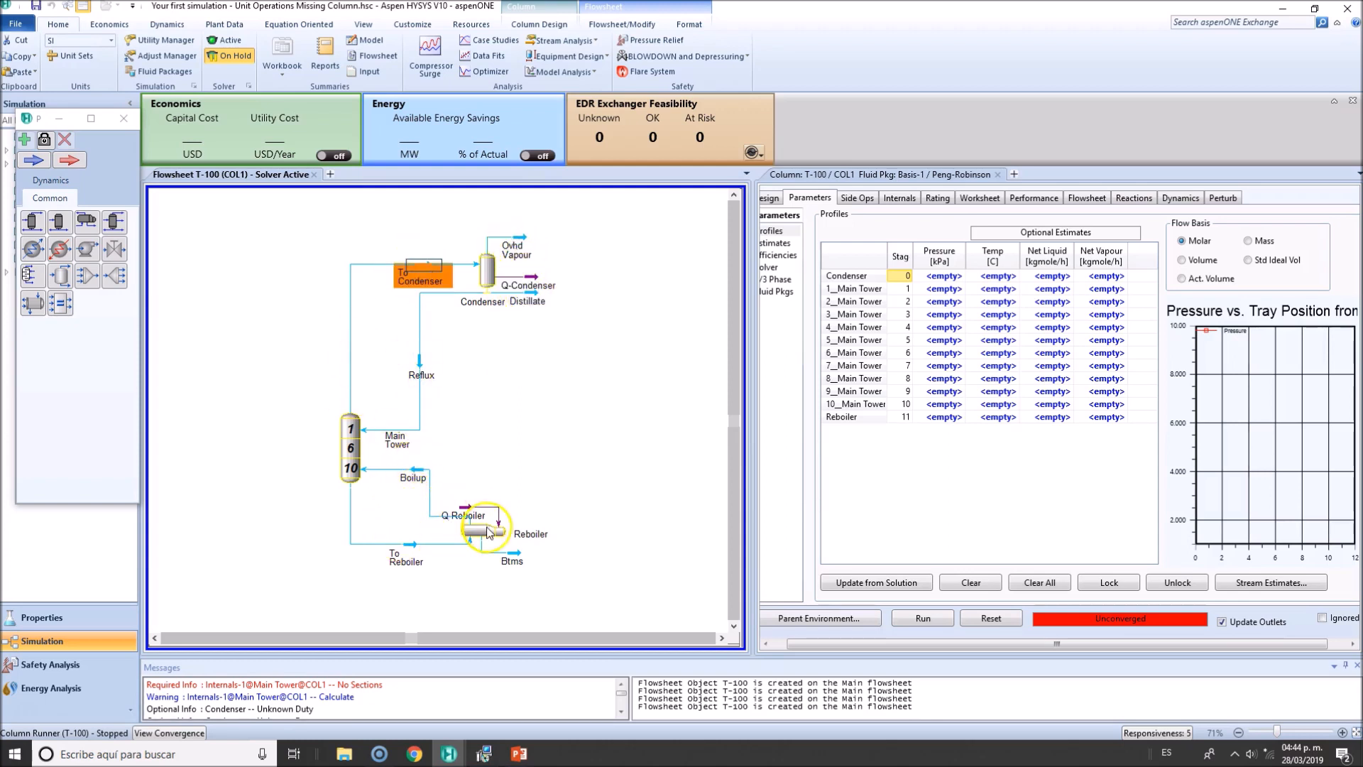
mouse_move(446, 271)
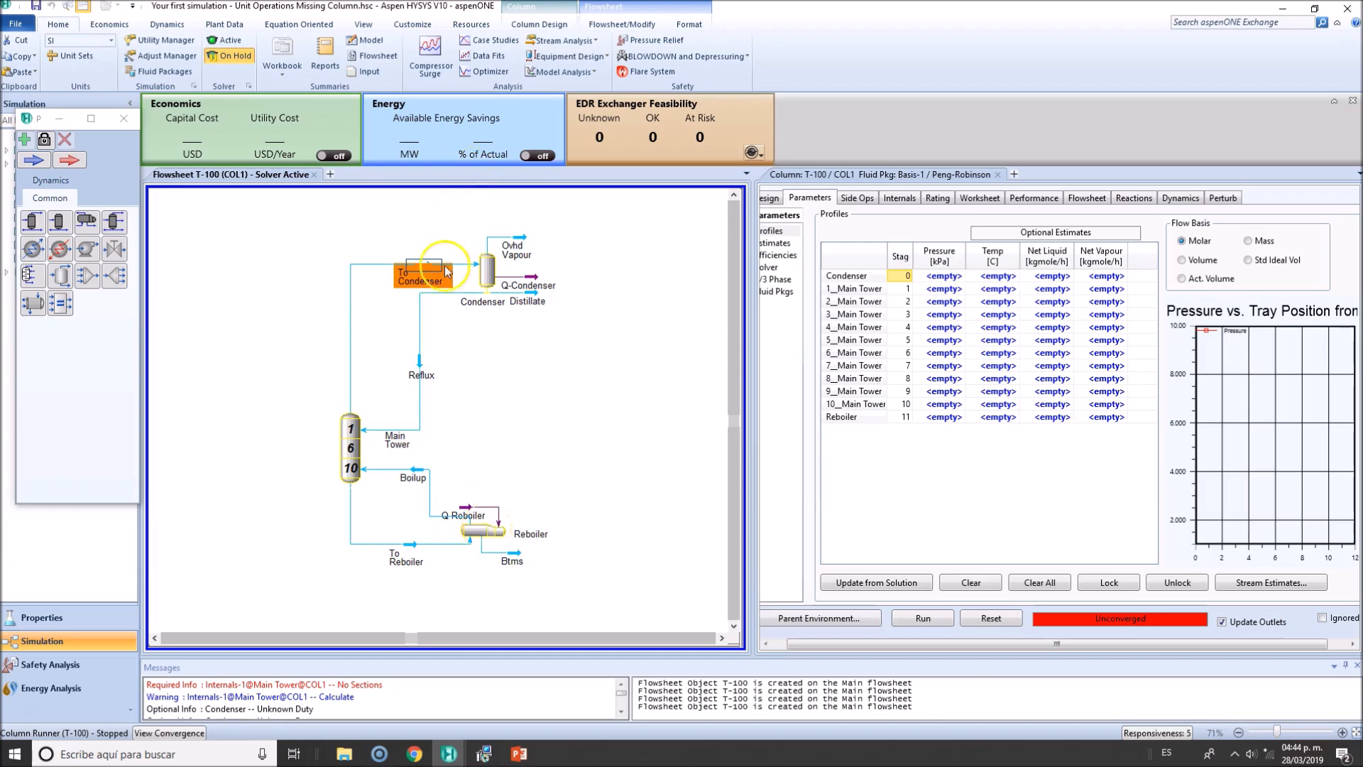
mouse_move(654, 396)
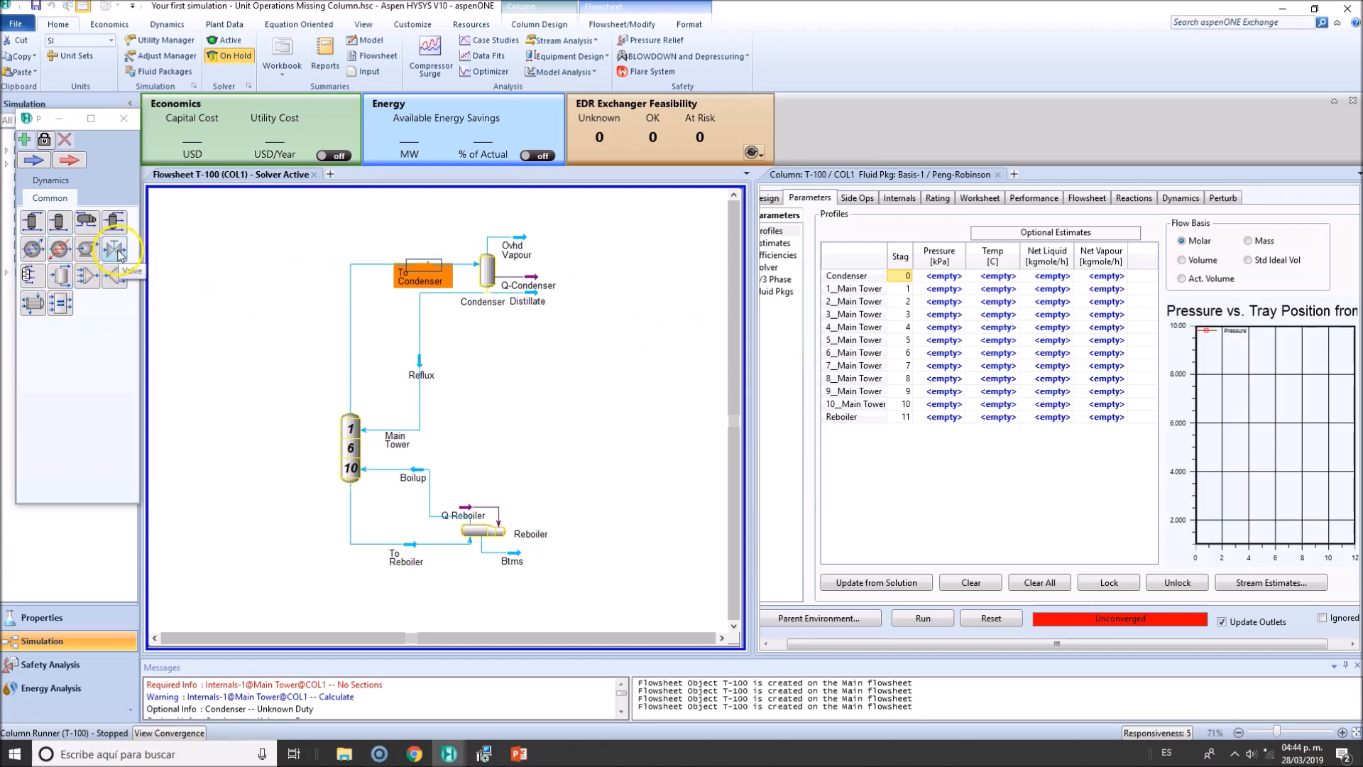
mouse_move(113, 251)
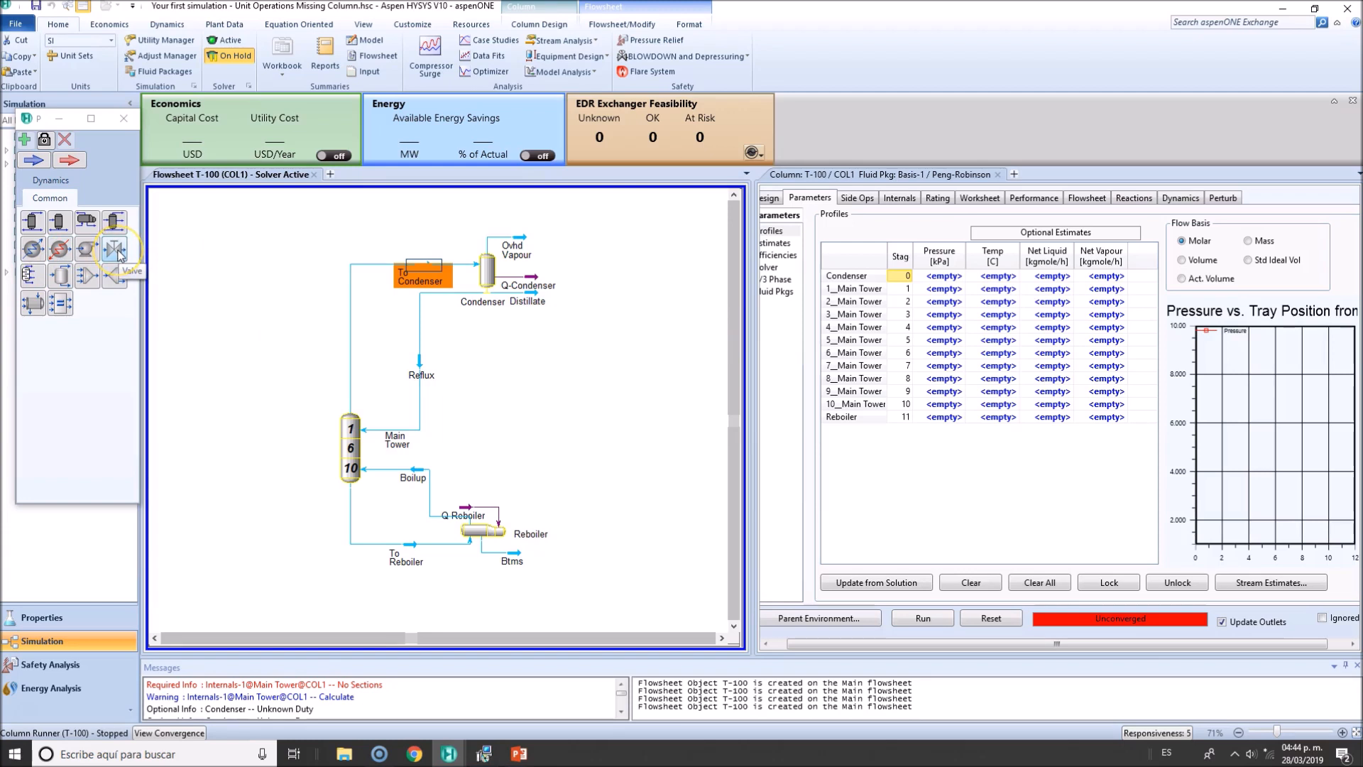
mouse_move(123, 118)
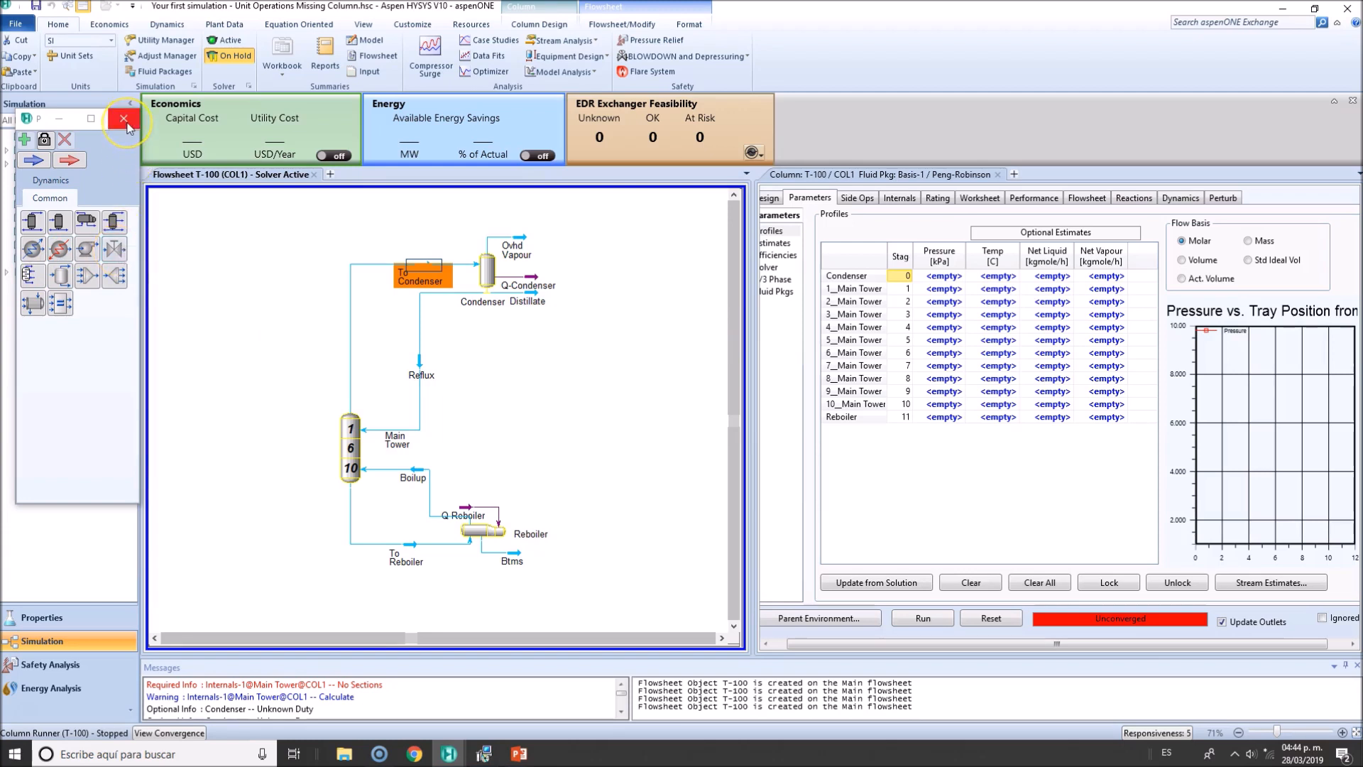
click(122, 118)
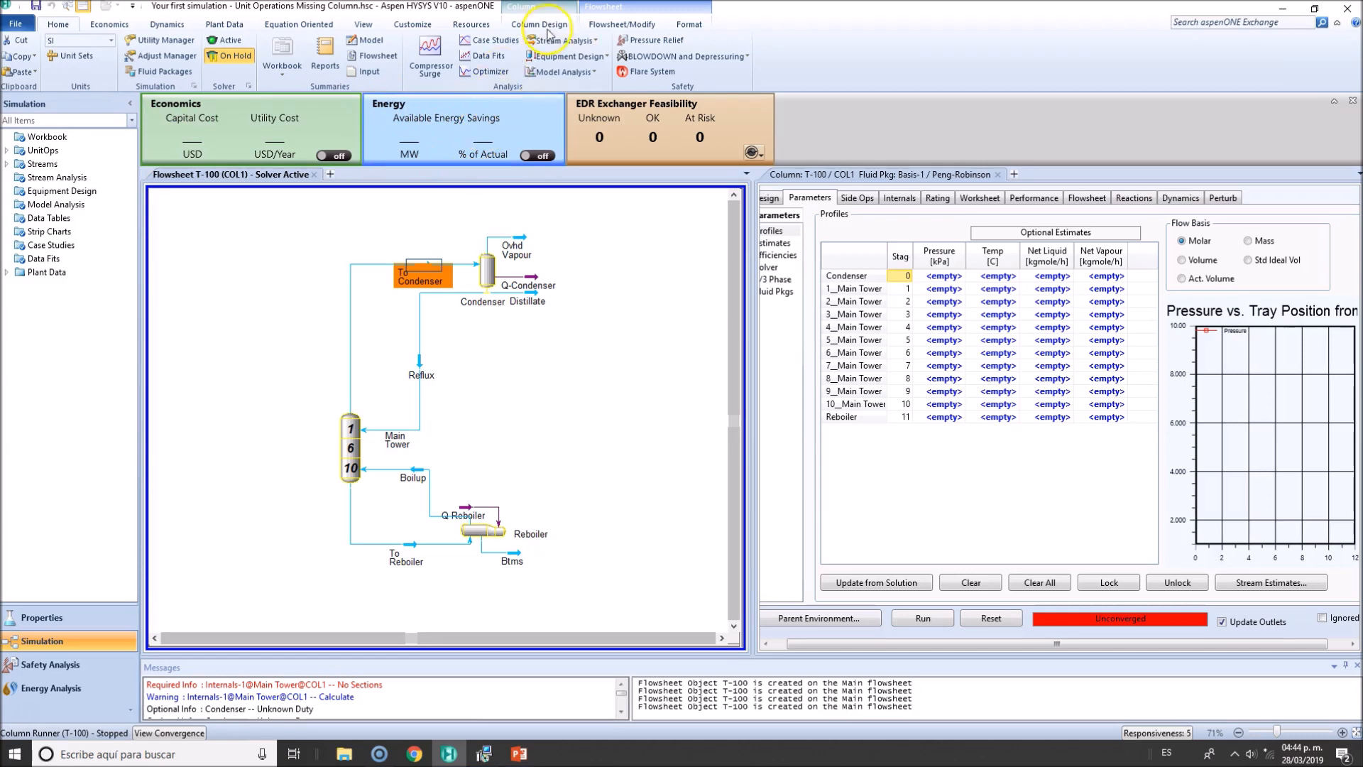
Return to the parent flowsheet, start T-100's Input Expert and cancel it unfinished
click(622, 24)
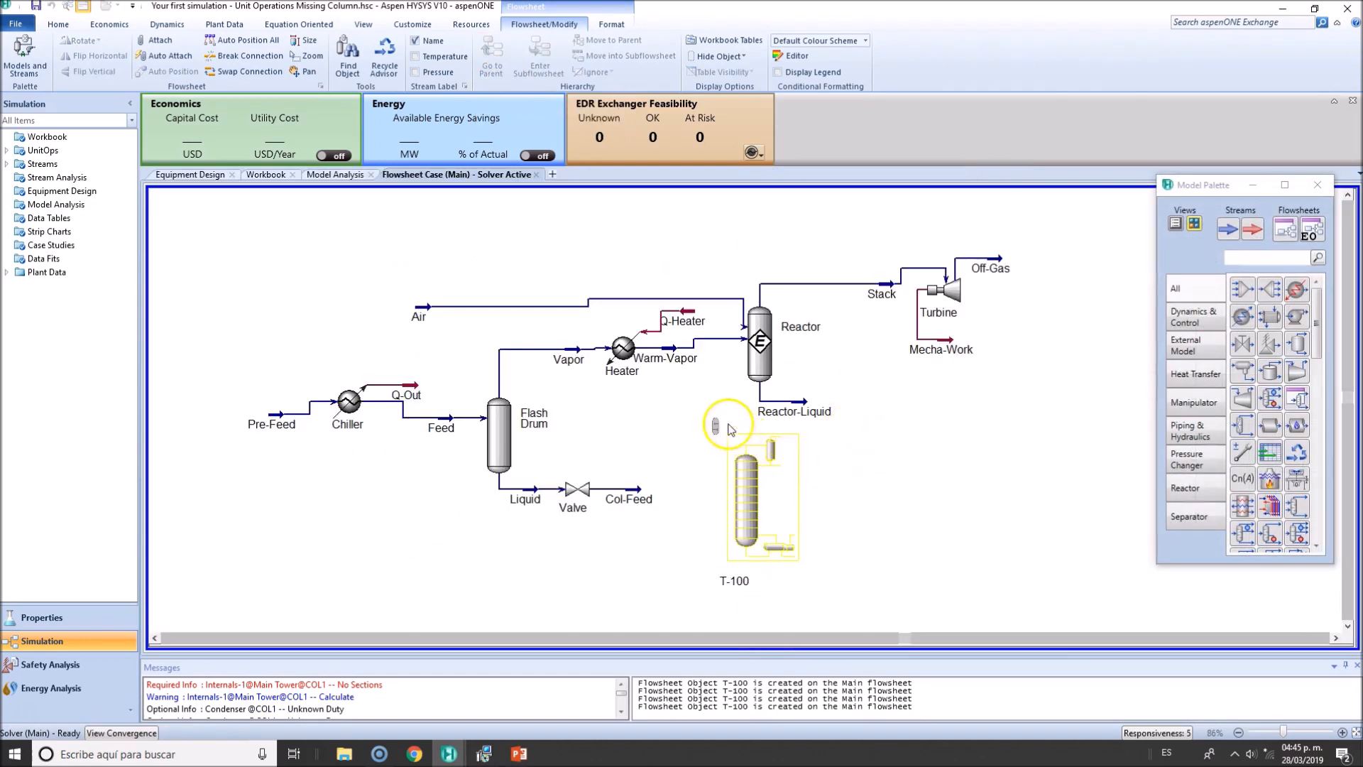
click(761, 496)
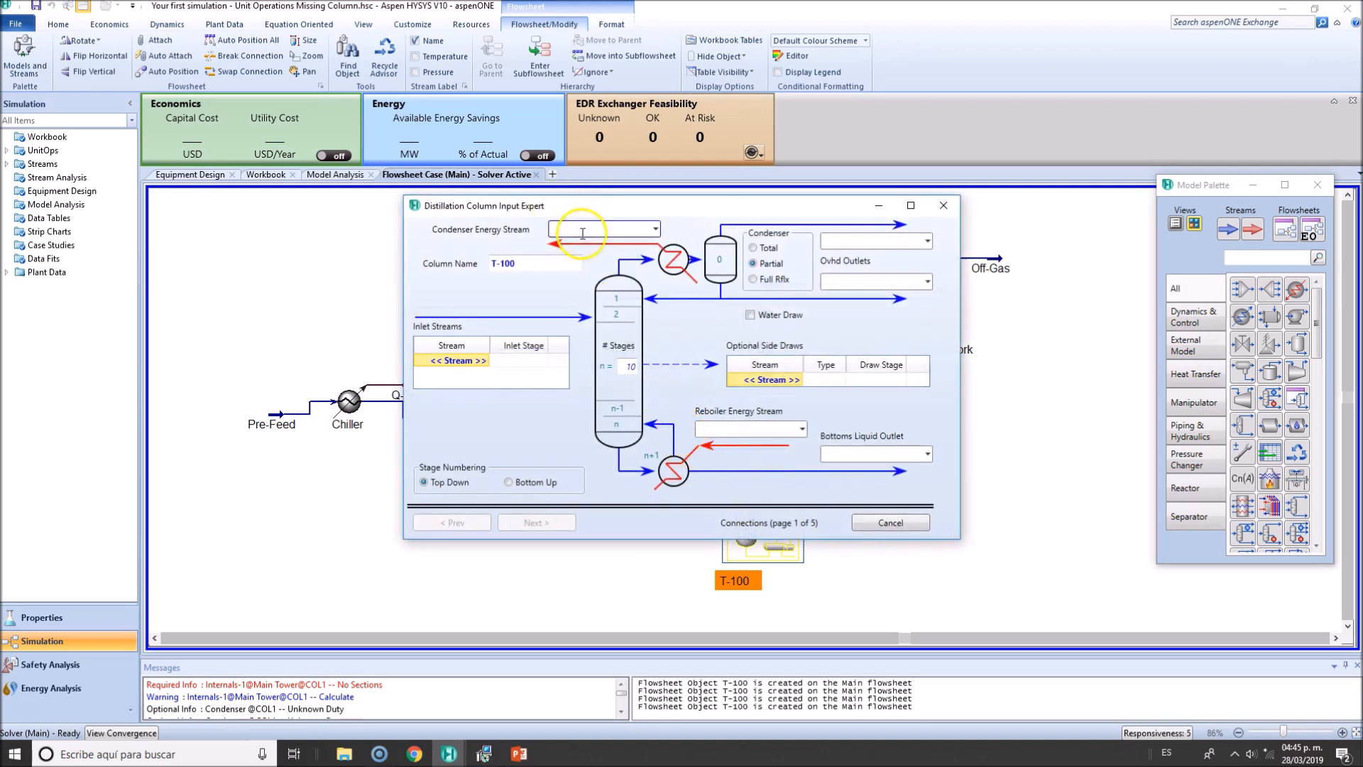
text(Distillation Column)
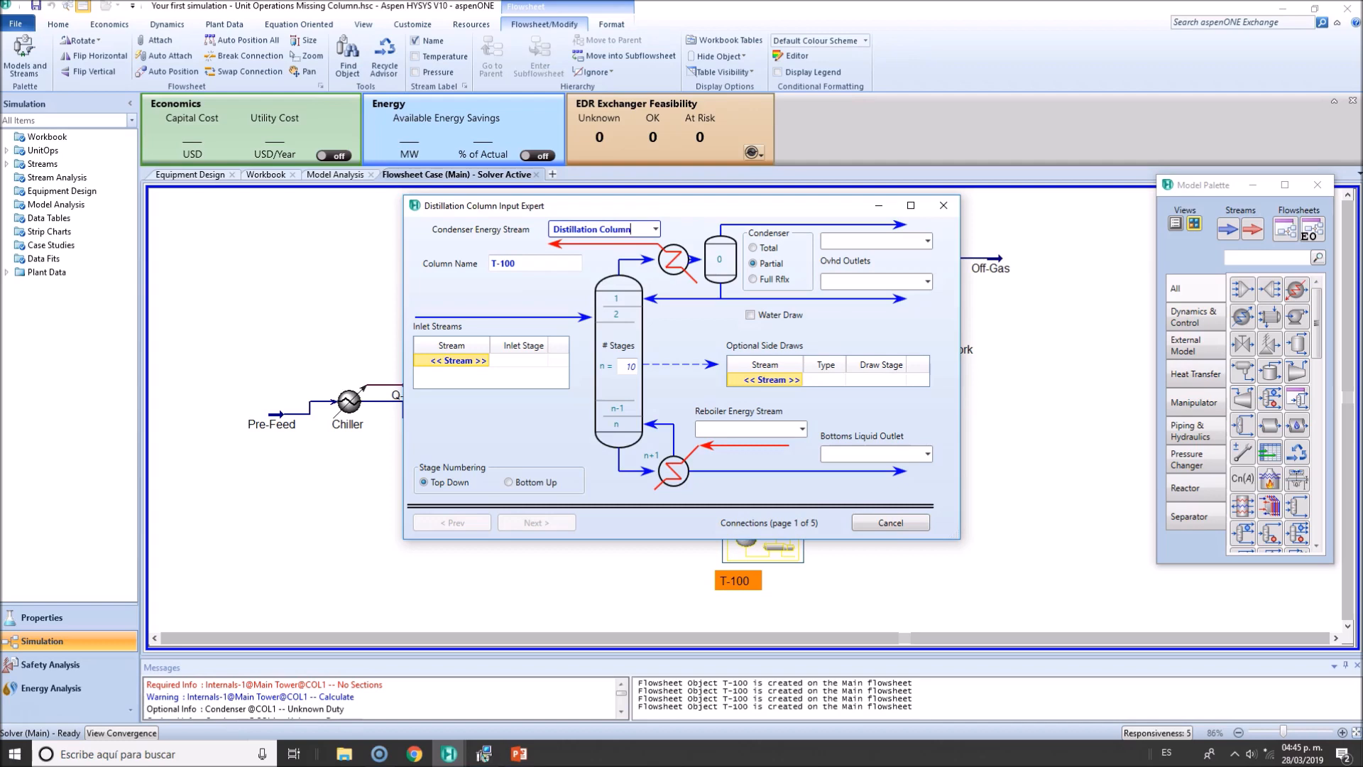
click(598, 229)
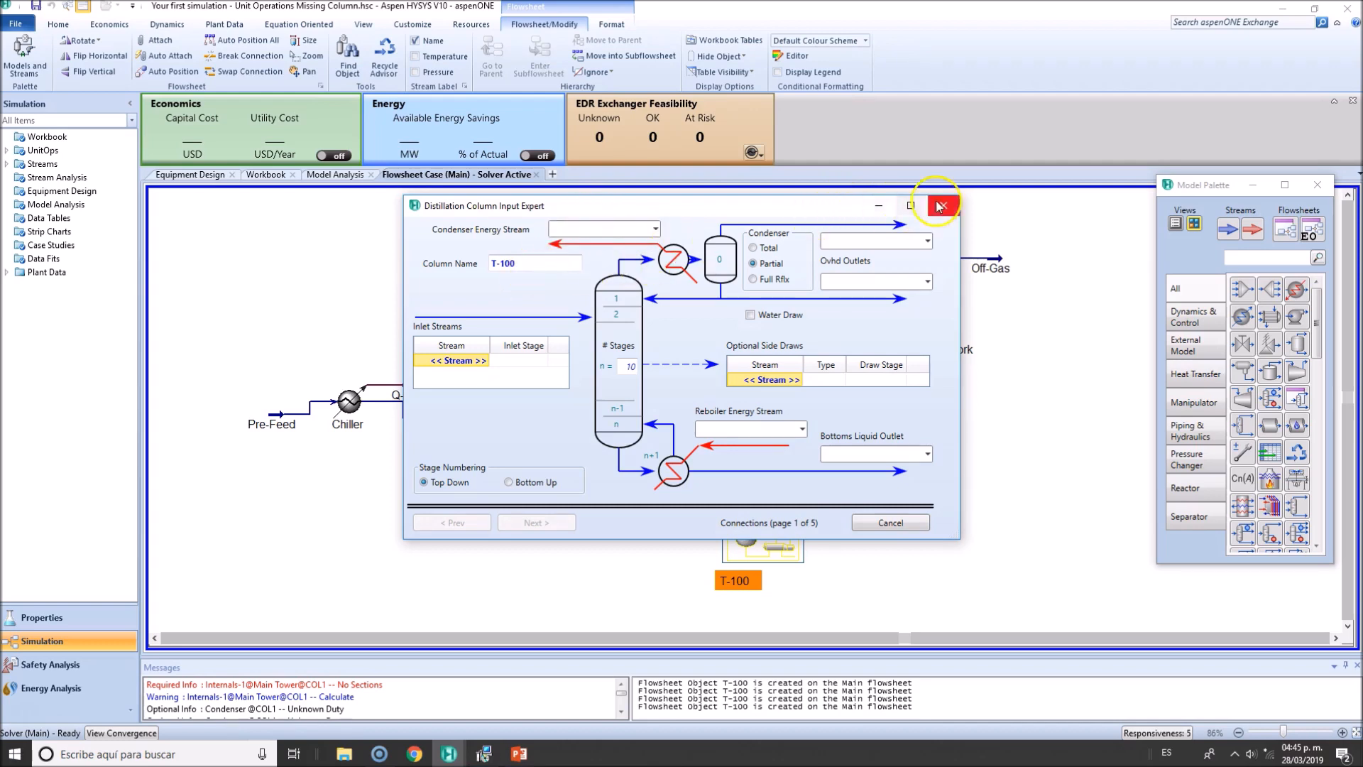
click(938, 205)
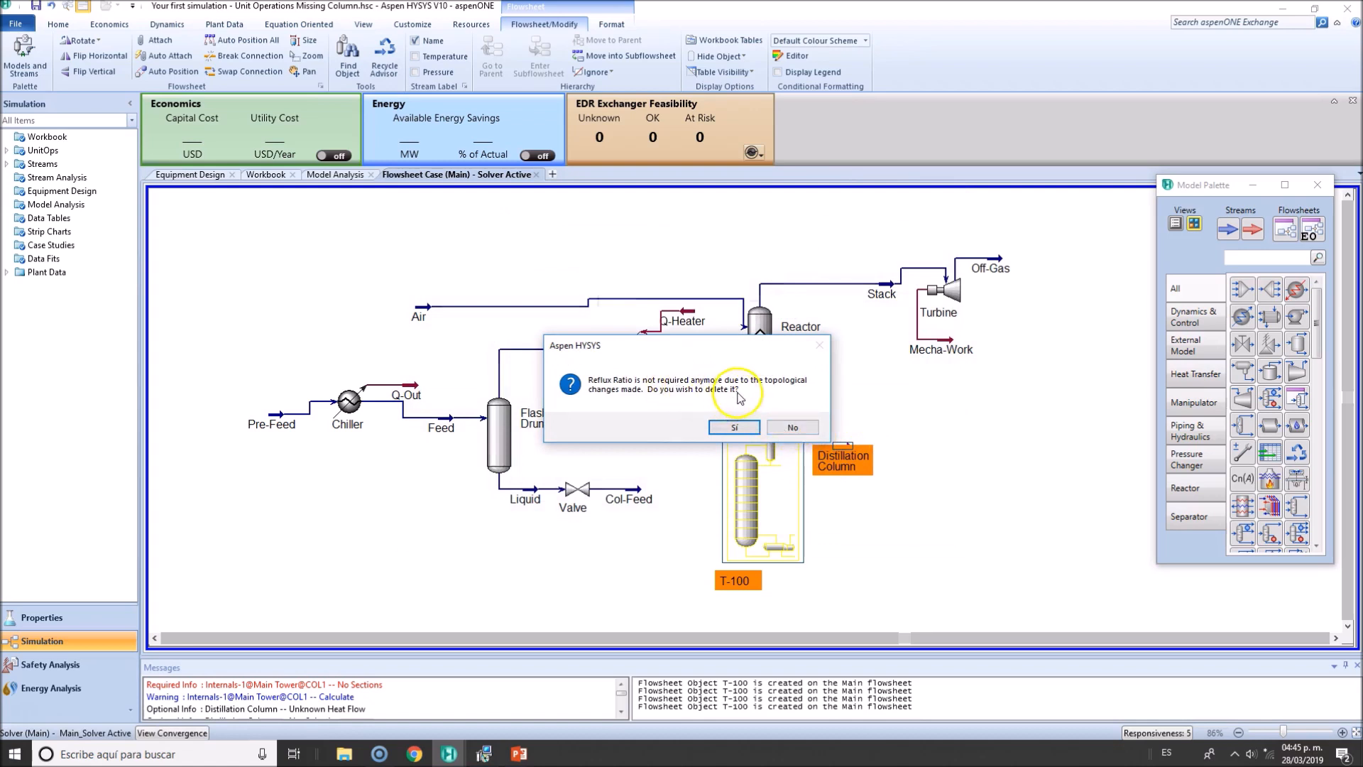
Confirm deleting the Reflux Ratio spec and remove the stray column energy stream
click(732, 428)
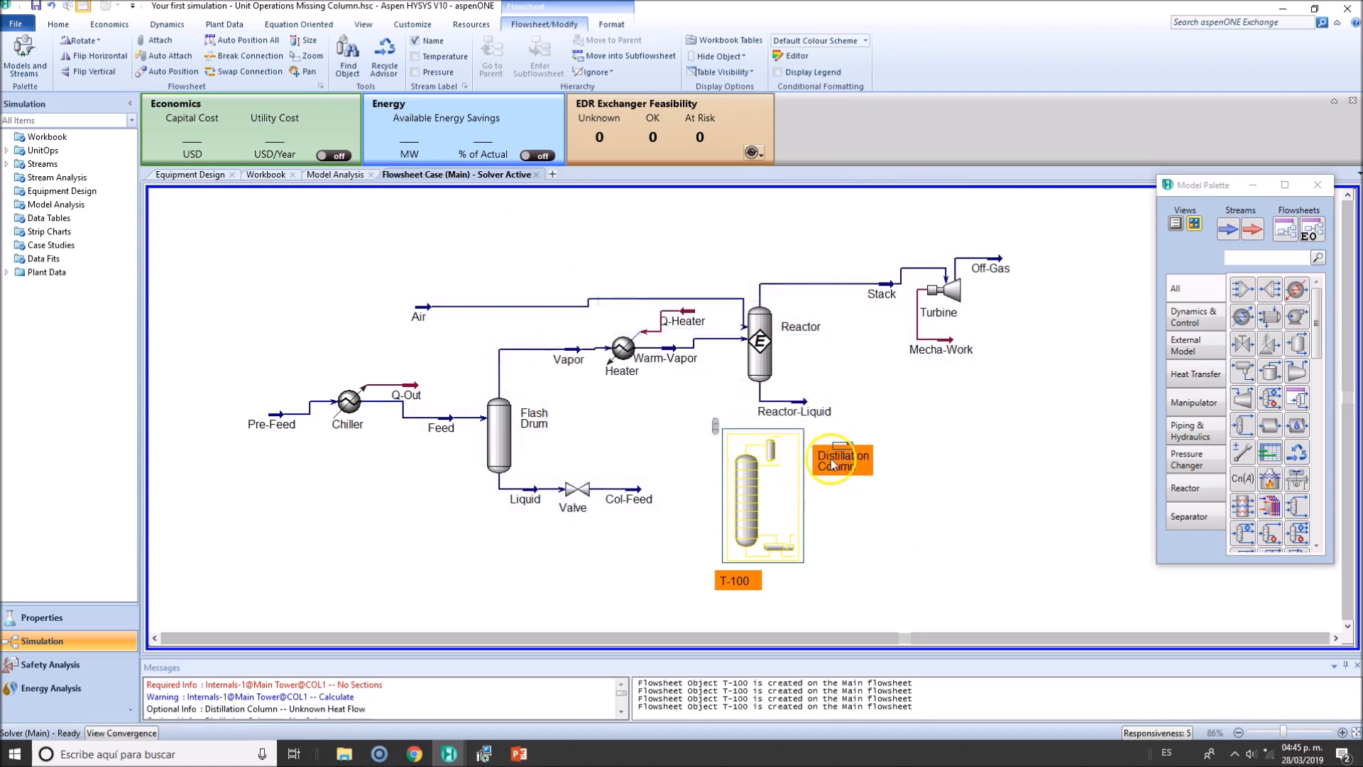
mouse_move(843, 456)
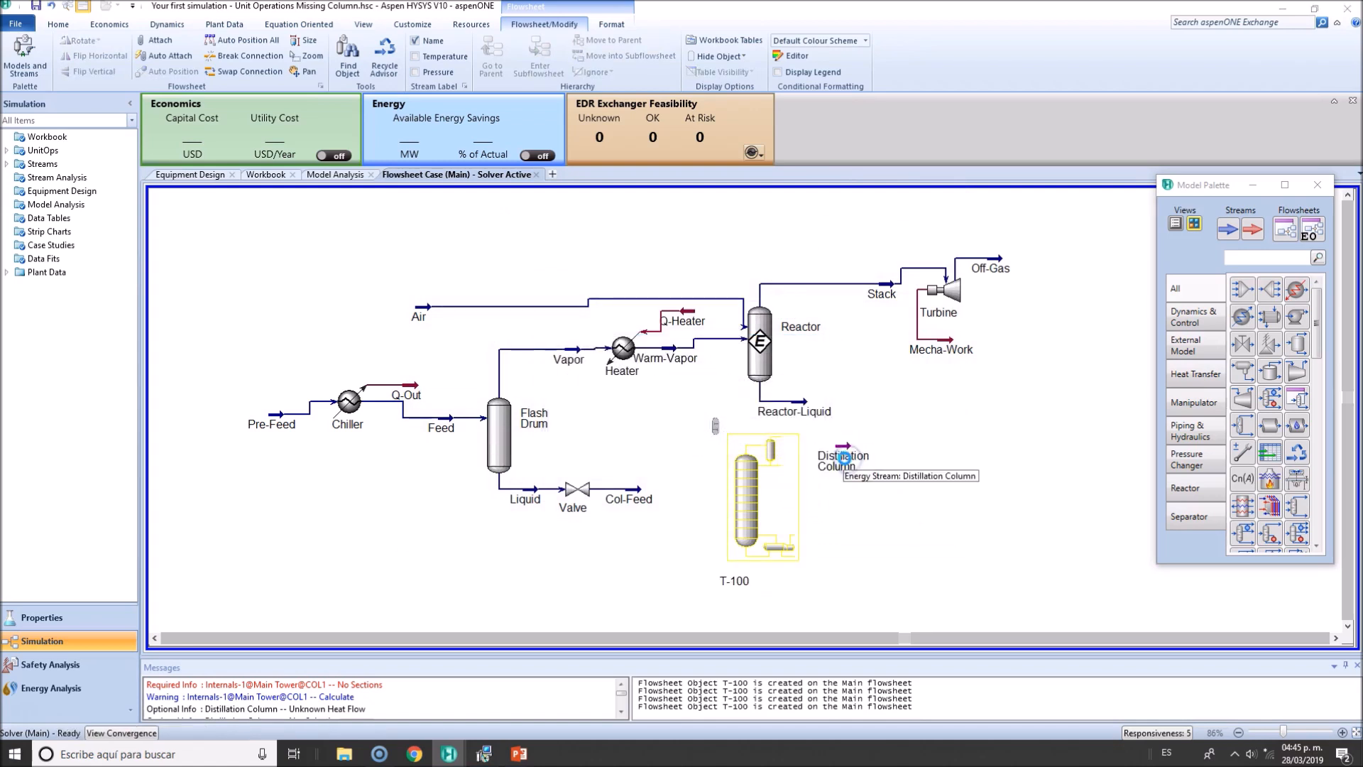
click(761, 496)
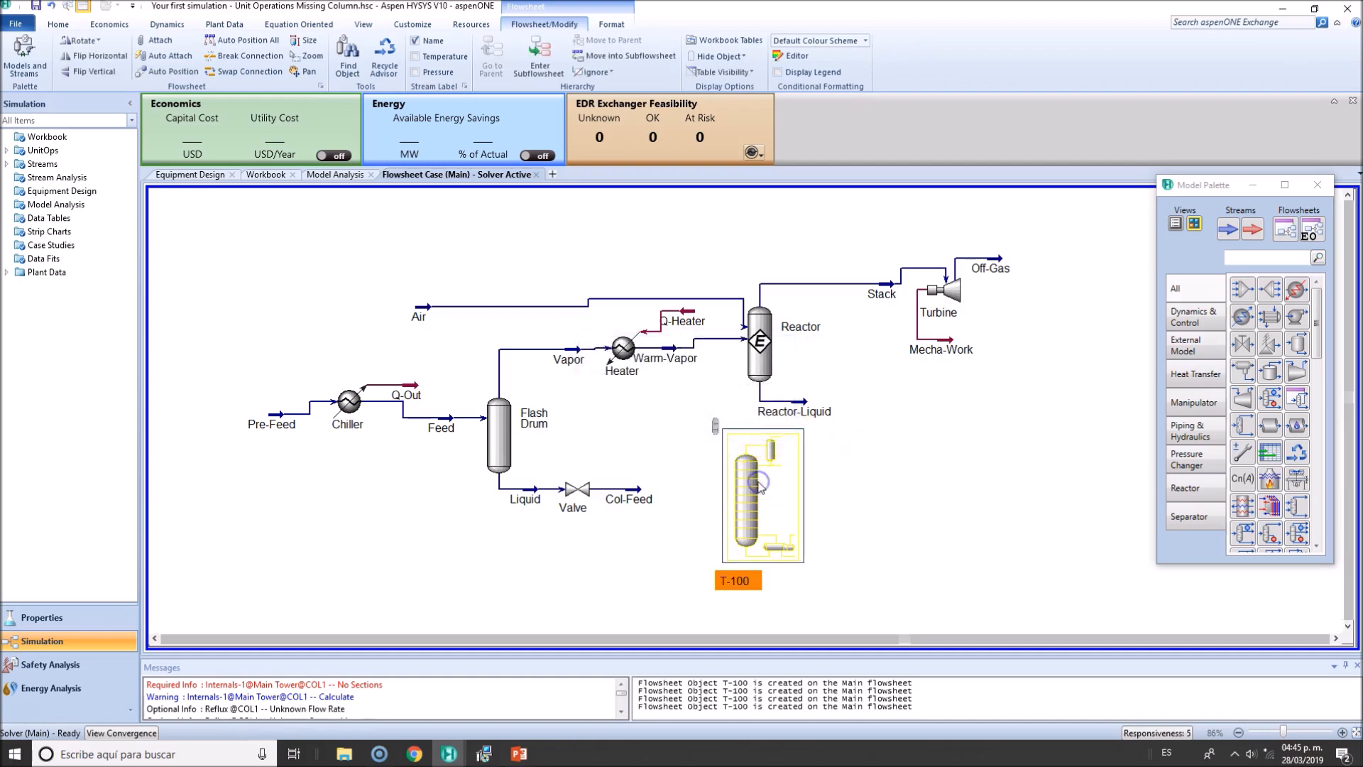
Name the energy streams Q-Cond and Q-Reb in the Input Expert, then close it
double_click(761, 495)
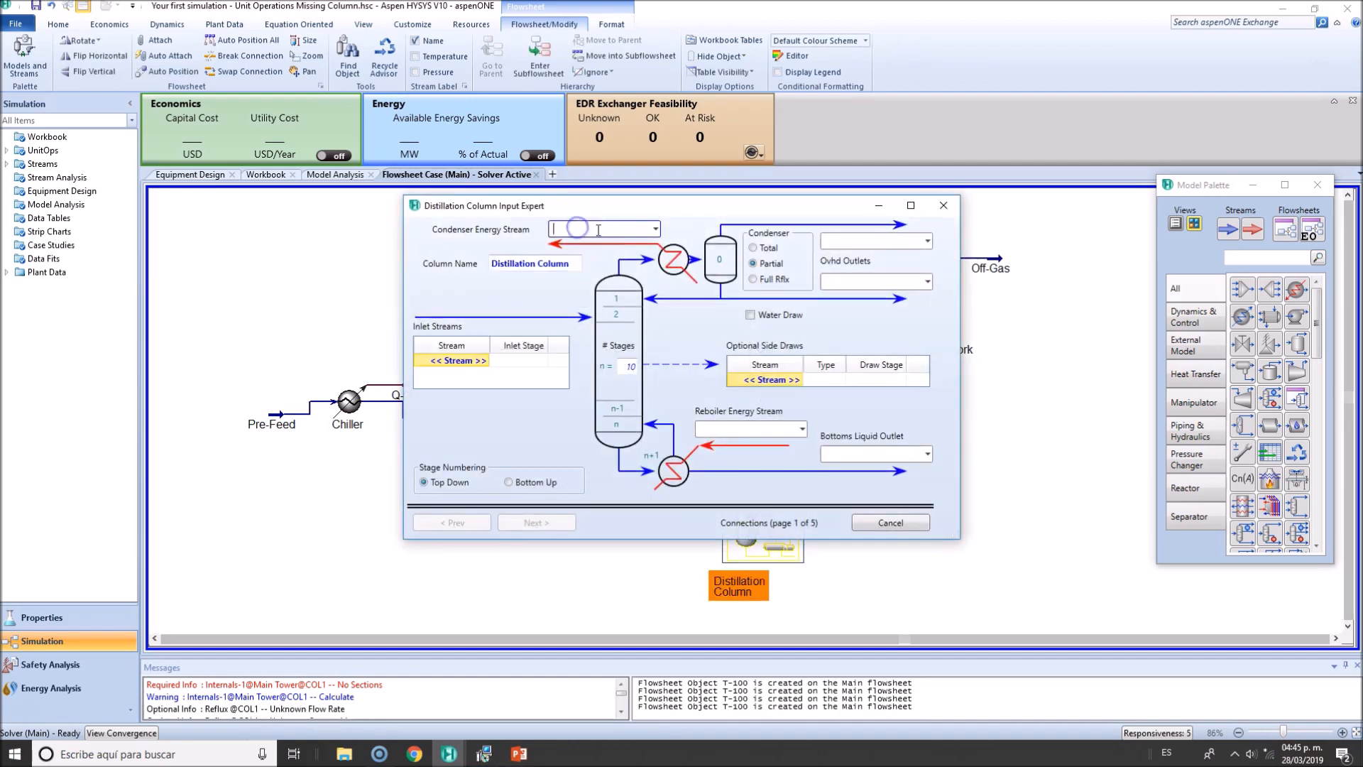
text(Q)
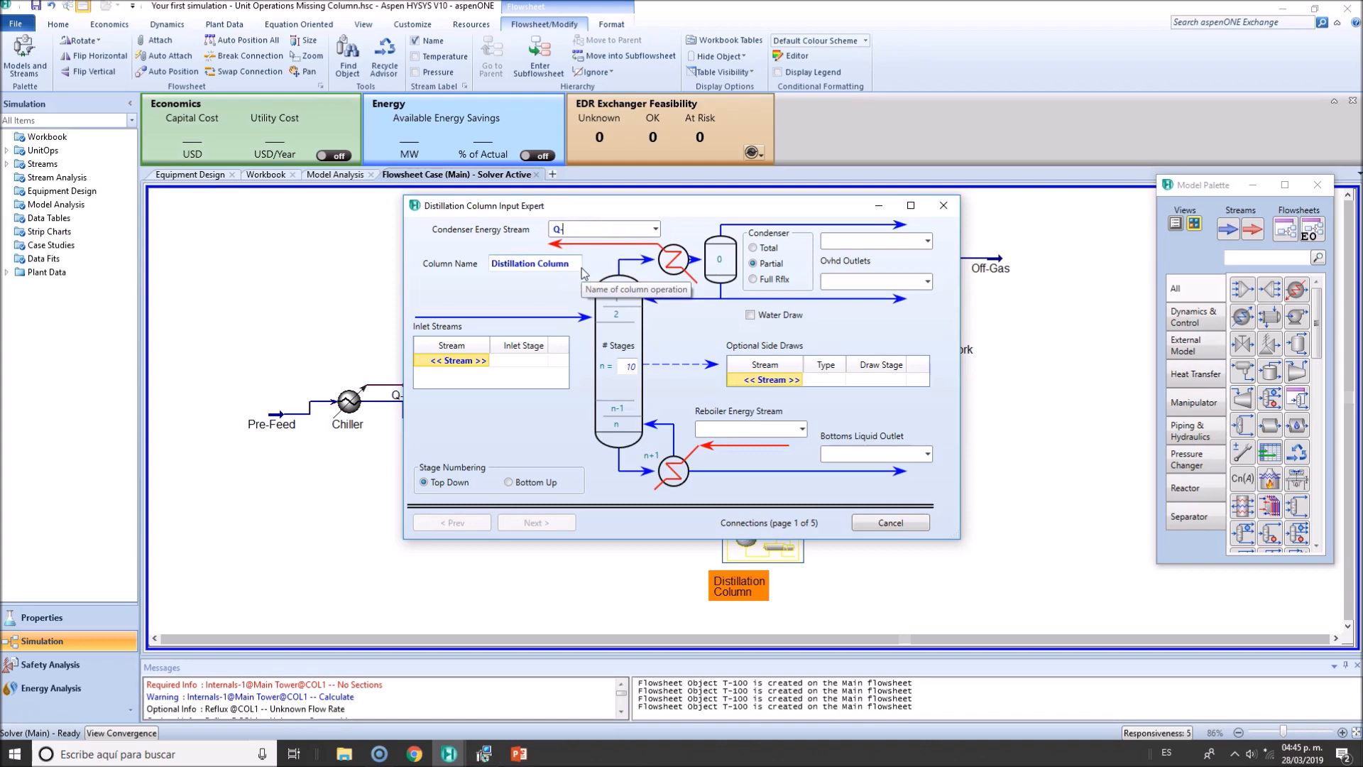
text(-Cond)
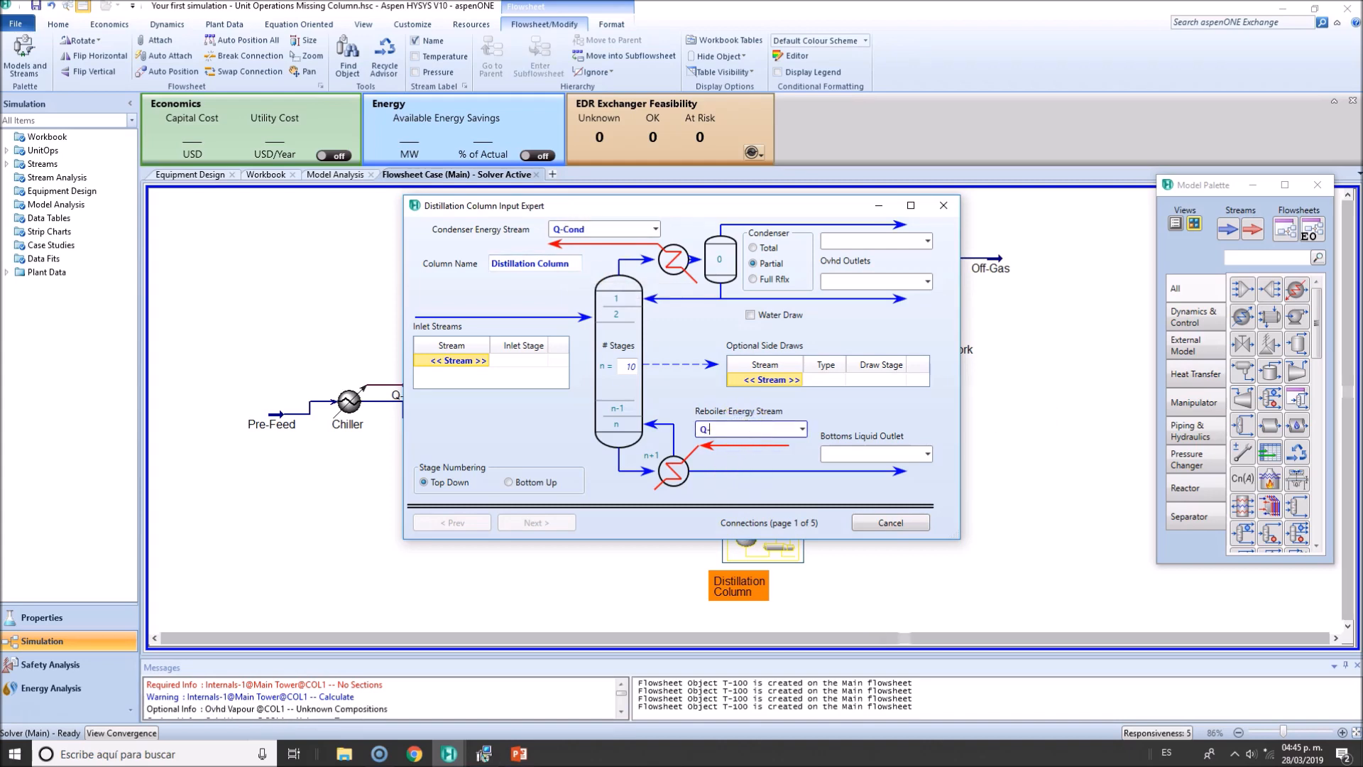
text(Q-Reb)
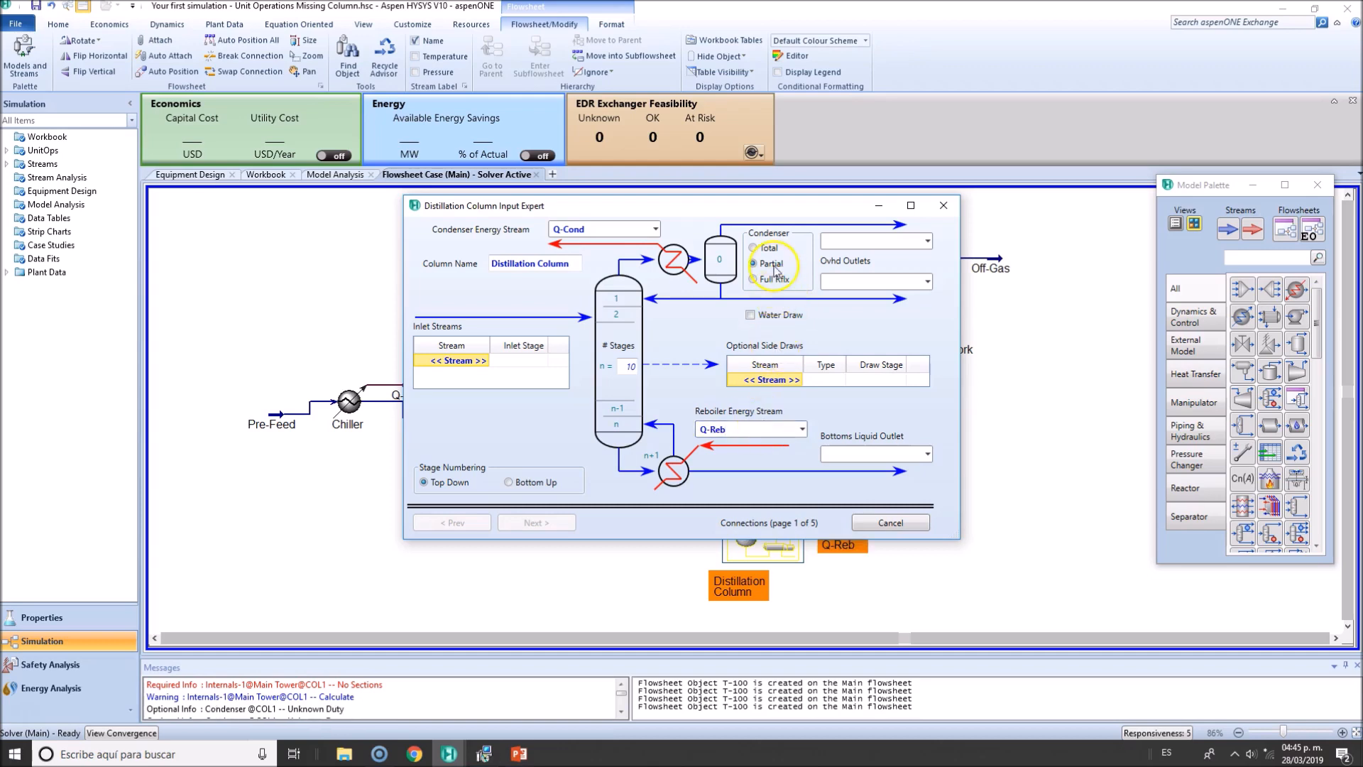
text(Gas)
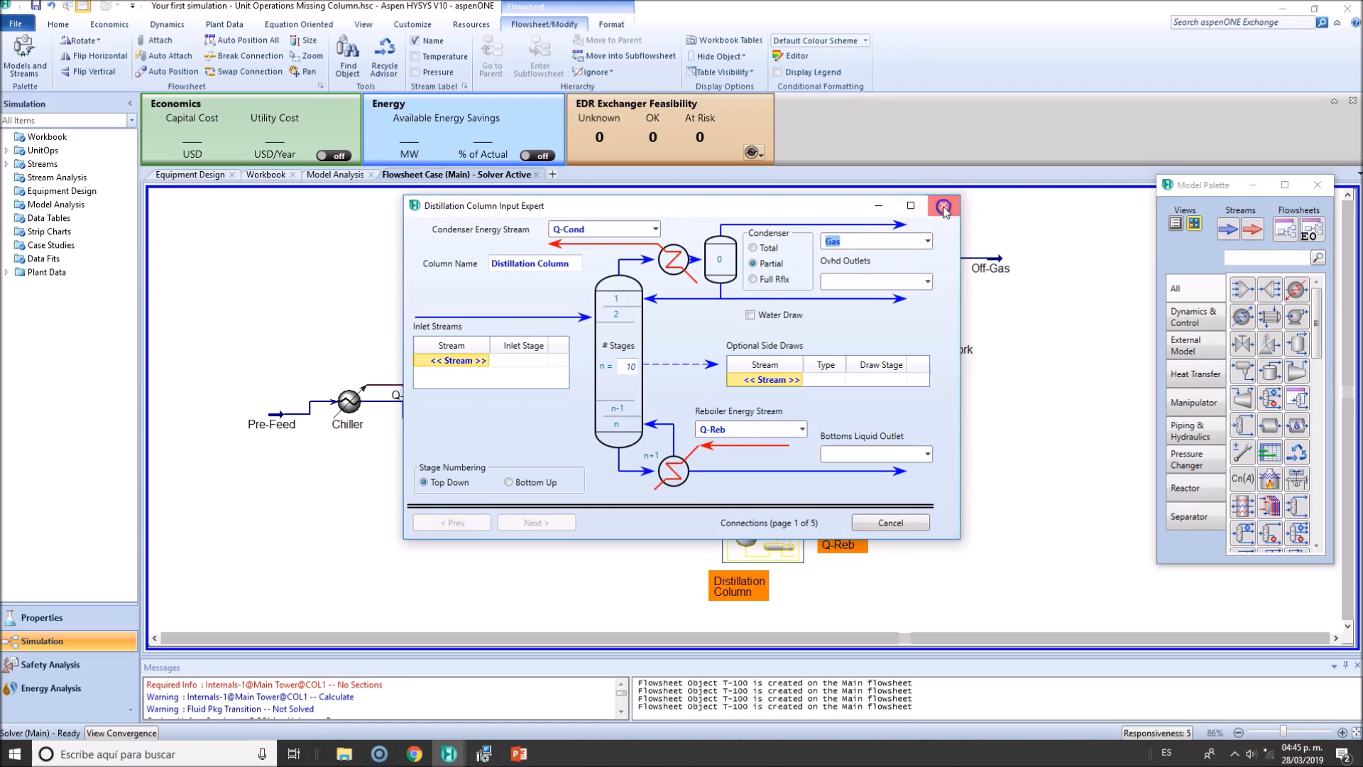
click(943, 206)
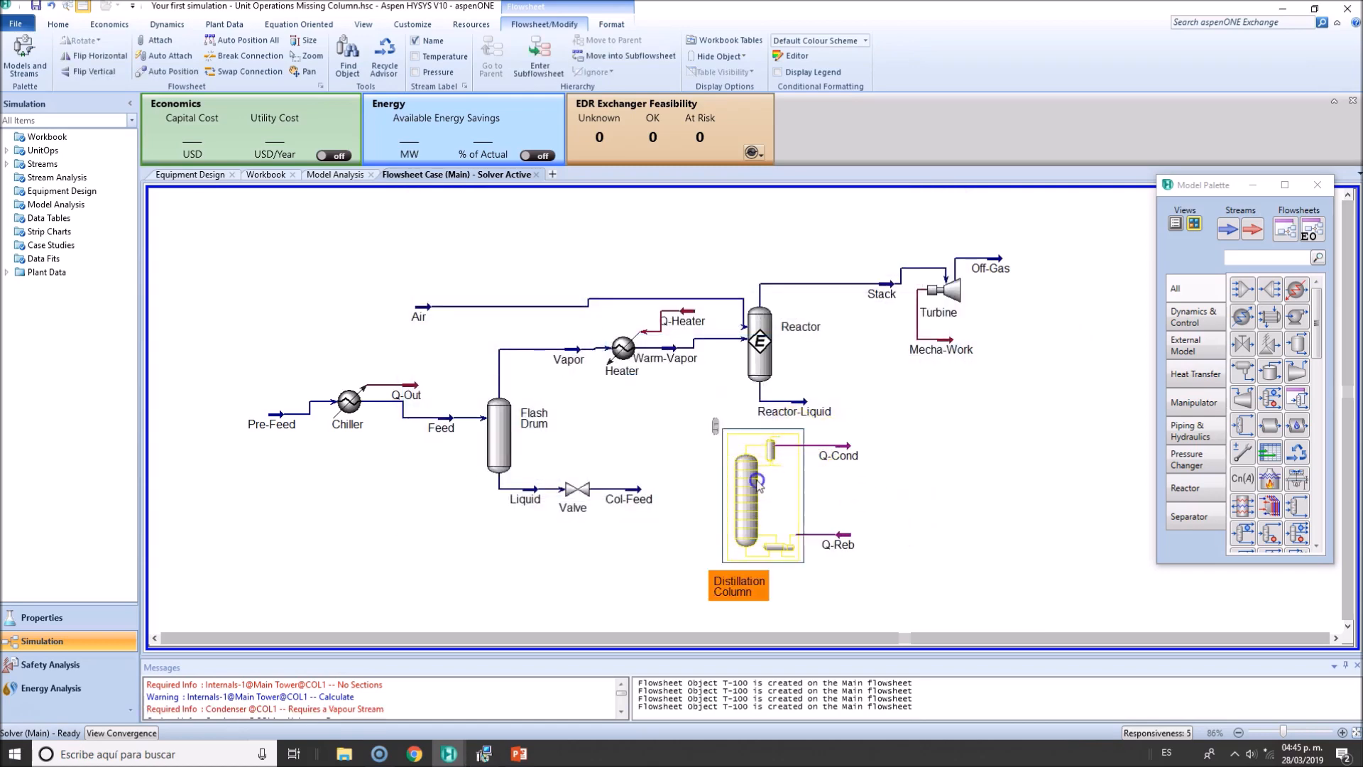
Set Col-Feed as inlet with 20 stages and outlets Light Gas, Distillate and Bottoms
double_click(761, 496)
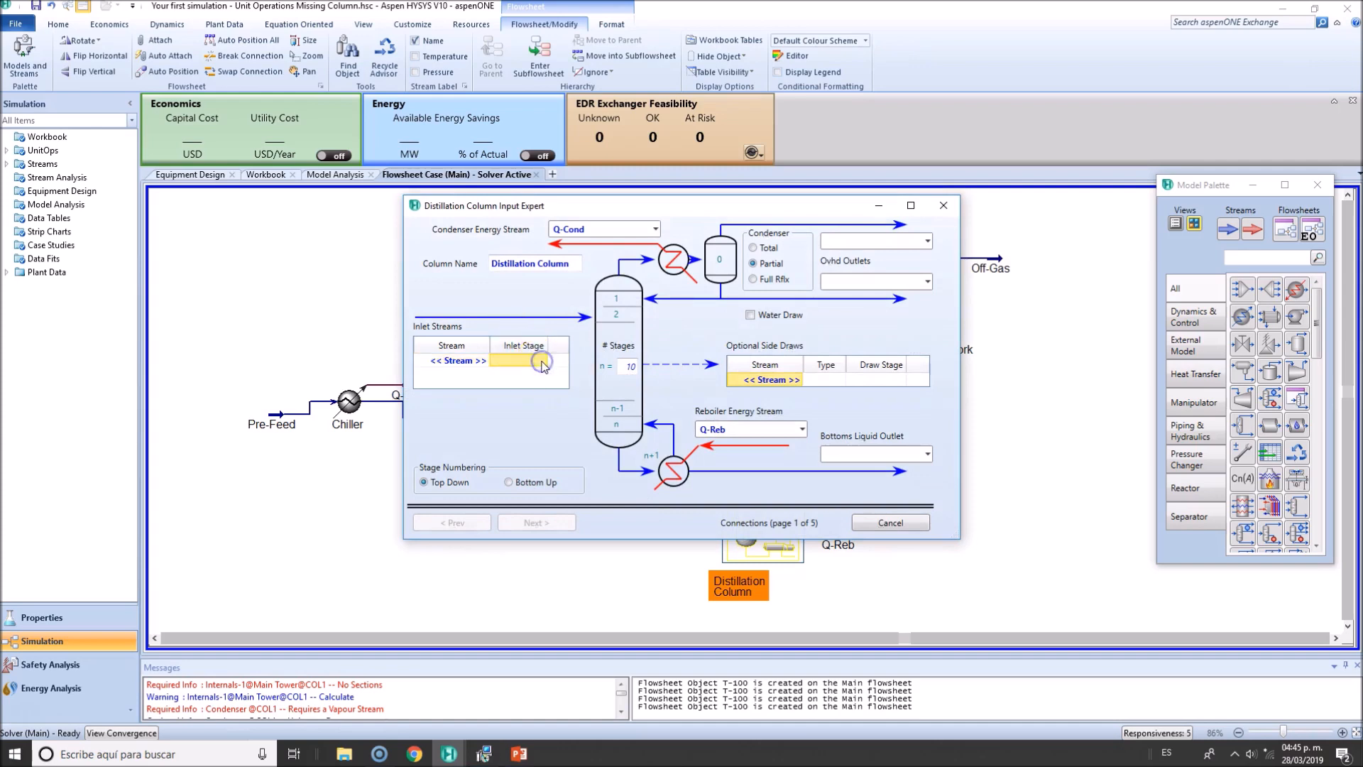
click(486, 360)
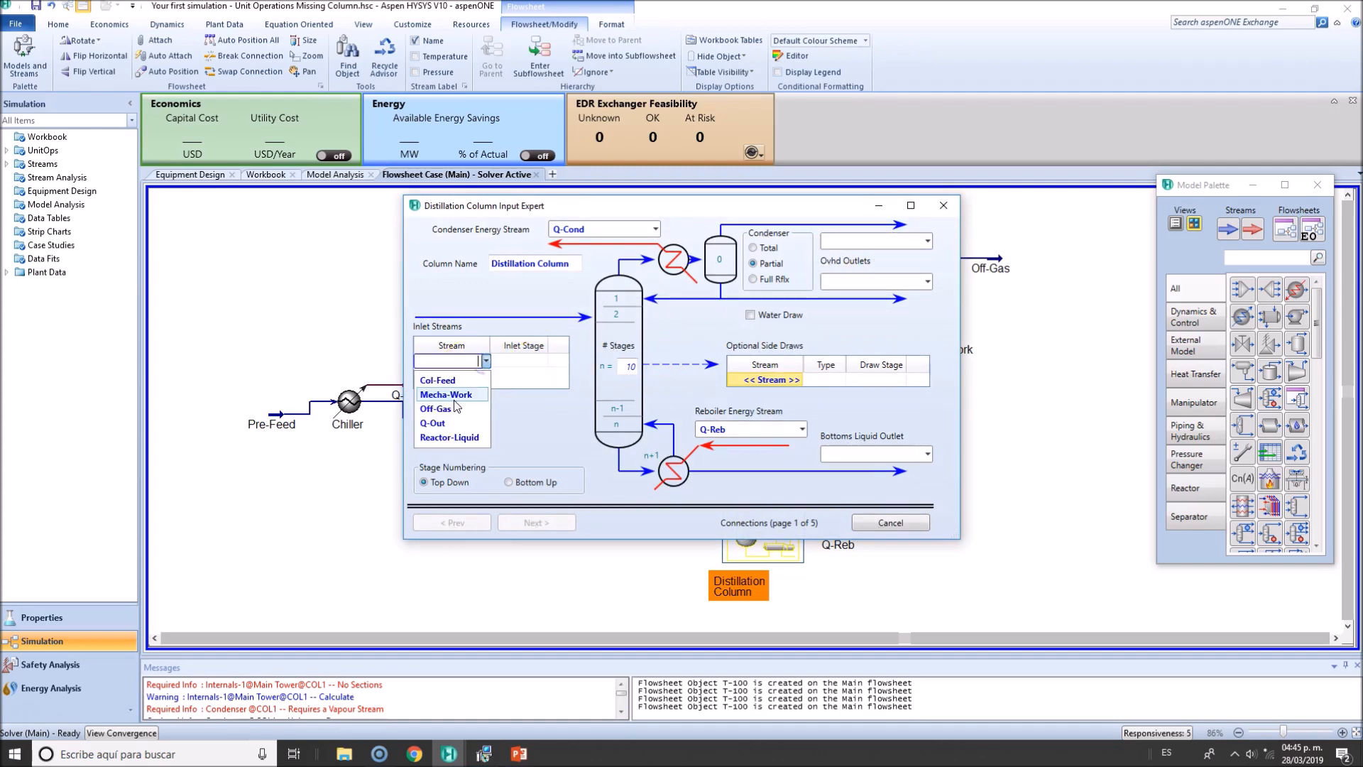
click(437, 381)
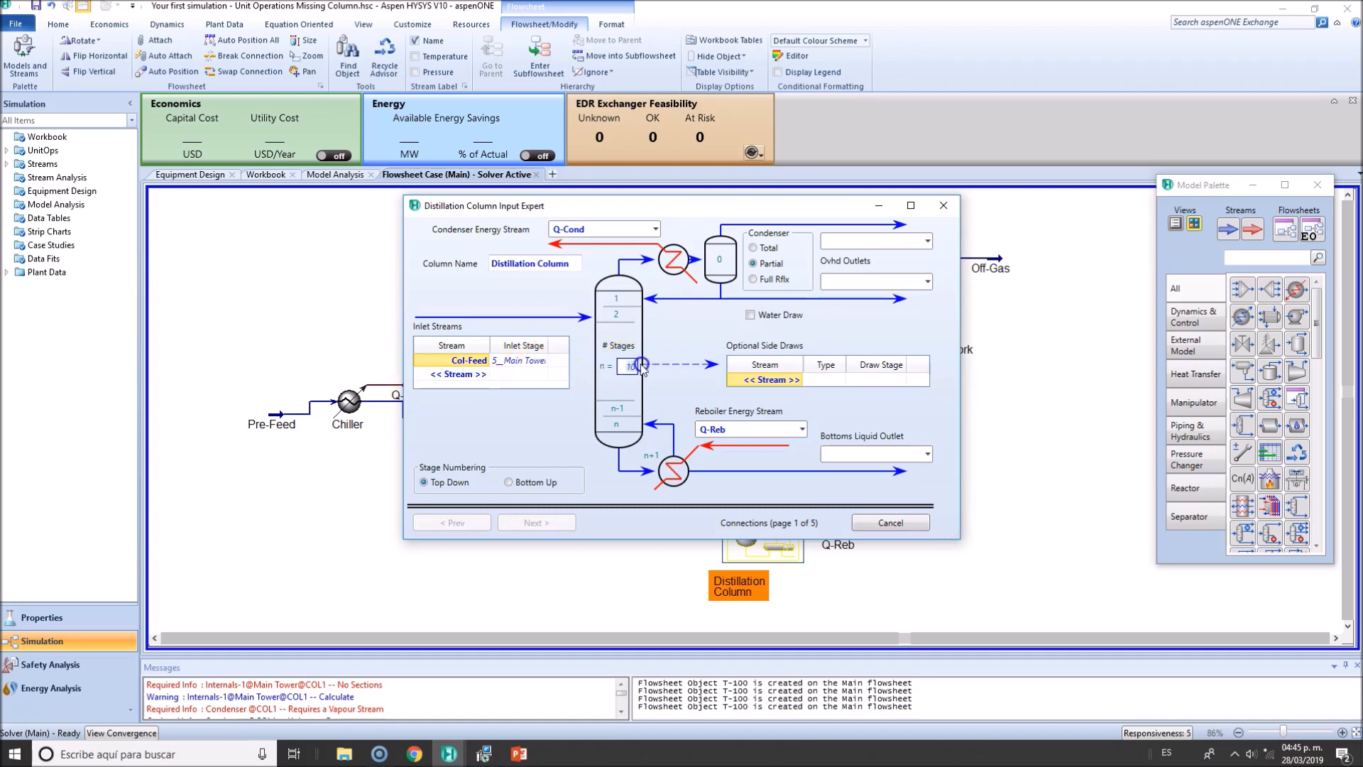
text(20)
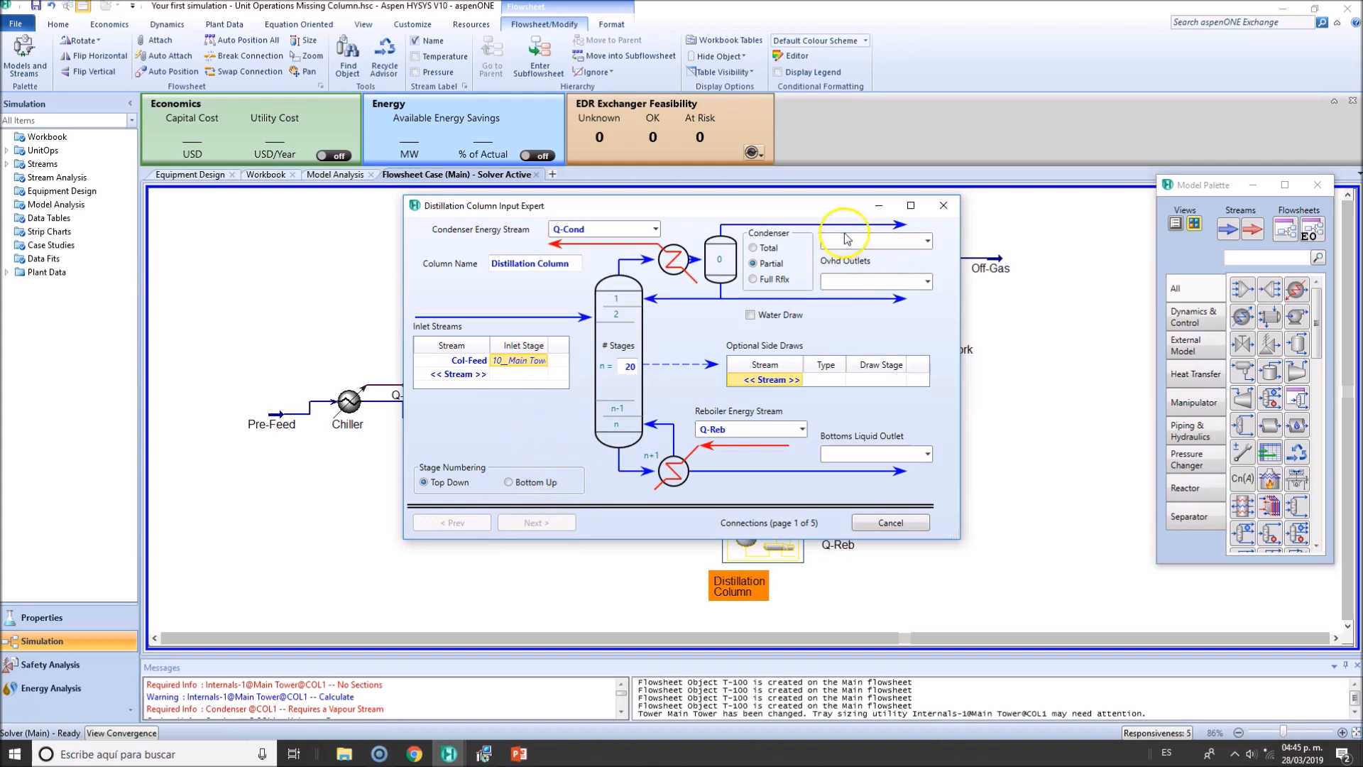
text(Light G)
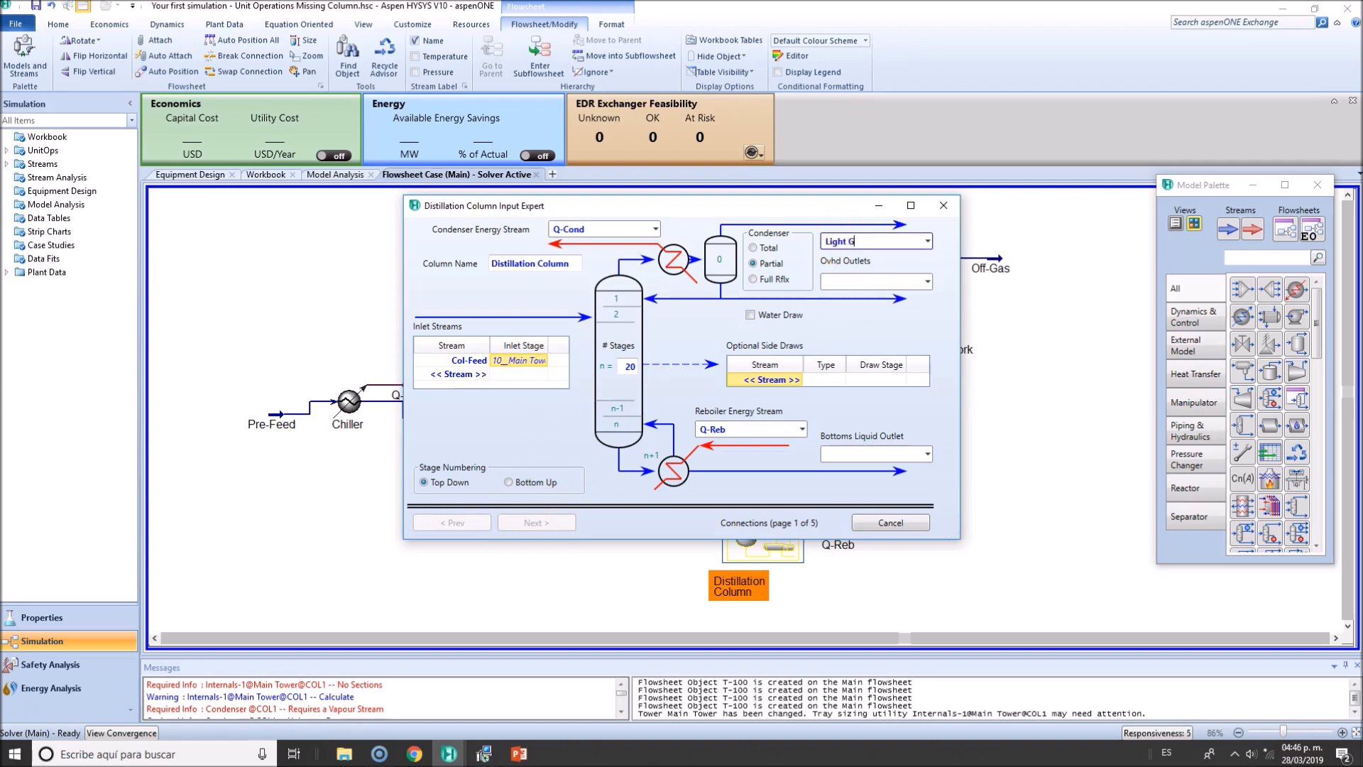
text(Distillate)
click(876, 454)
text(B)
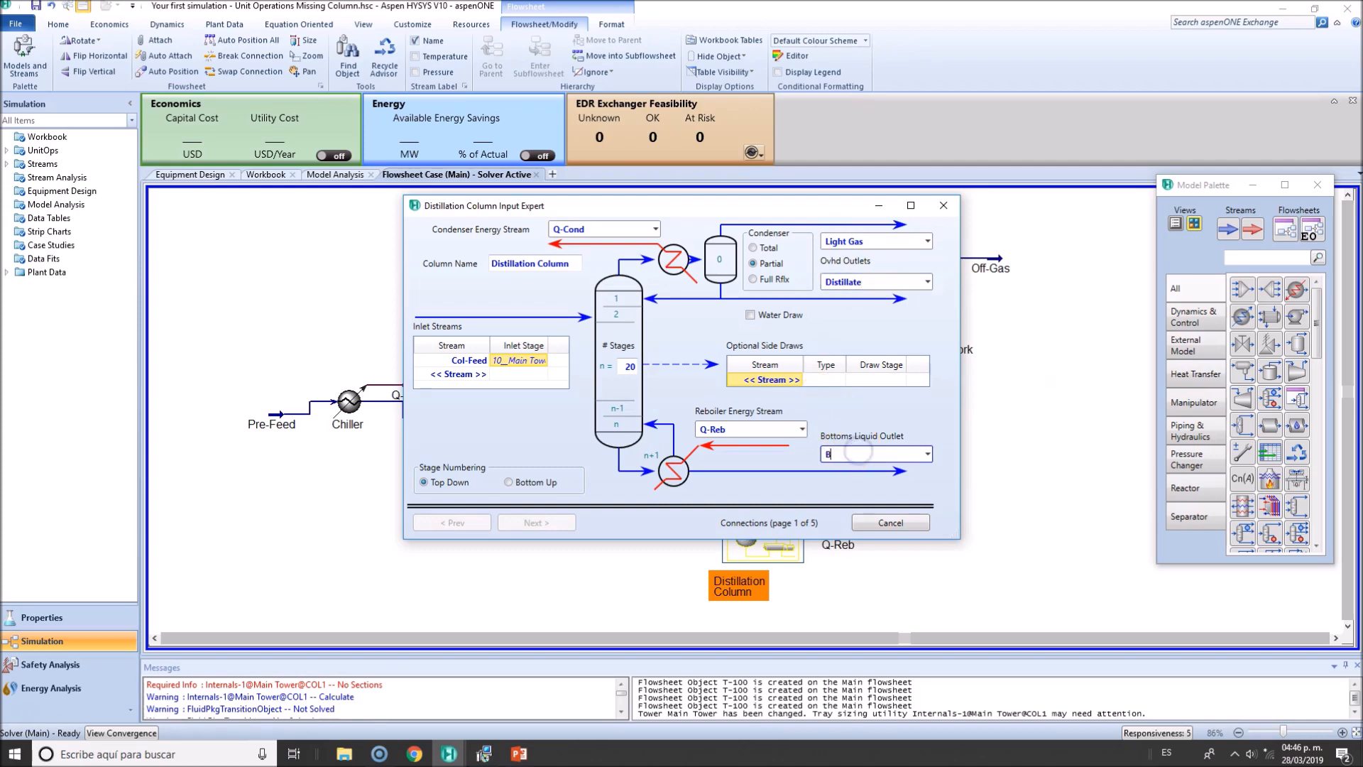
text(ottoms)
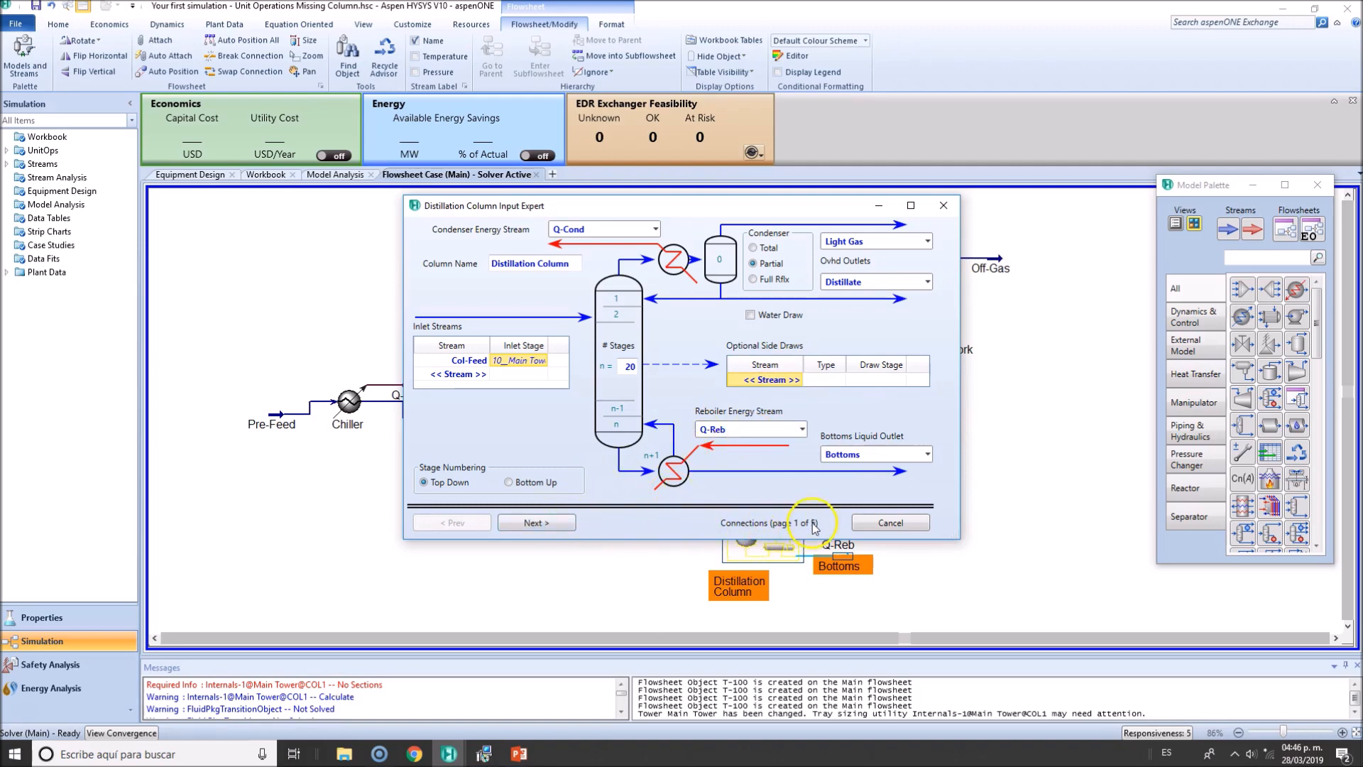
mouse_move(581, 394)
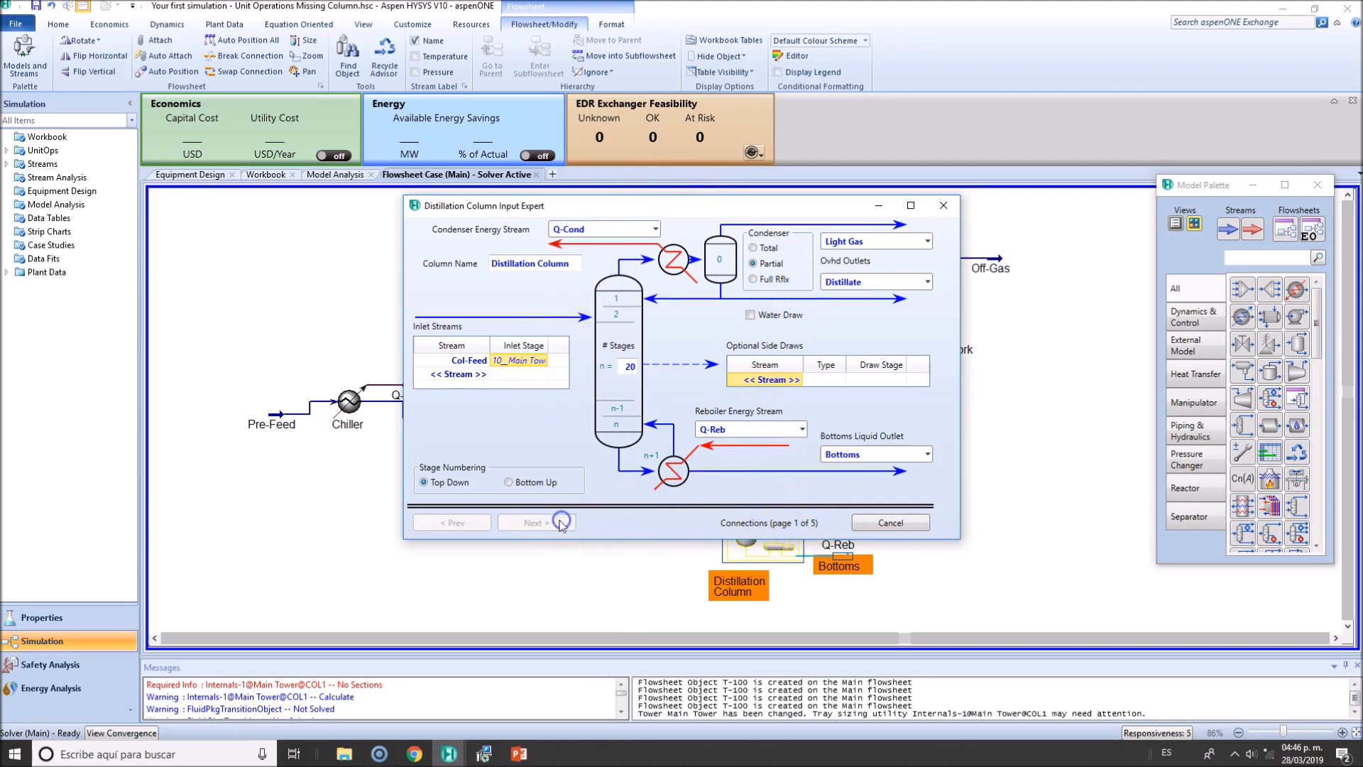
Keep the once-through regular HYSYS reboiler and continue to the pressure profile
click(531, 522)
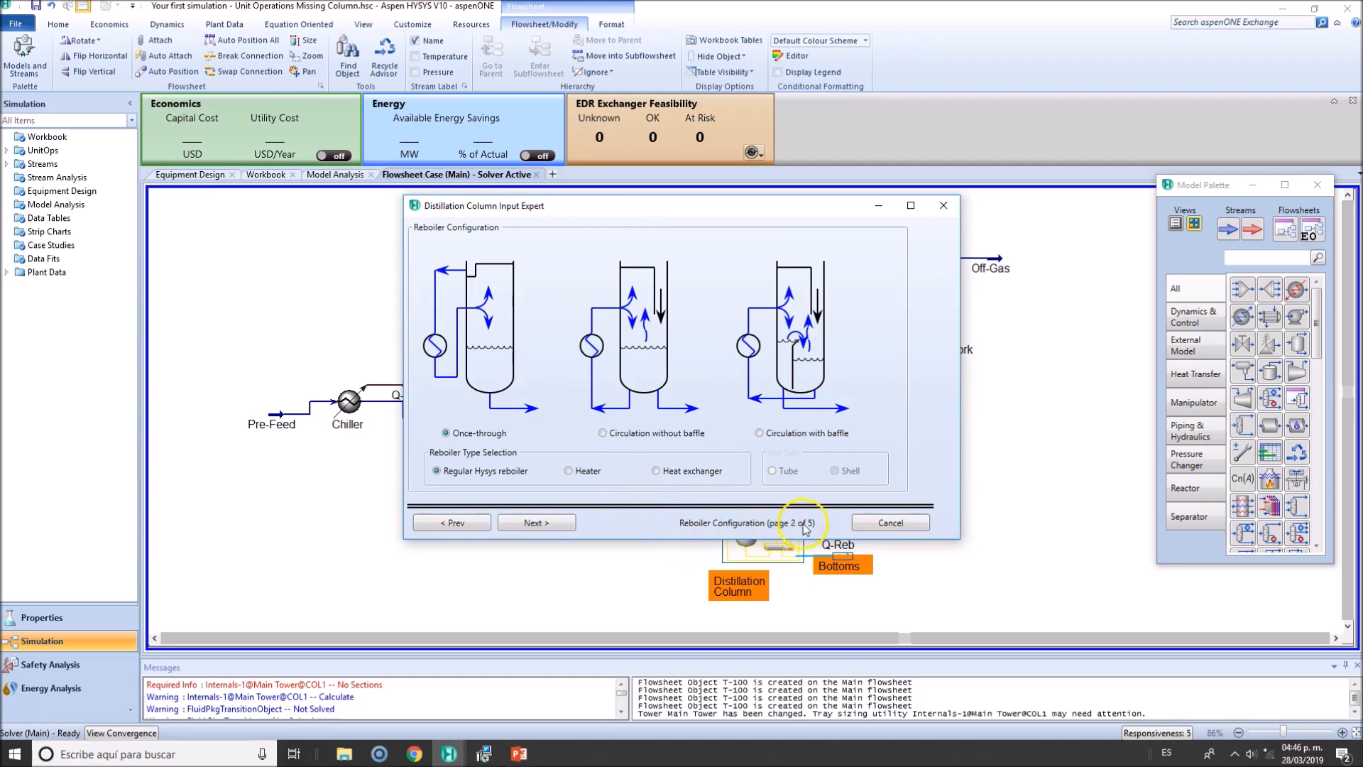
mouse_move(468, 433)
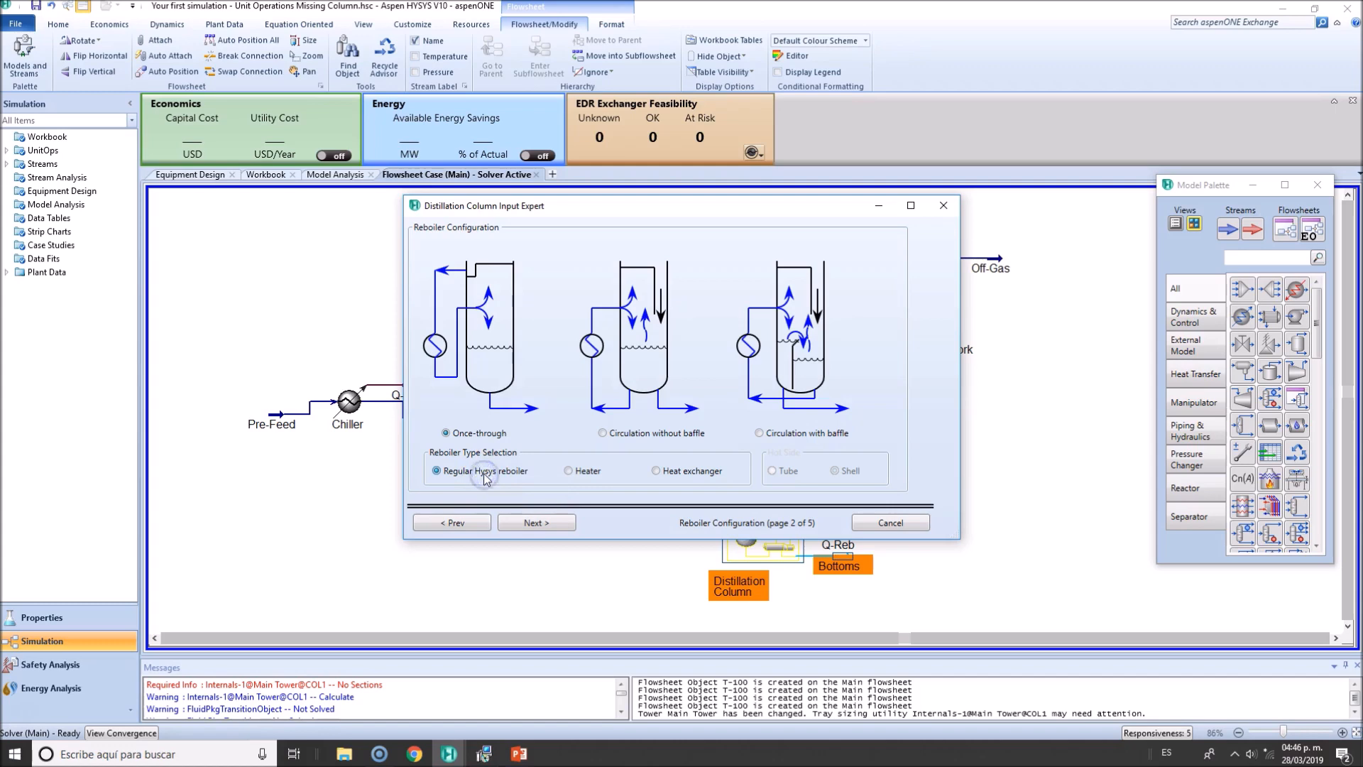
click(535, 522)
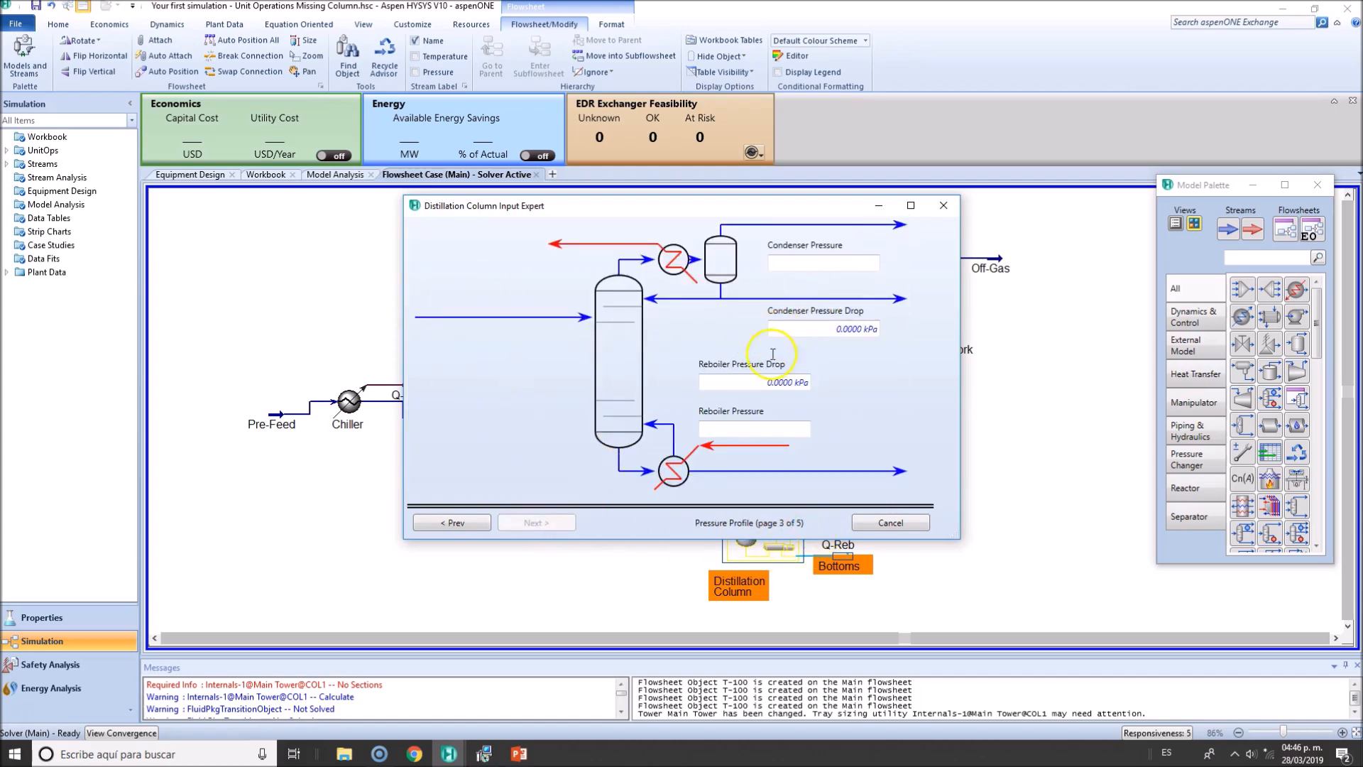
Set condenser and reboiler pressures to 101.3 kPa and continue to the optional estimates
click(822, 264)
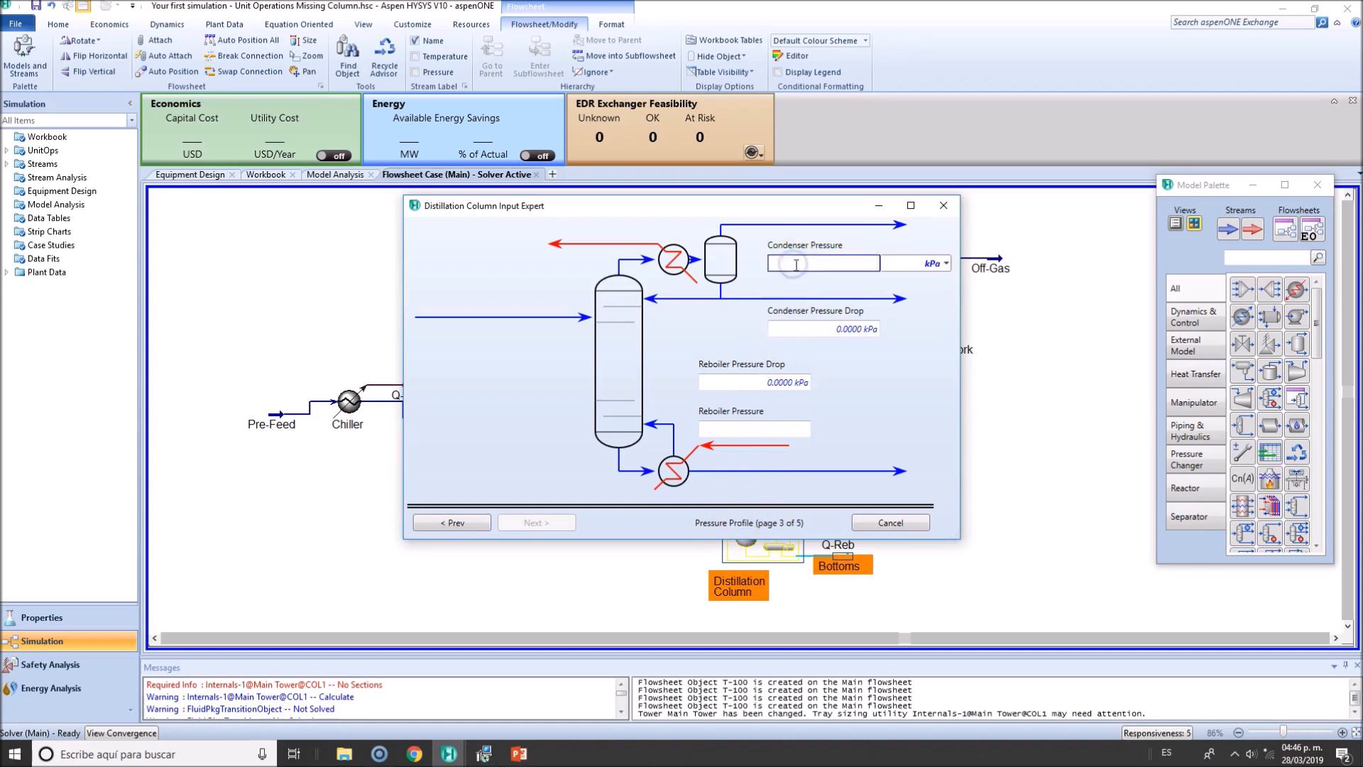
text(101)
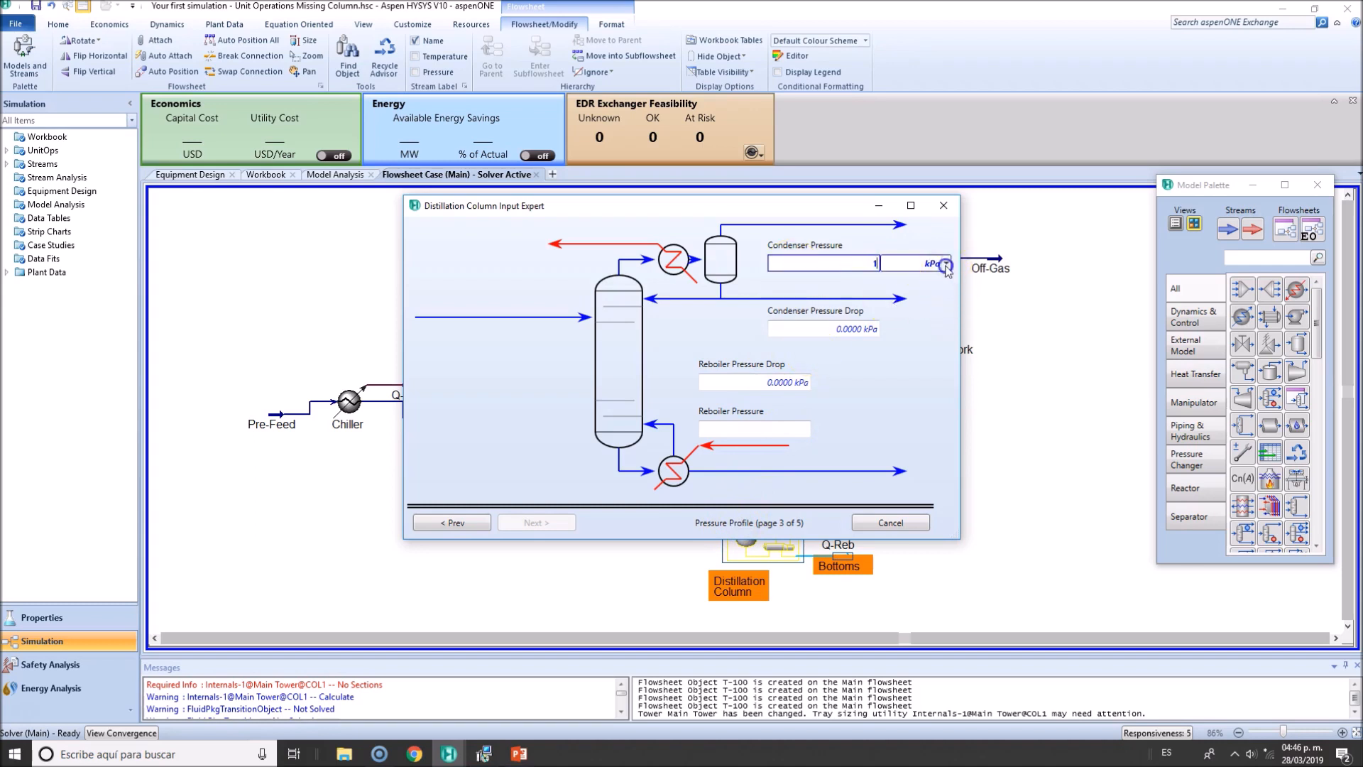
text(101.3 kPa)
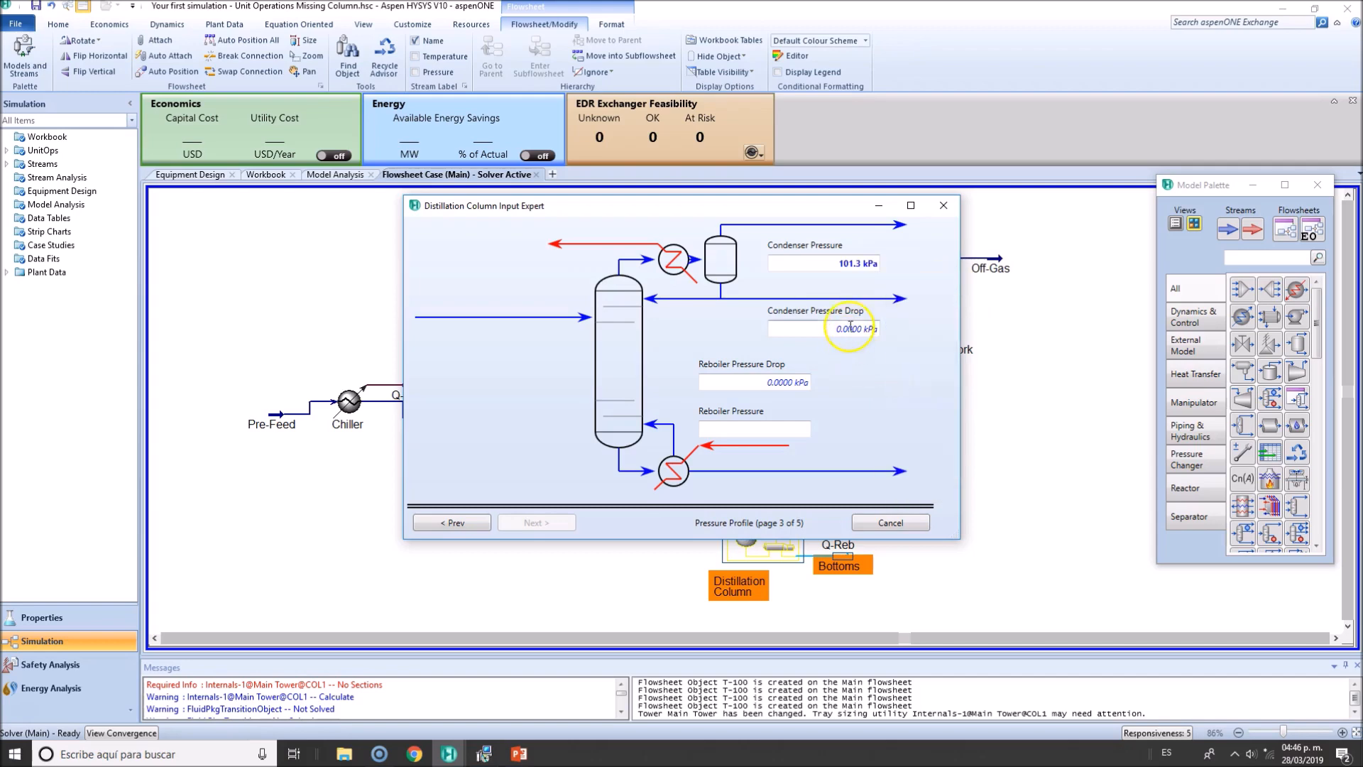
click(754, 428)
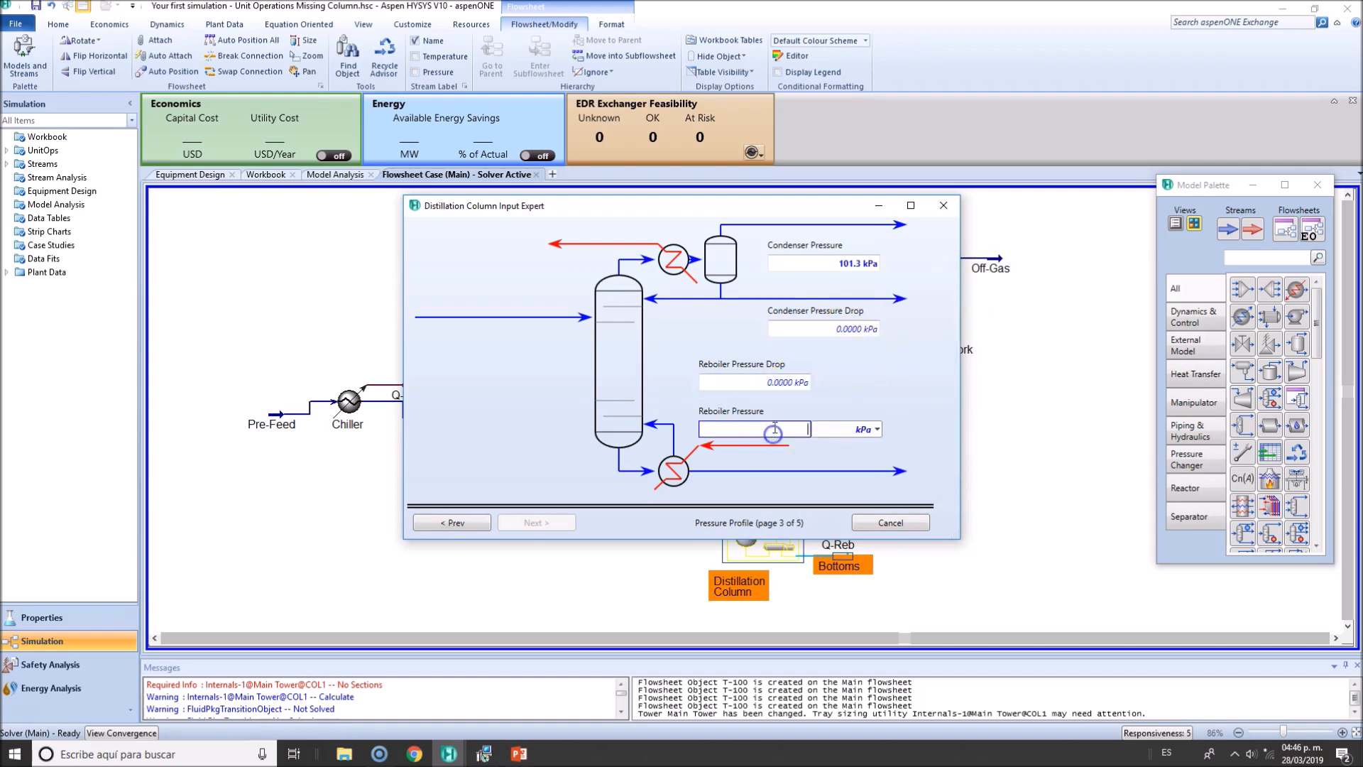
click(877, 429)
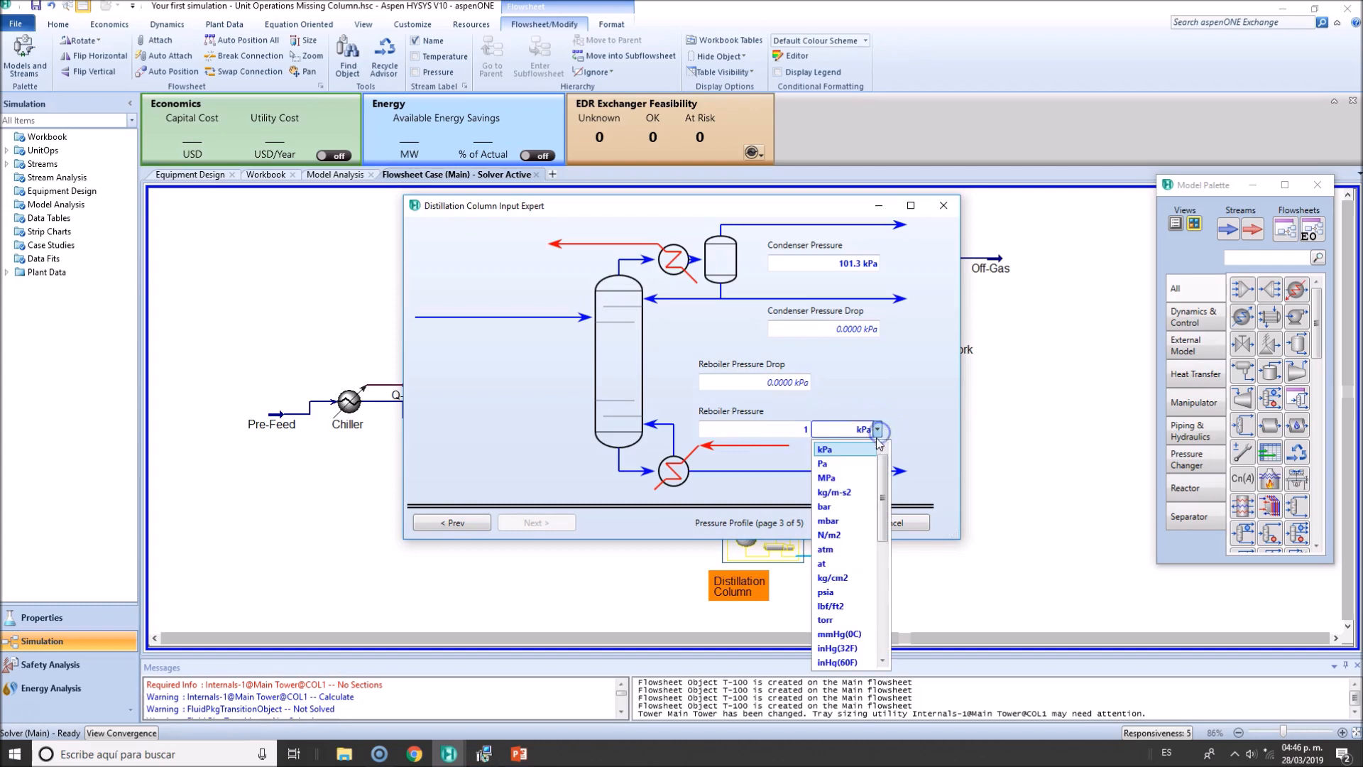
click(823, 448)
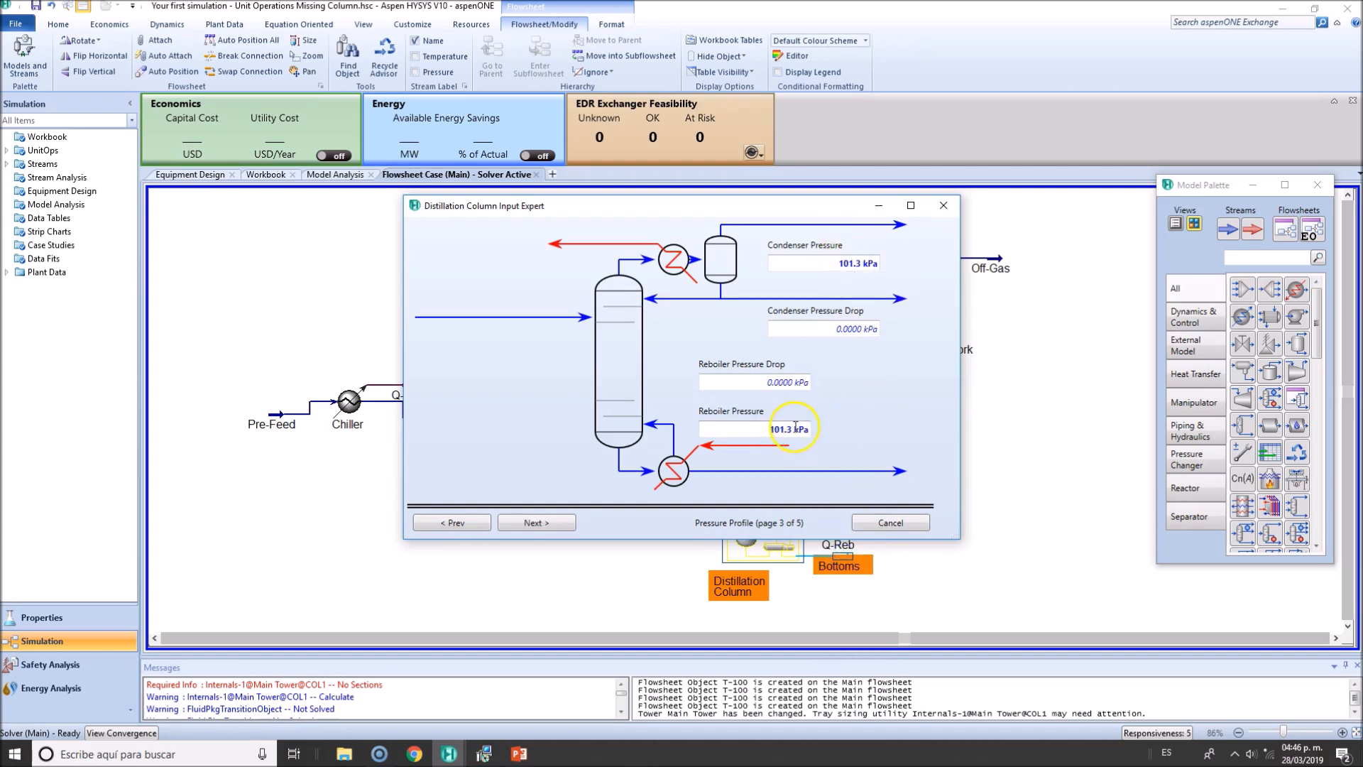
click(535, 522)
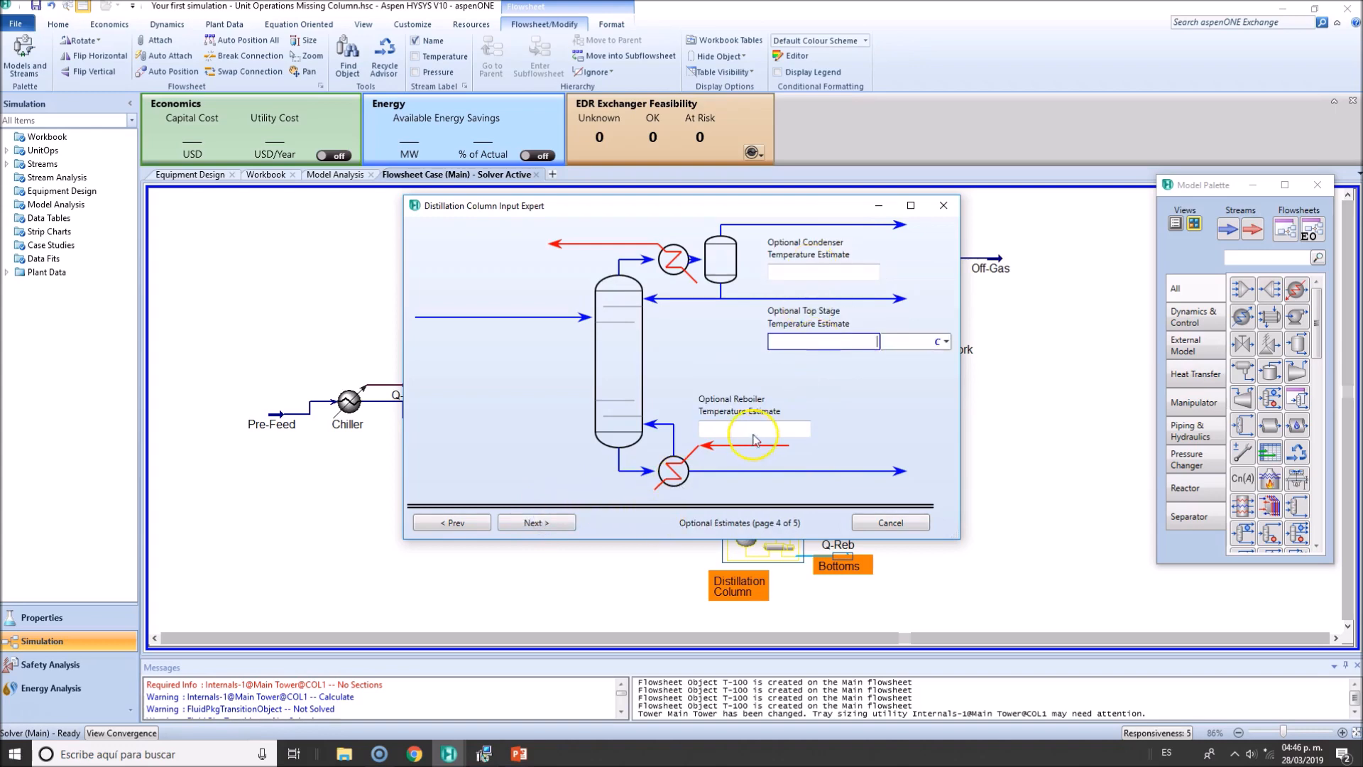
Leave the optional temperature estimates blank and continue to the specifications
click(753, 429)
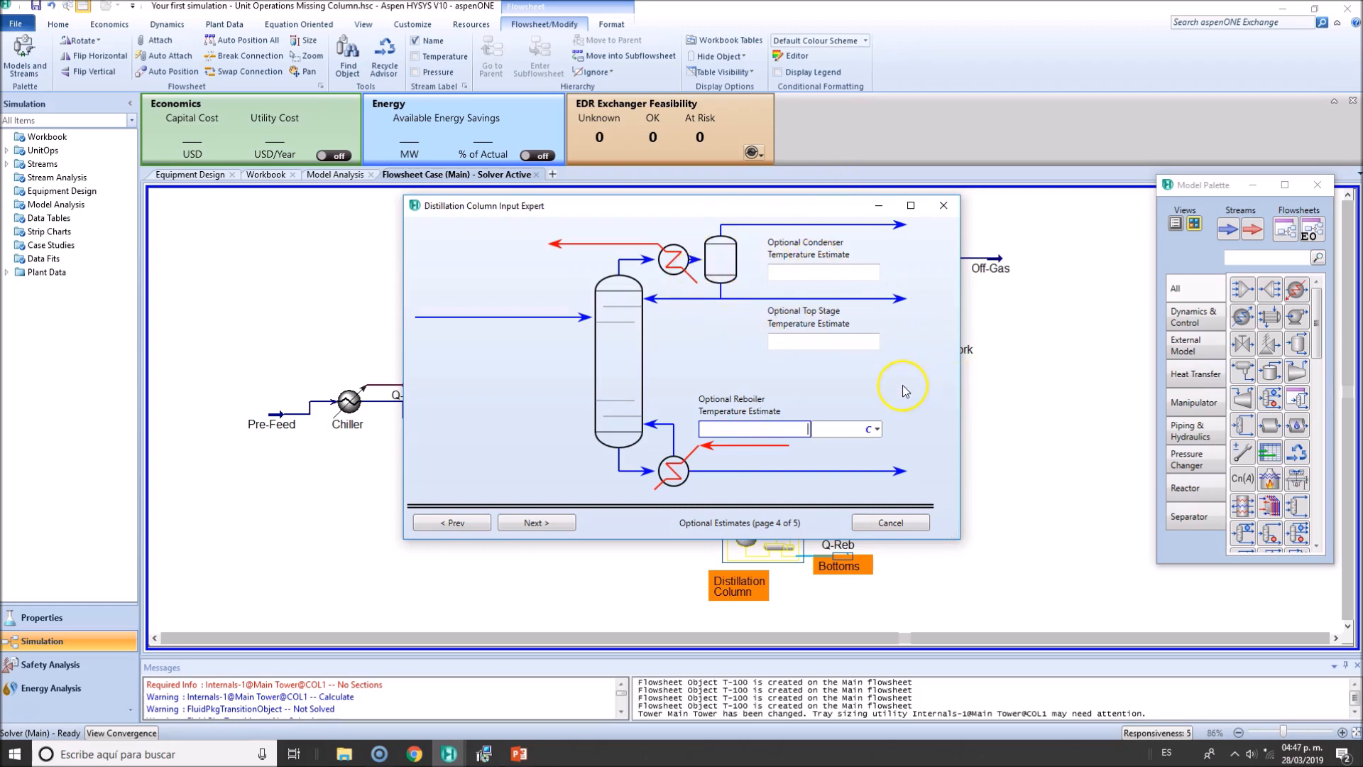
mouse_move(598, 488)
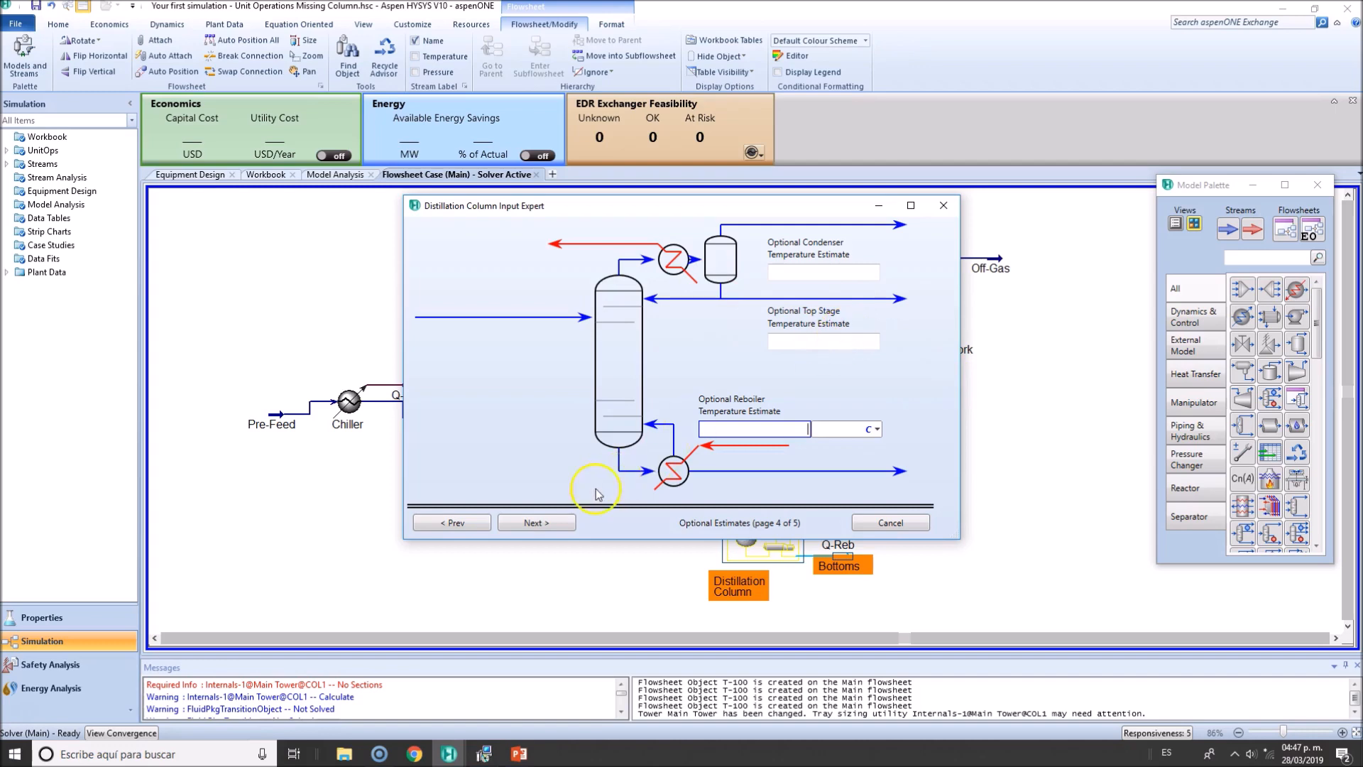
click(535, 523)
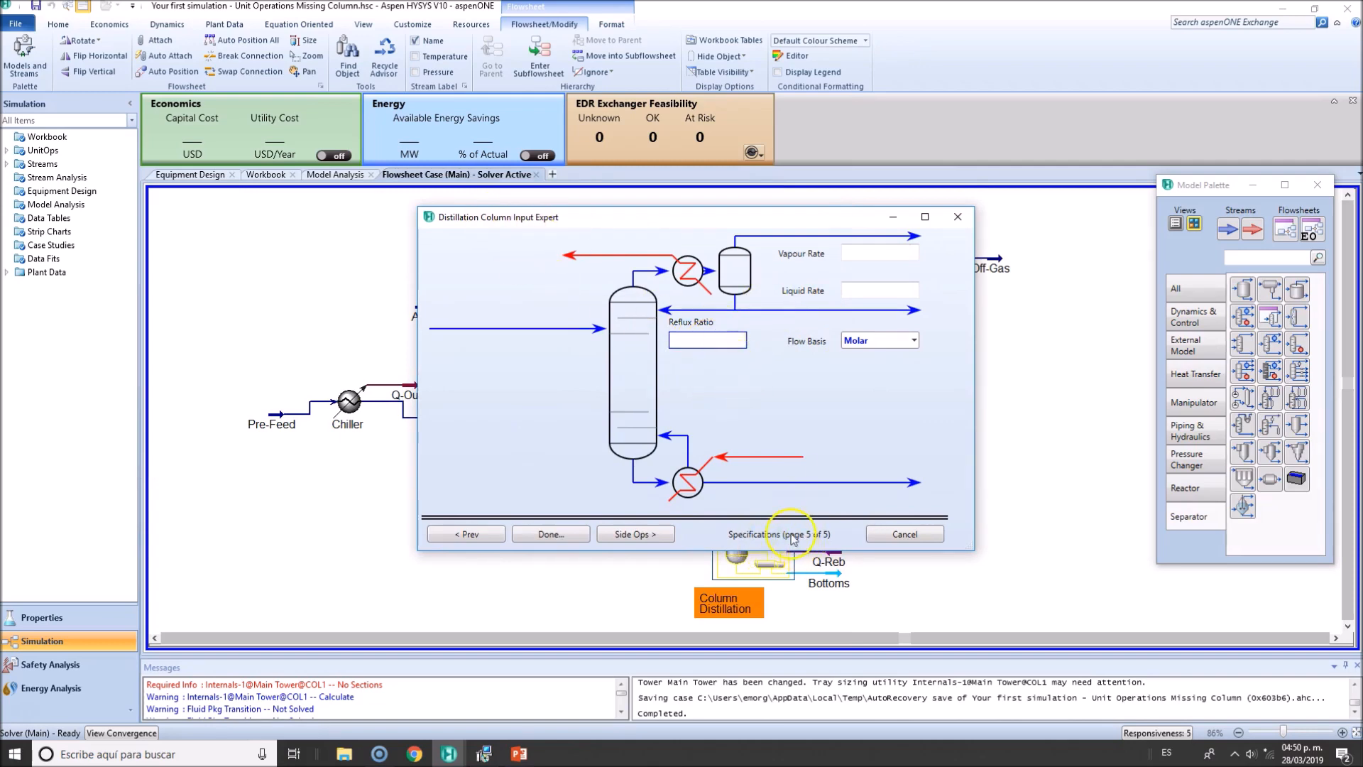
Enter vapour rate 2.15 and liquid rate 21.5000, then finish the Input Expert
text(2.500)
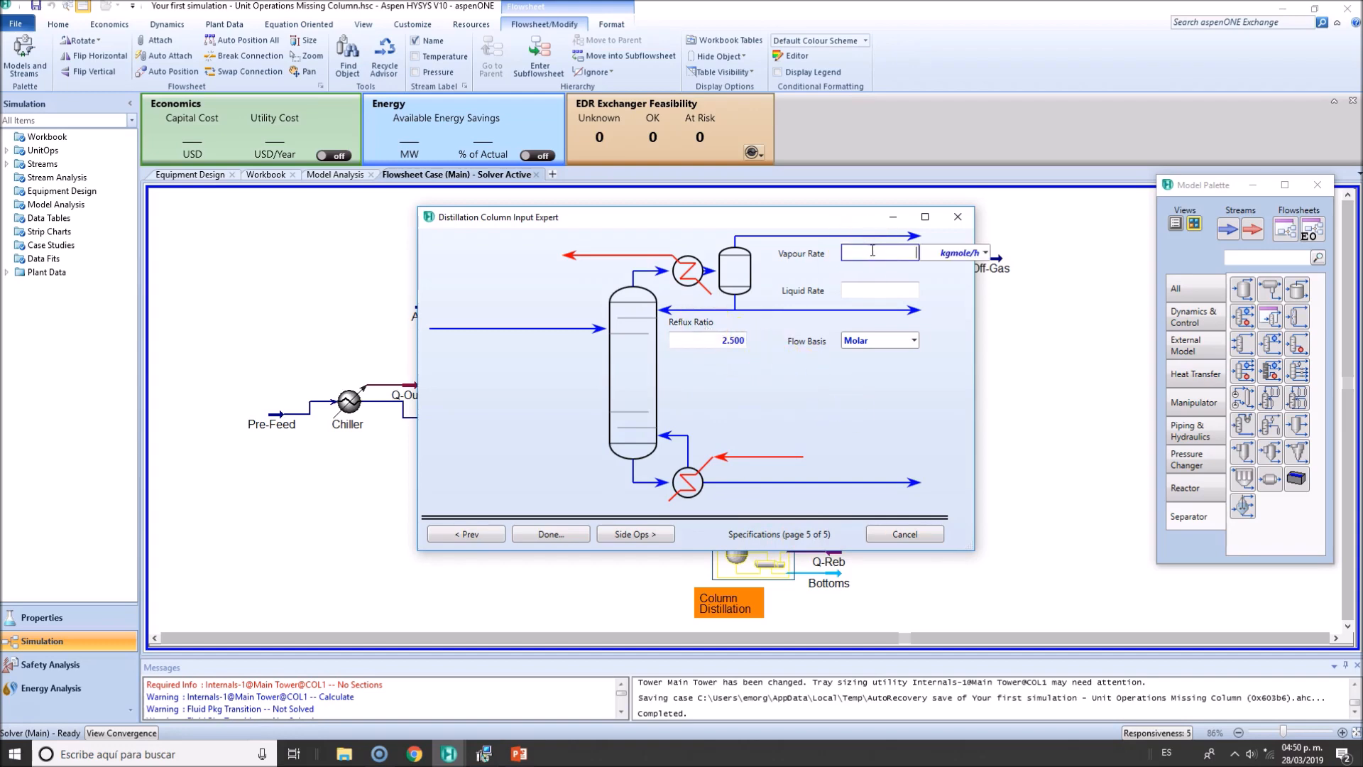
text(2.15)
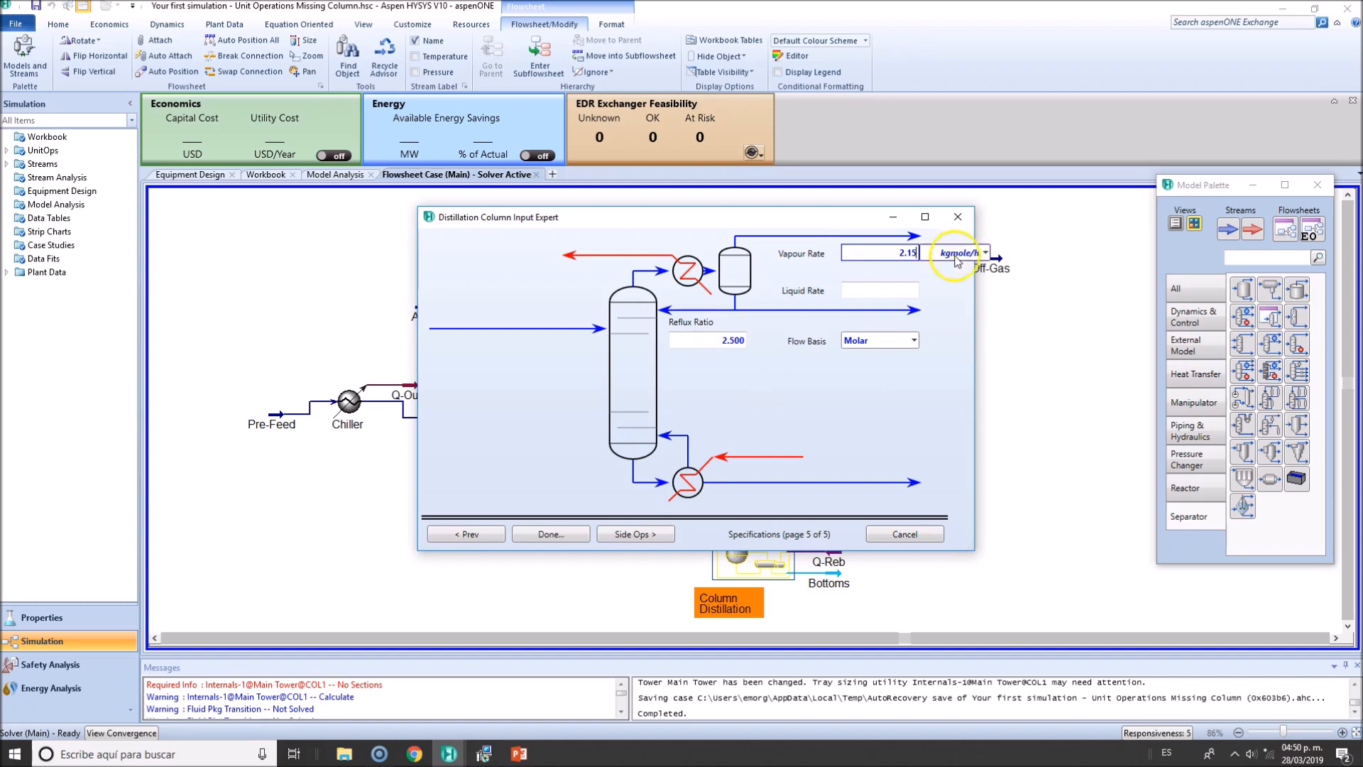
click(879, 289)
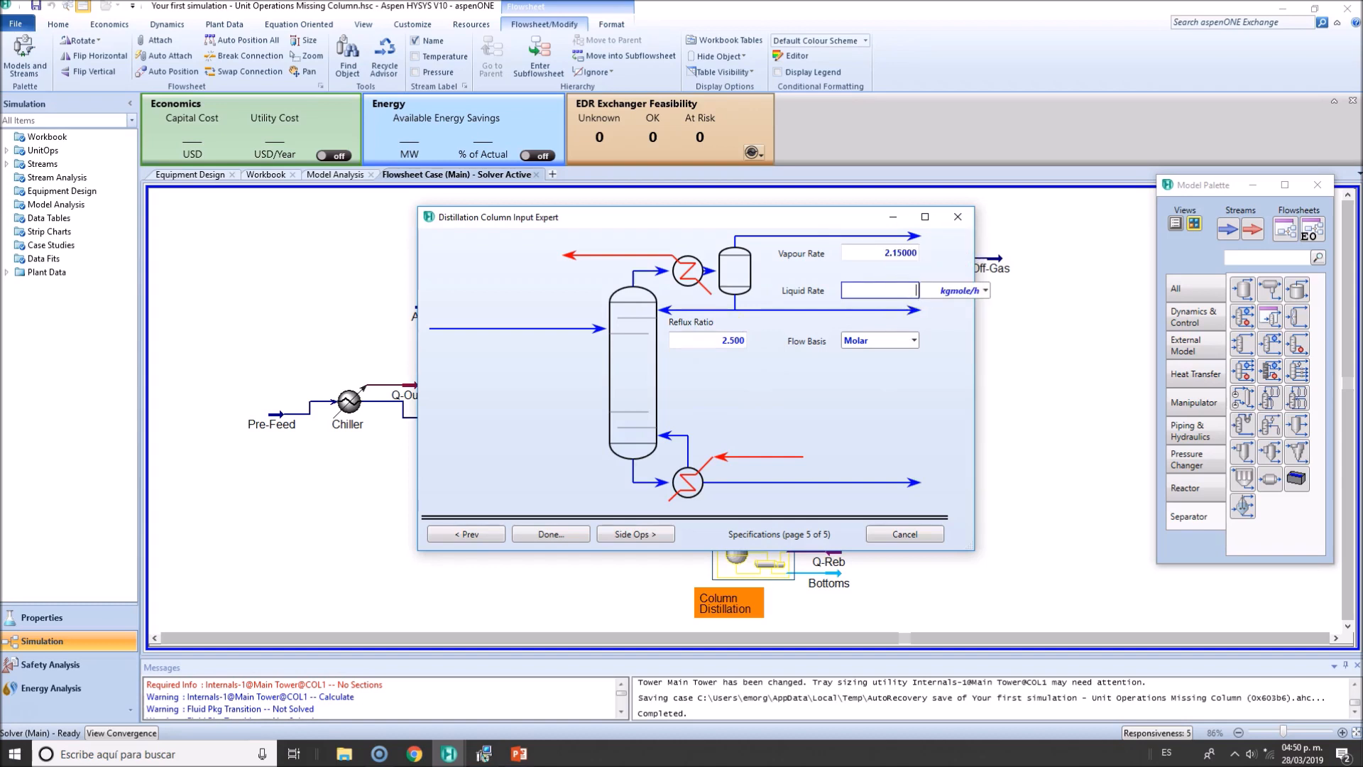
text(21.5000)
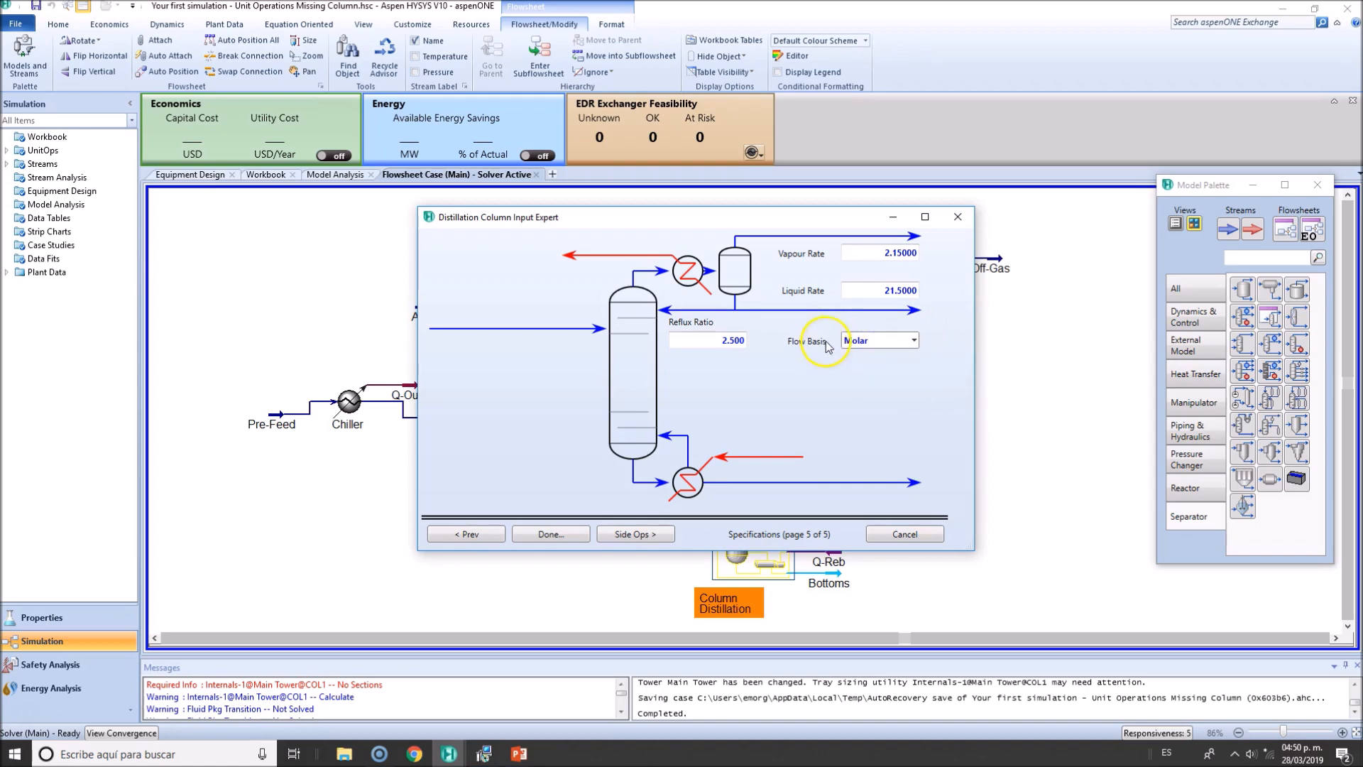
mouse_move(636, 534)
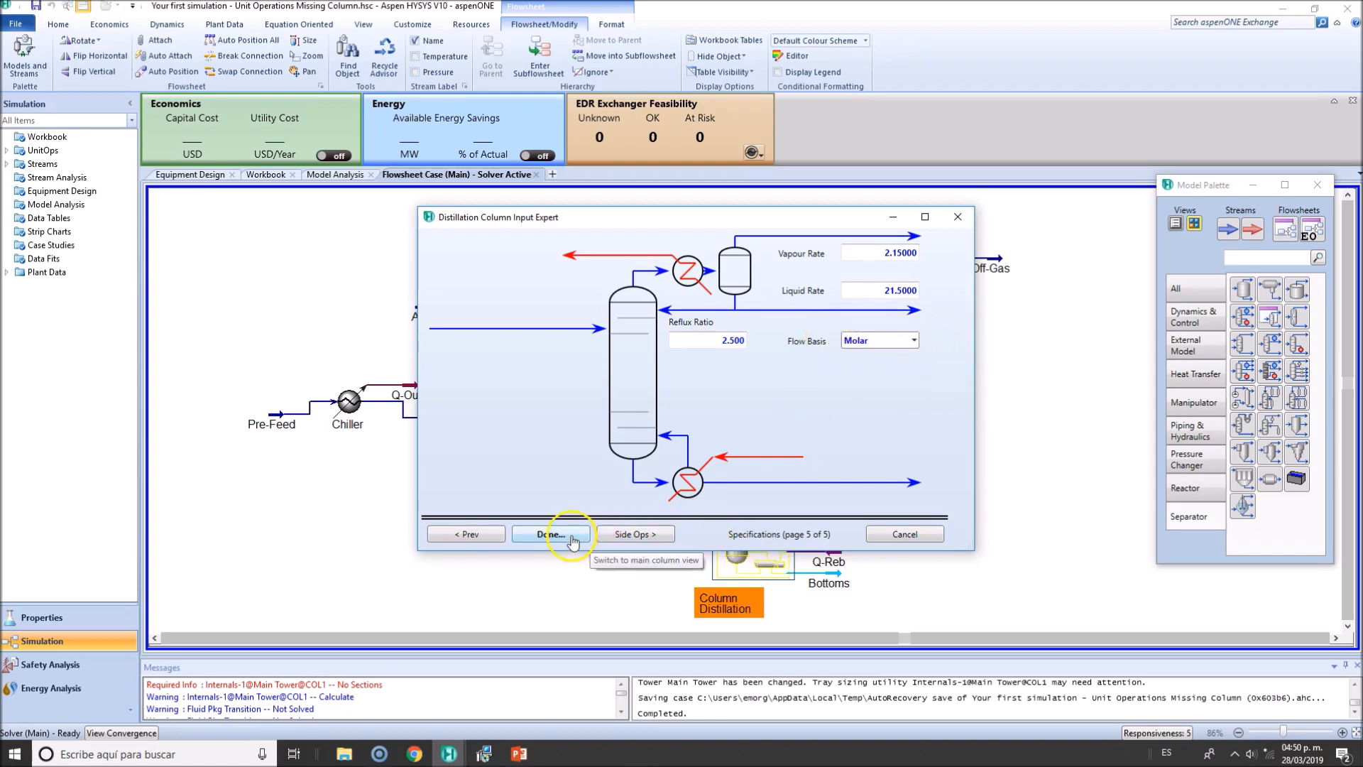
click(549, 534)
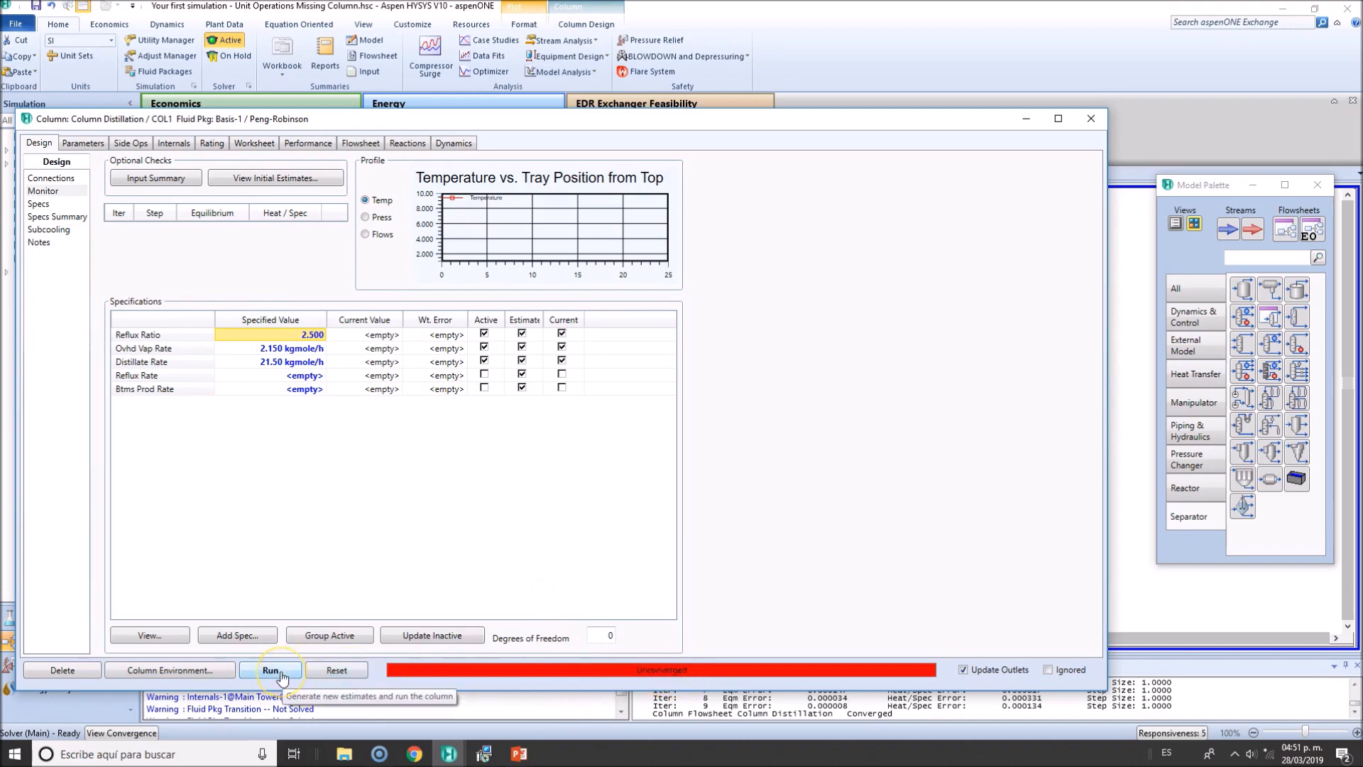
Run the column until the monitor shows Converged
click(270, 668)
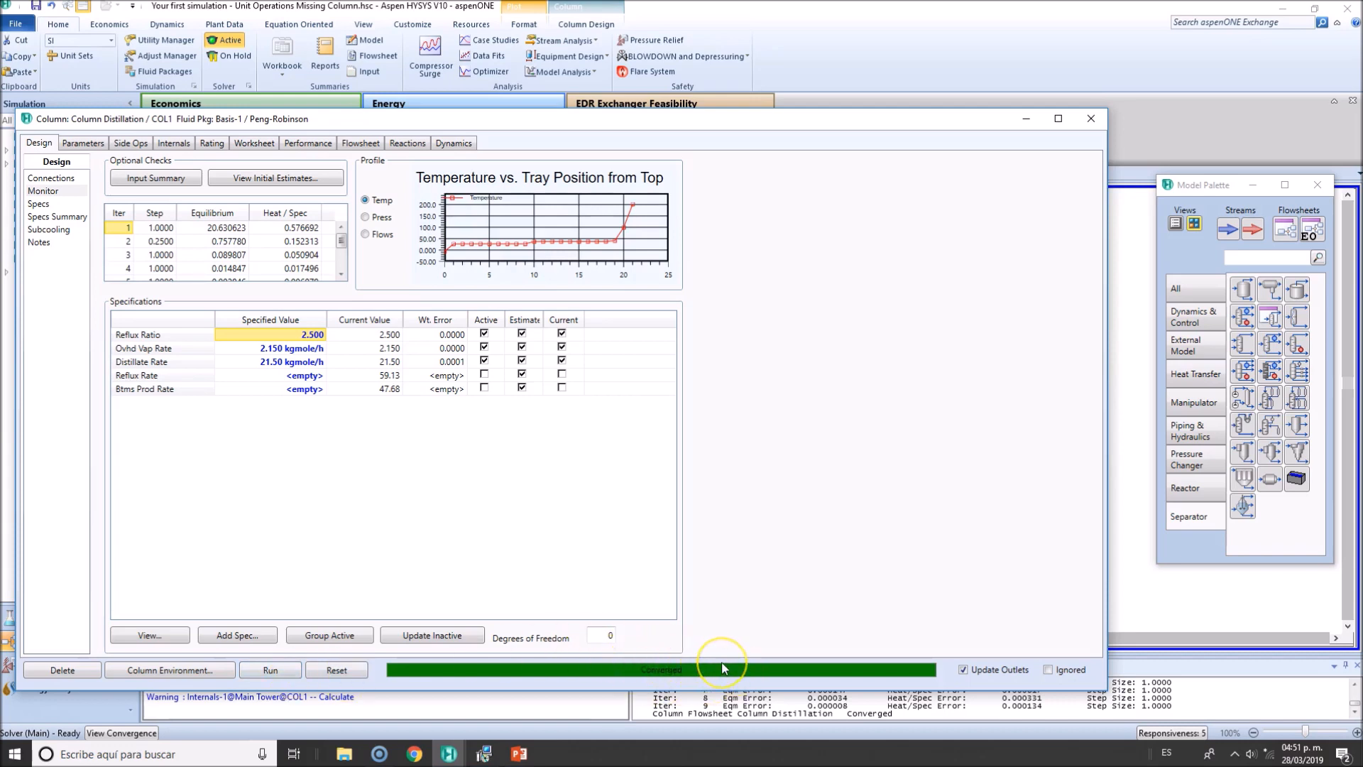
mouse_move(695, 643)
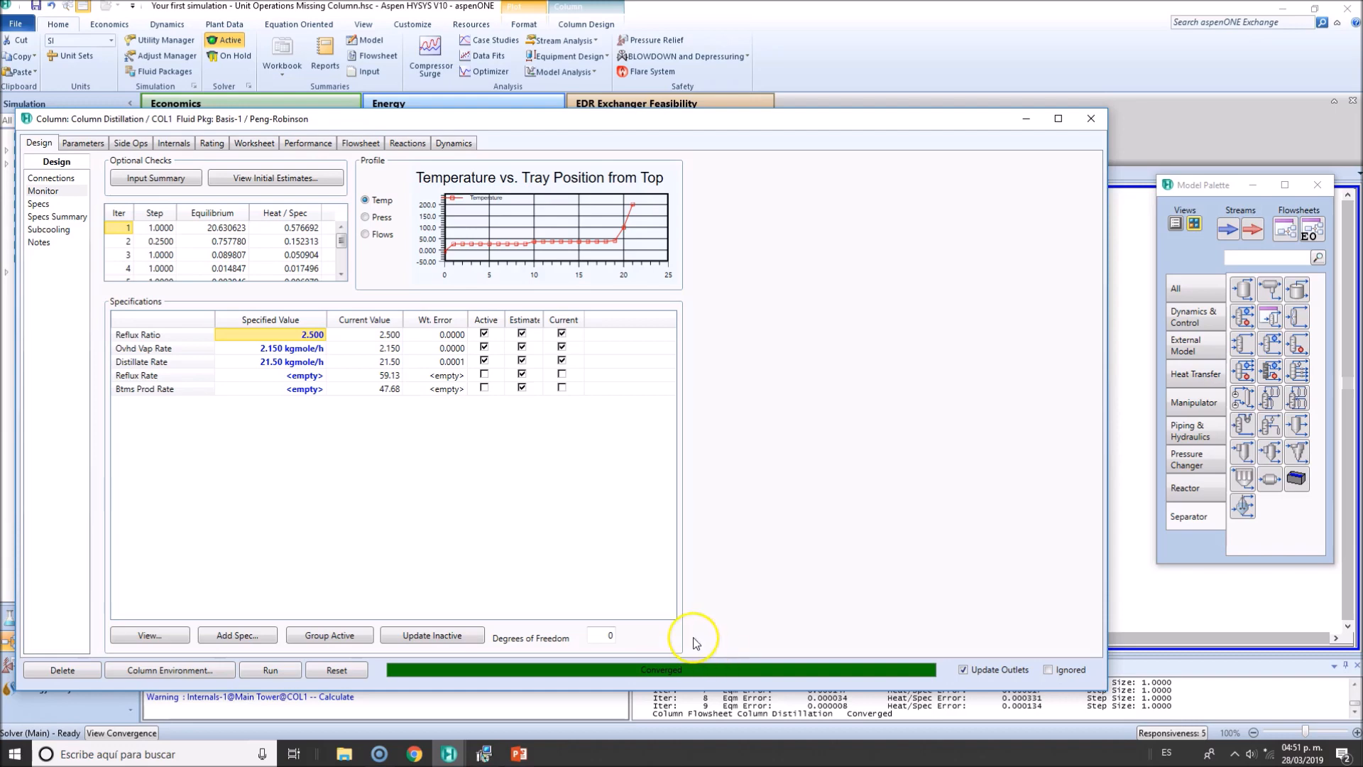
mouse_move(721, 650)
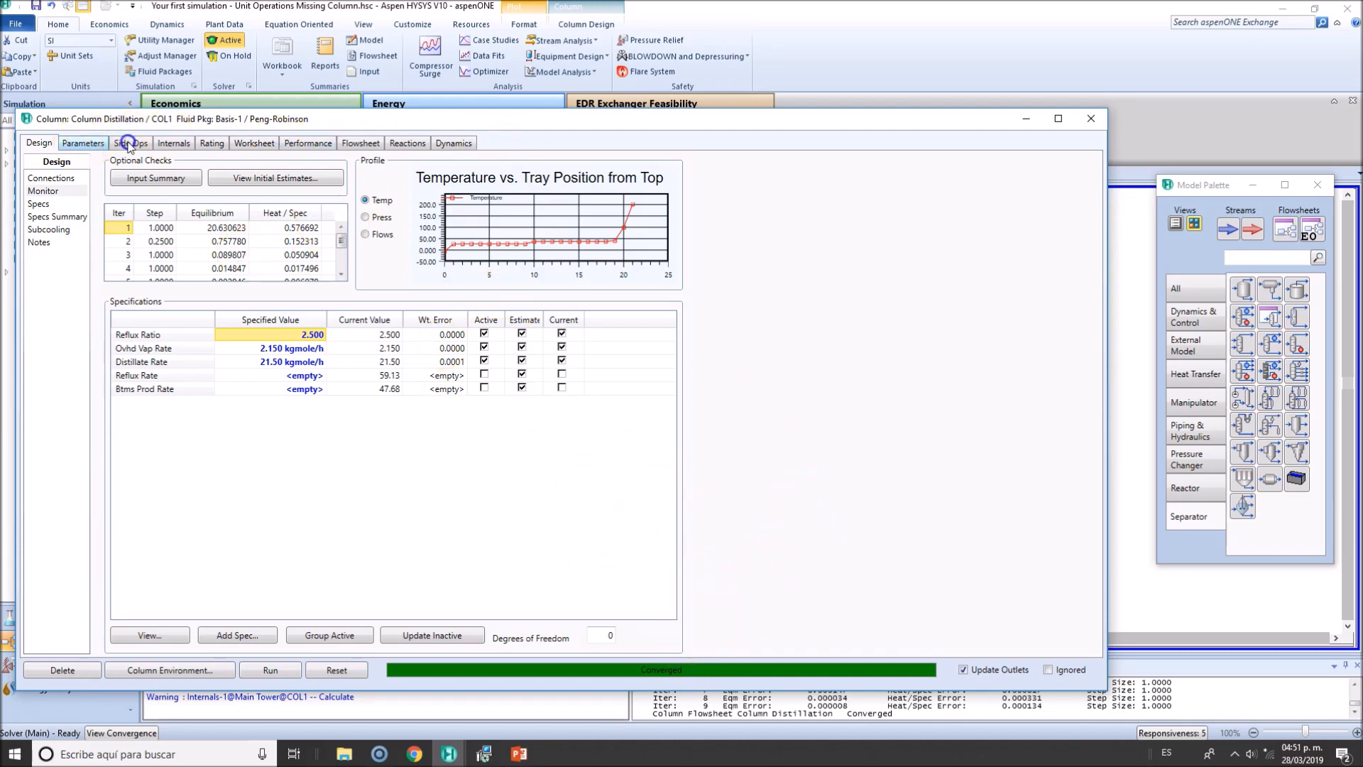
Review Side Ops, then Design's Connections, Monitor, Specs and Subcooling pages of the converged column
click(130, 142)
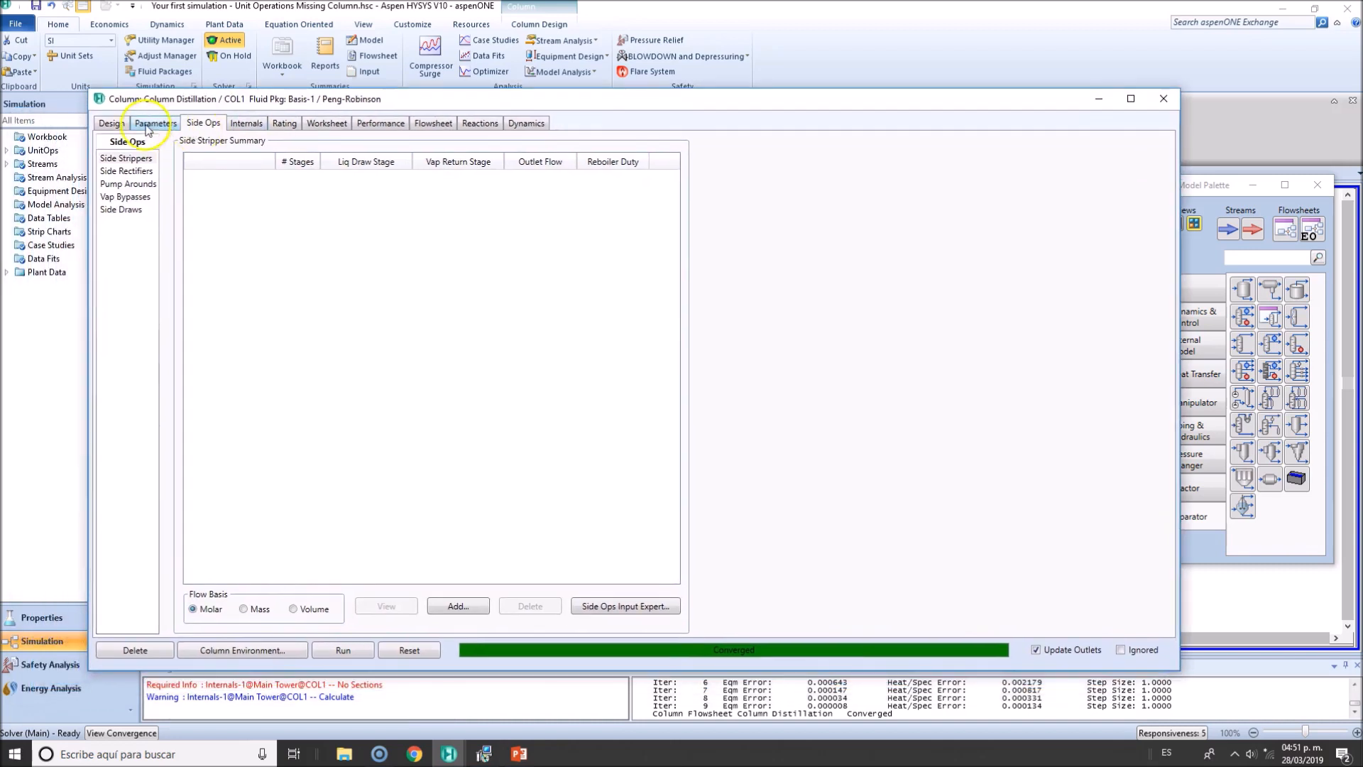
click(111, 122)
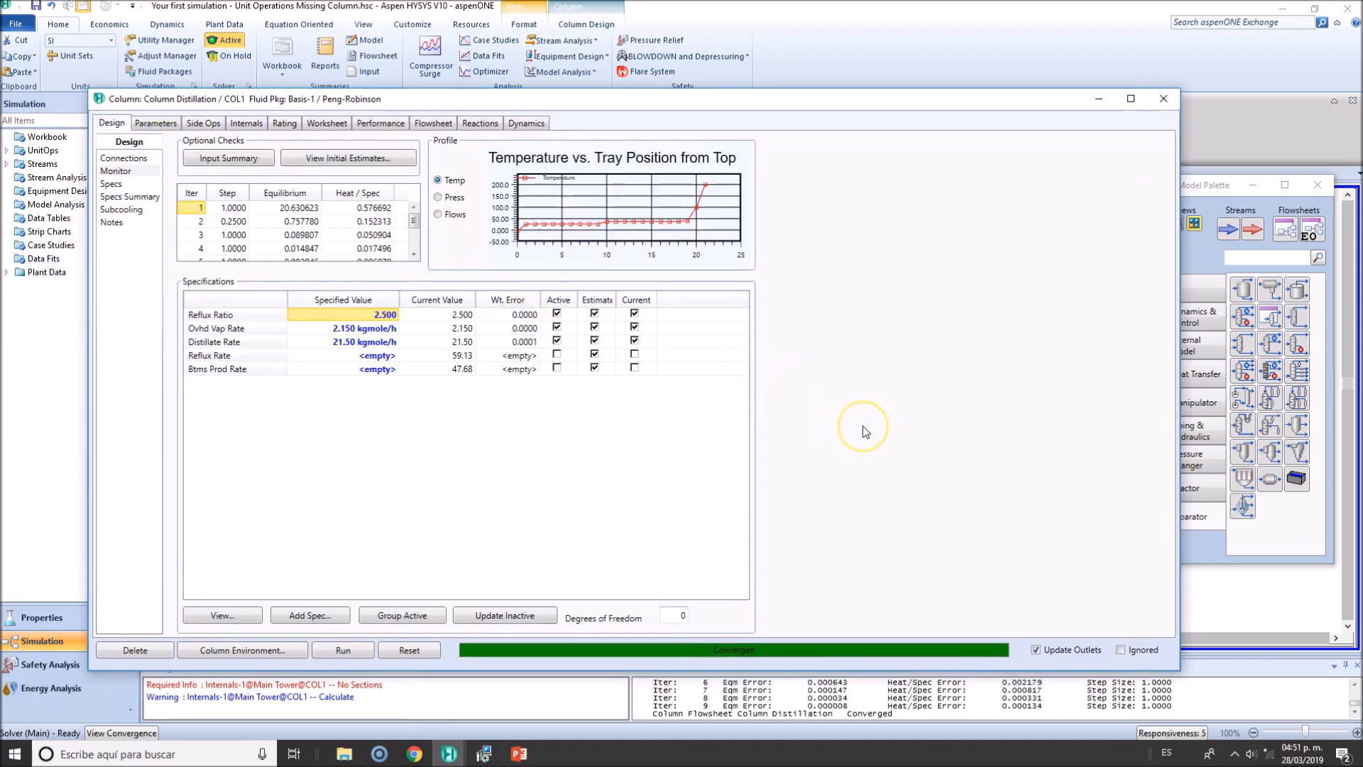
mouse_move(733, 365)
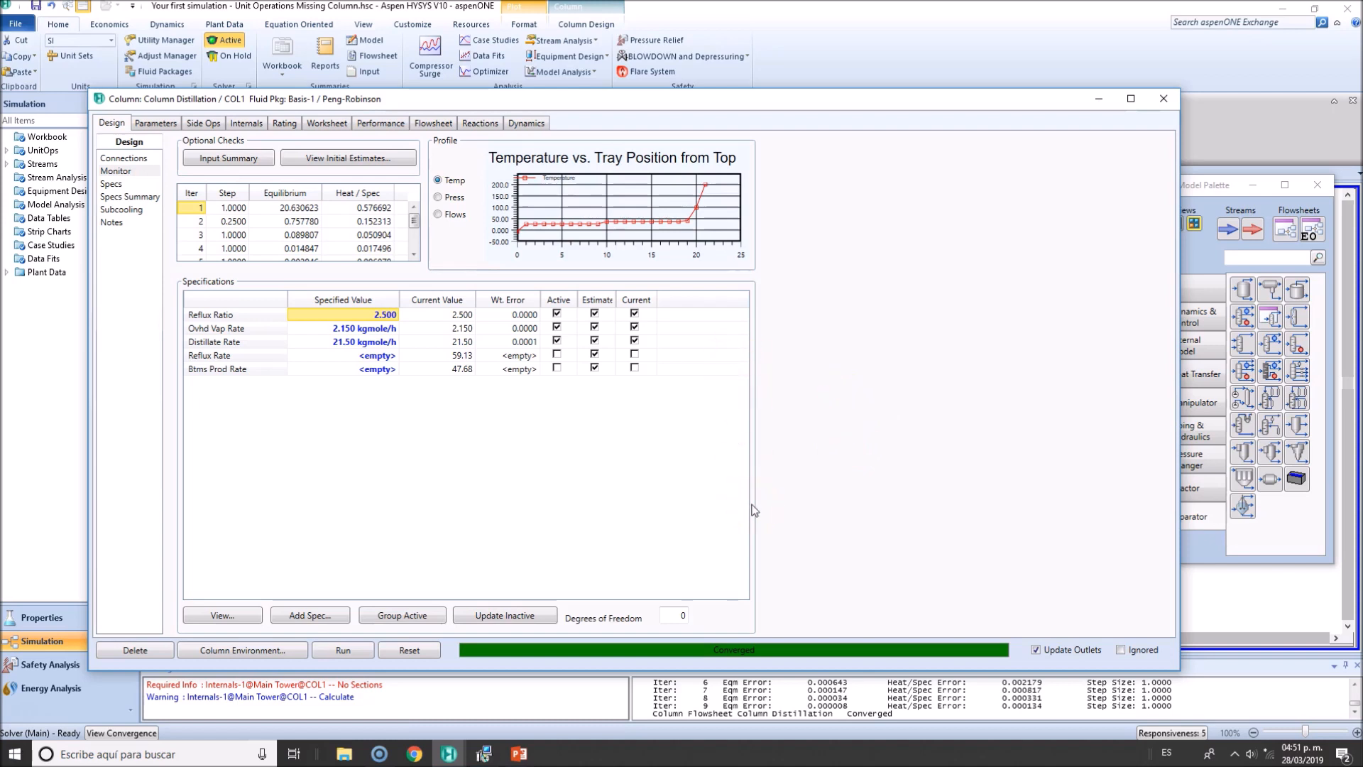
mouse_move(772, 486)
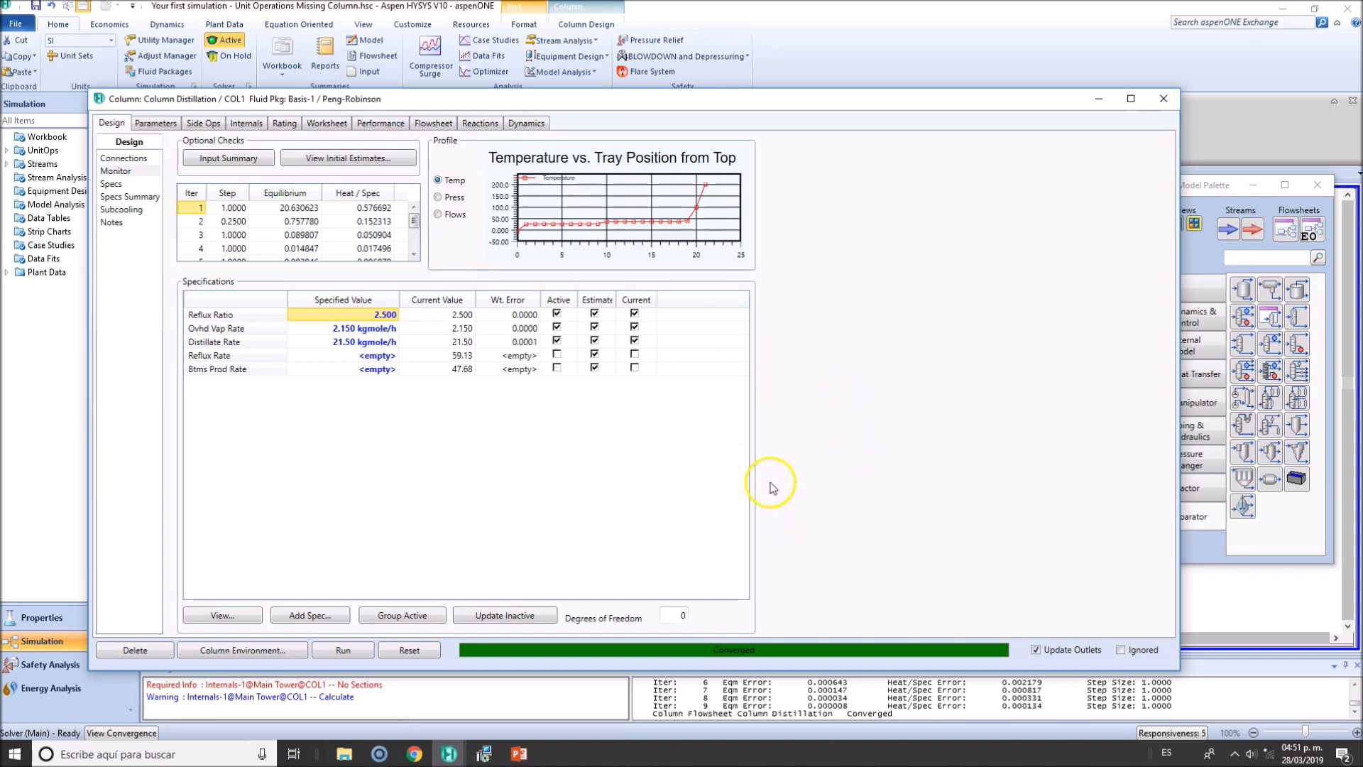
mouse_move(136, 172)
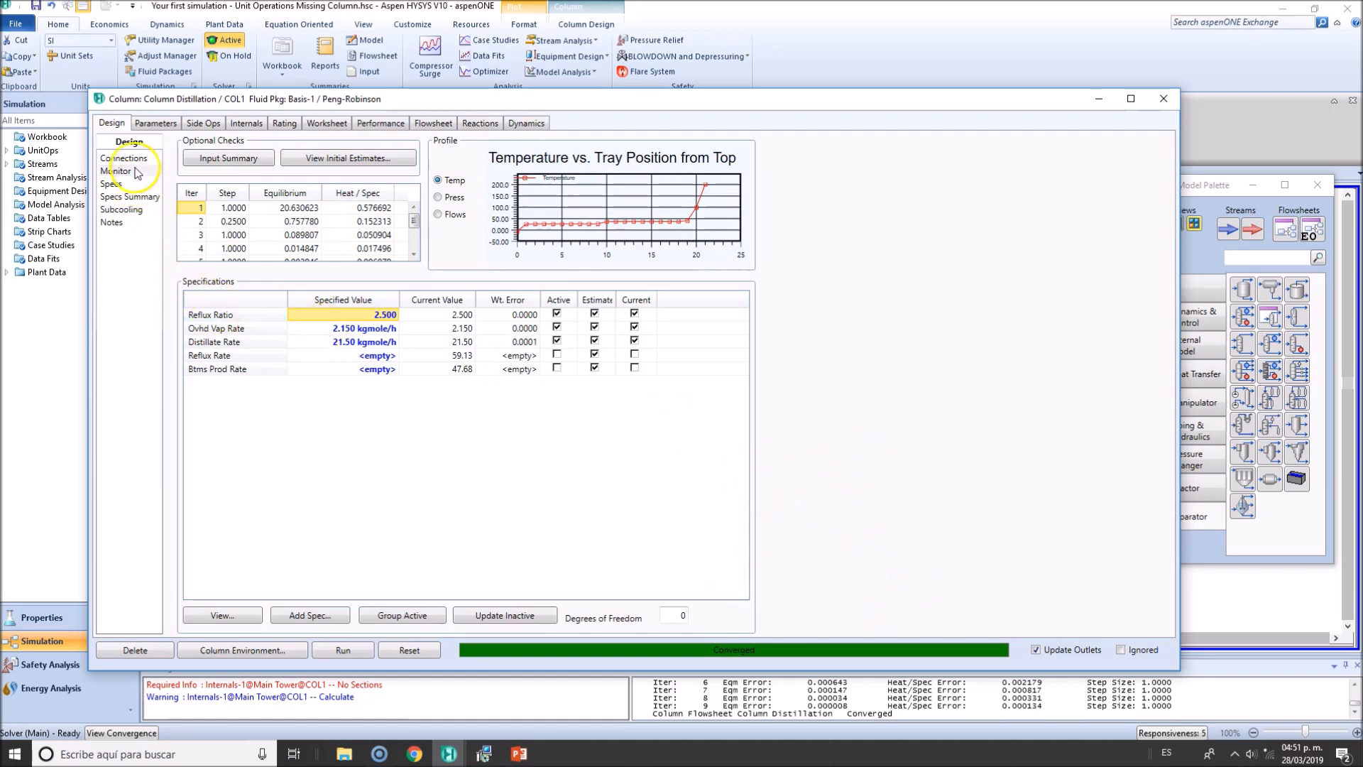
click(124, 157)
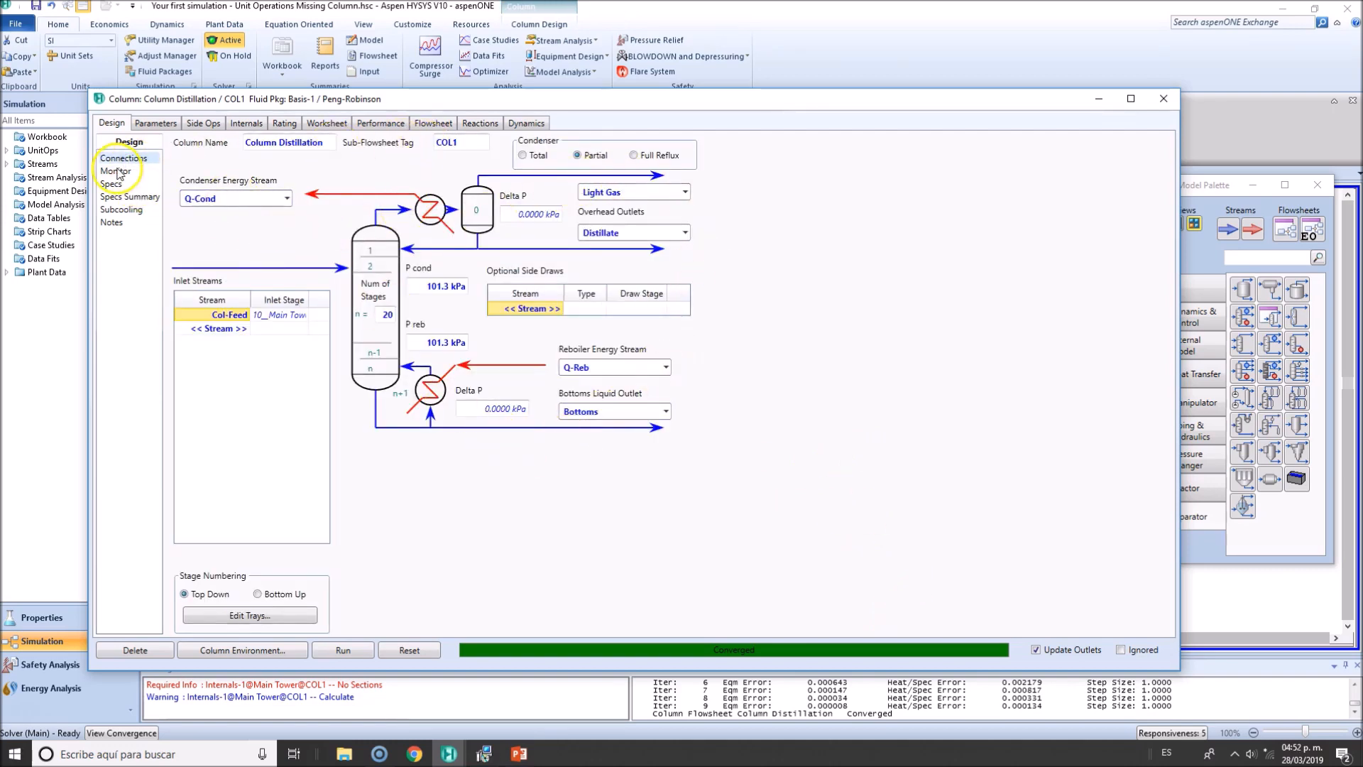
click(115, 170)
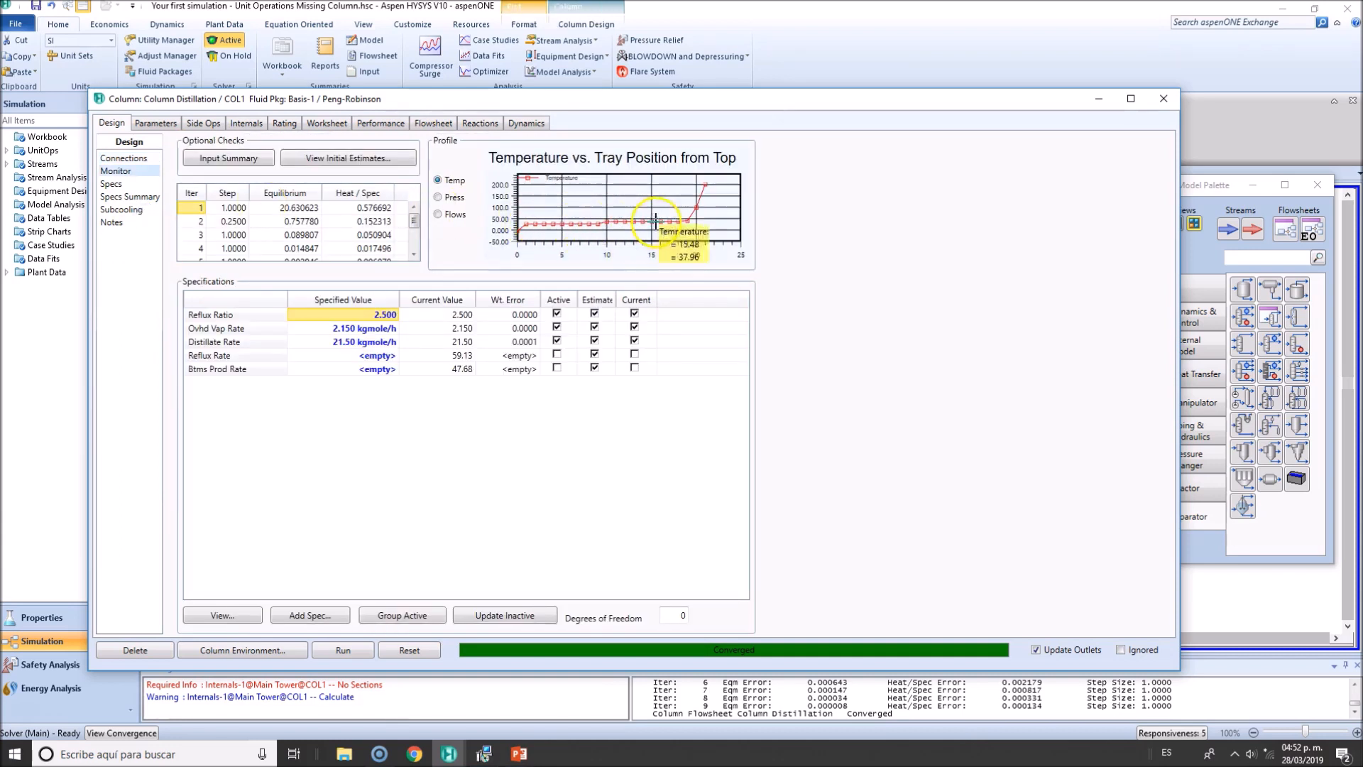
mouse_move(676, 219)
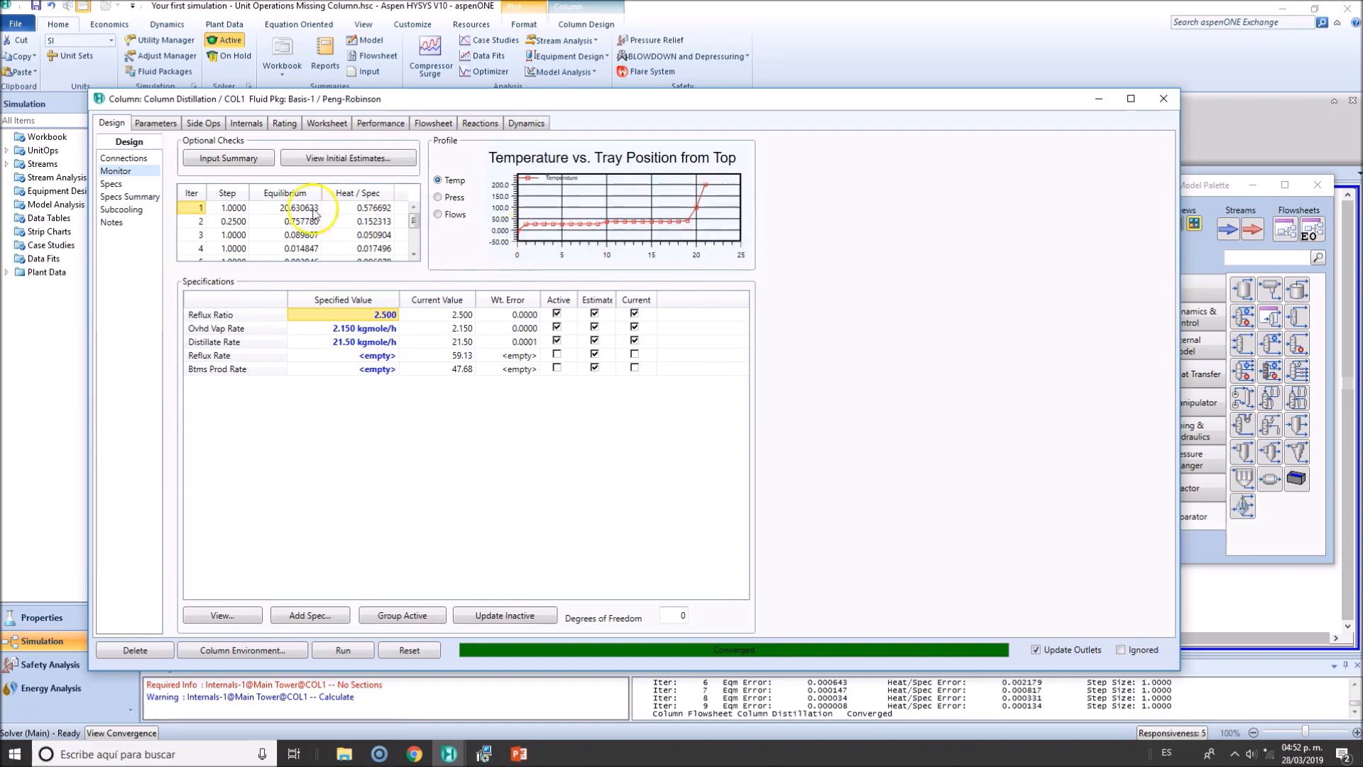
click(111, 184)
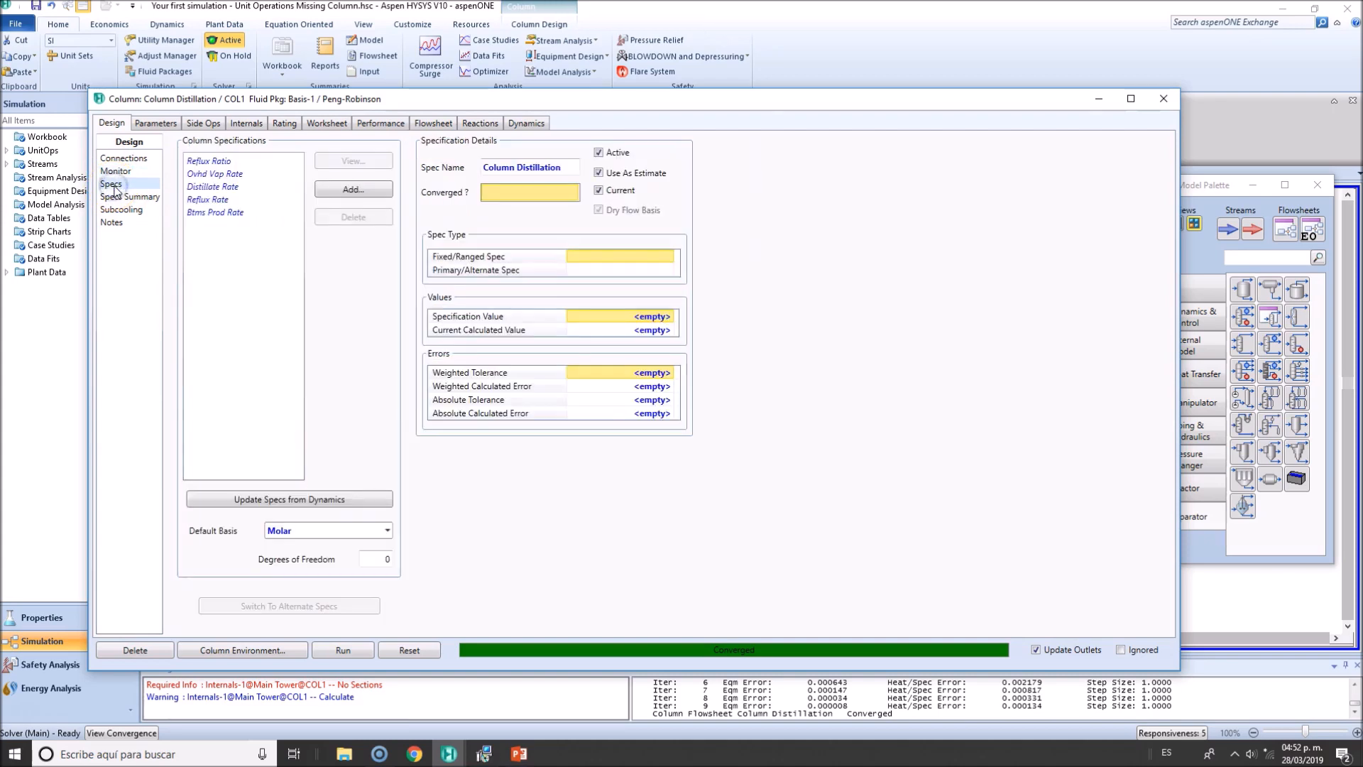
mouse_move(298, 188)
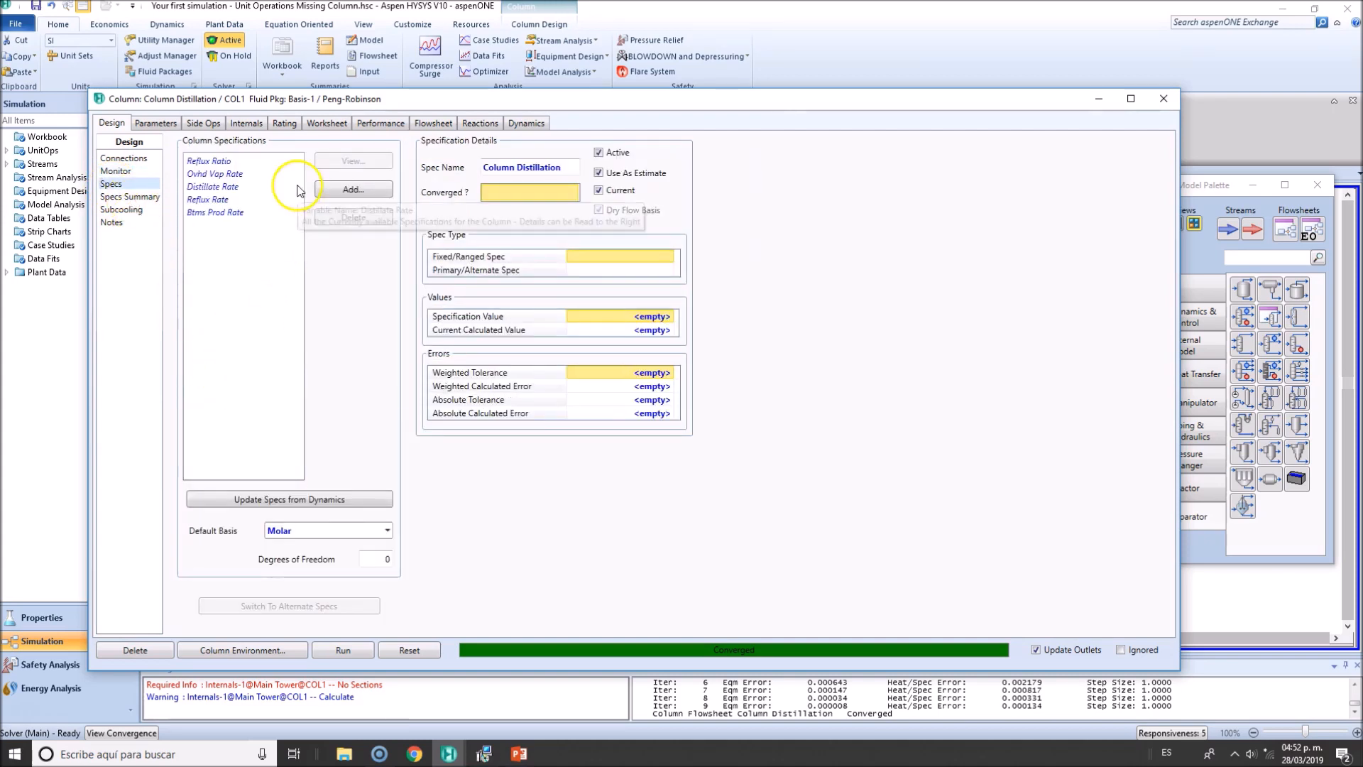
click(129, 196)
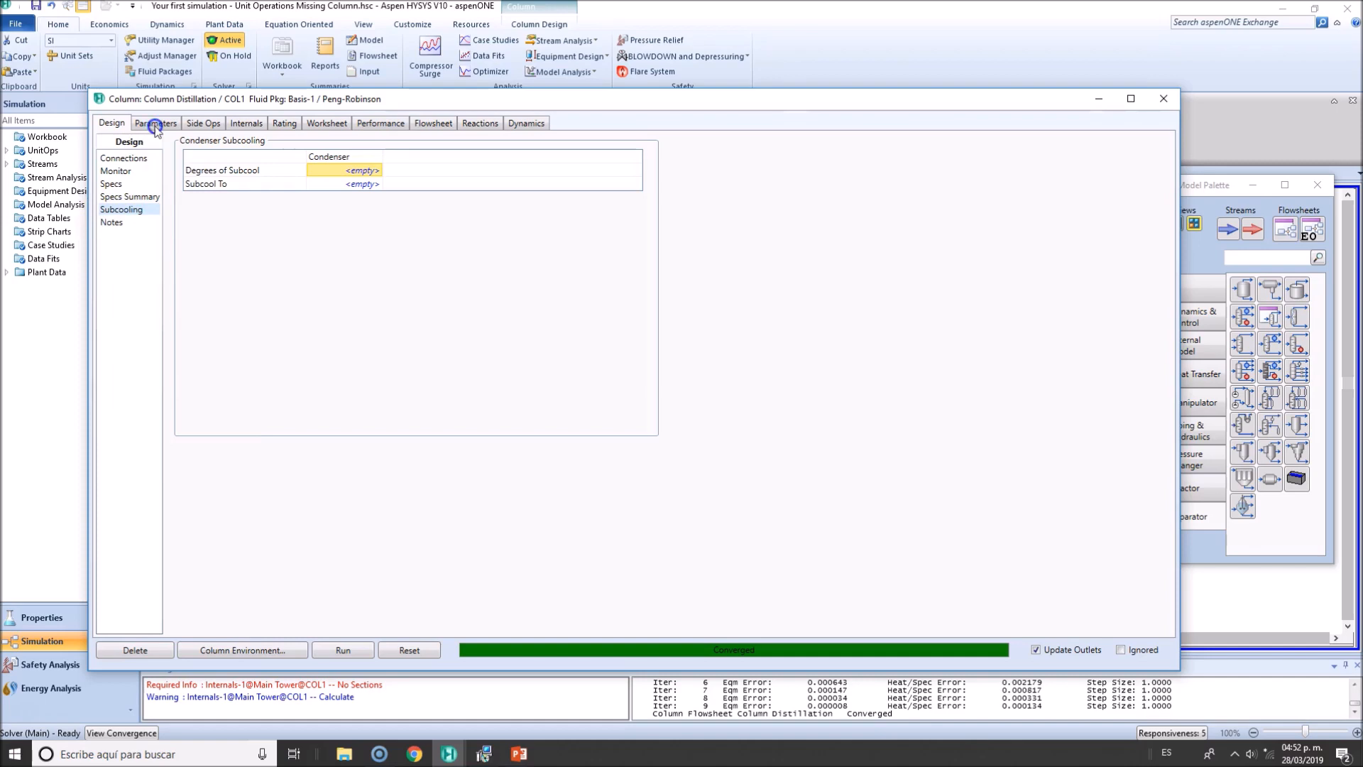
Review the Parameters, Internals, Performance and Dynamics pages, then close the column window
click(156, 122)
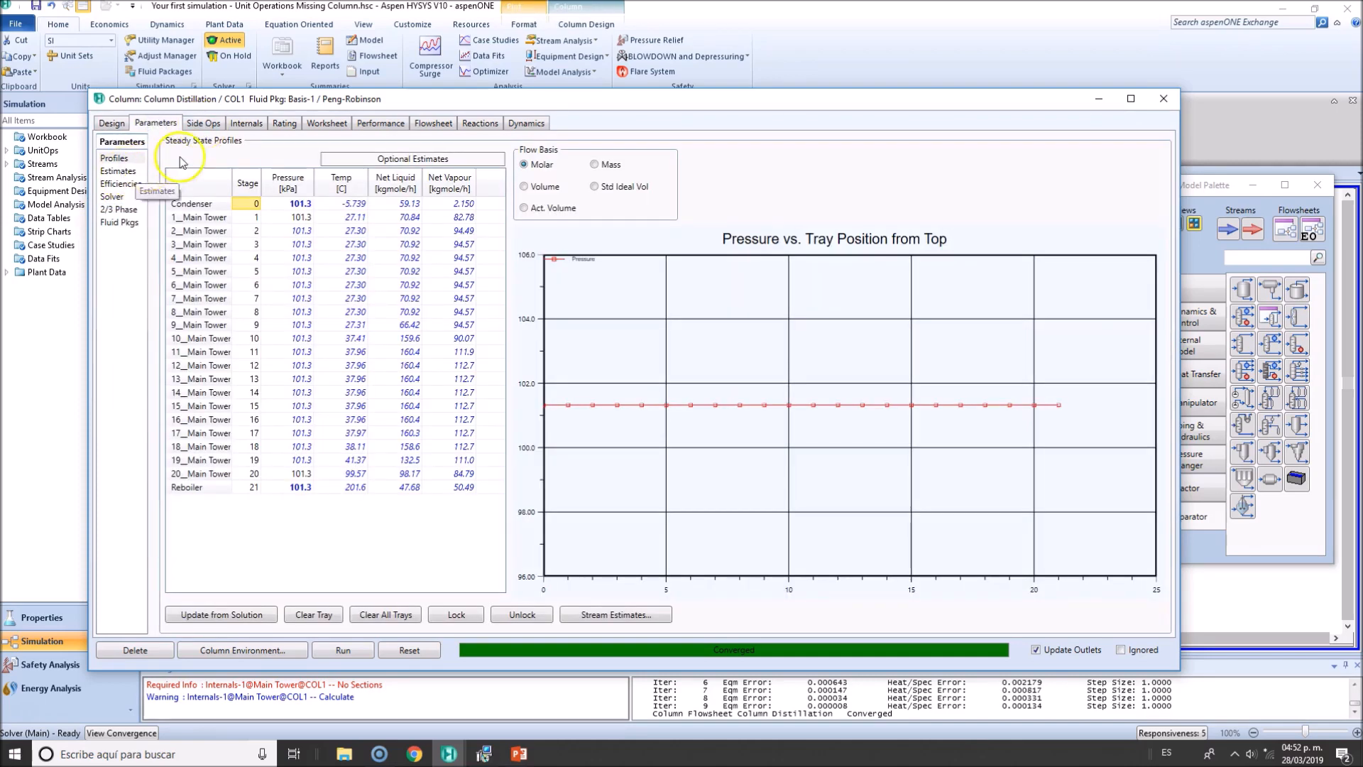
click(247, 122)
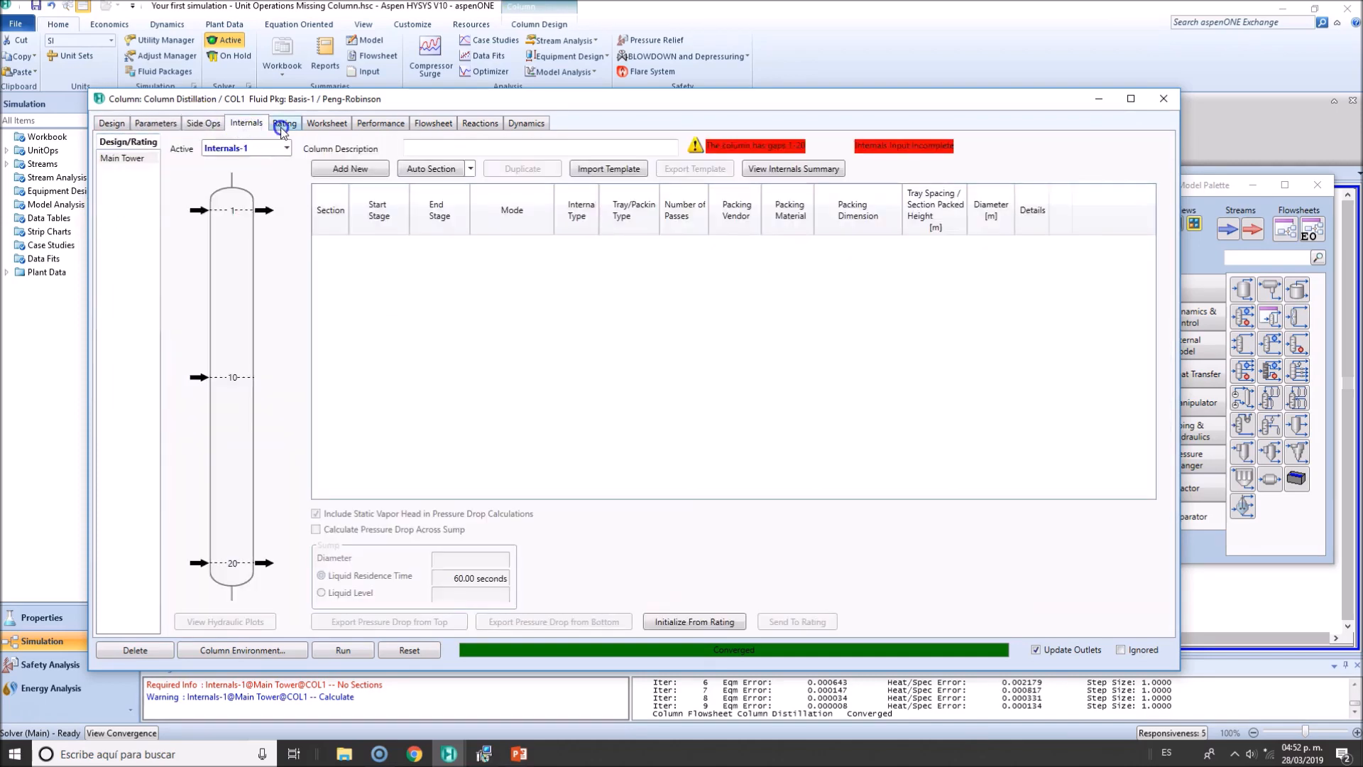
click(380, 122)
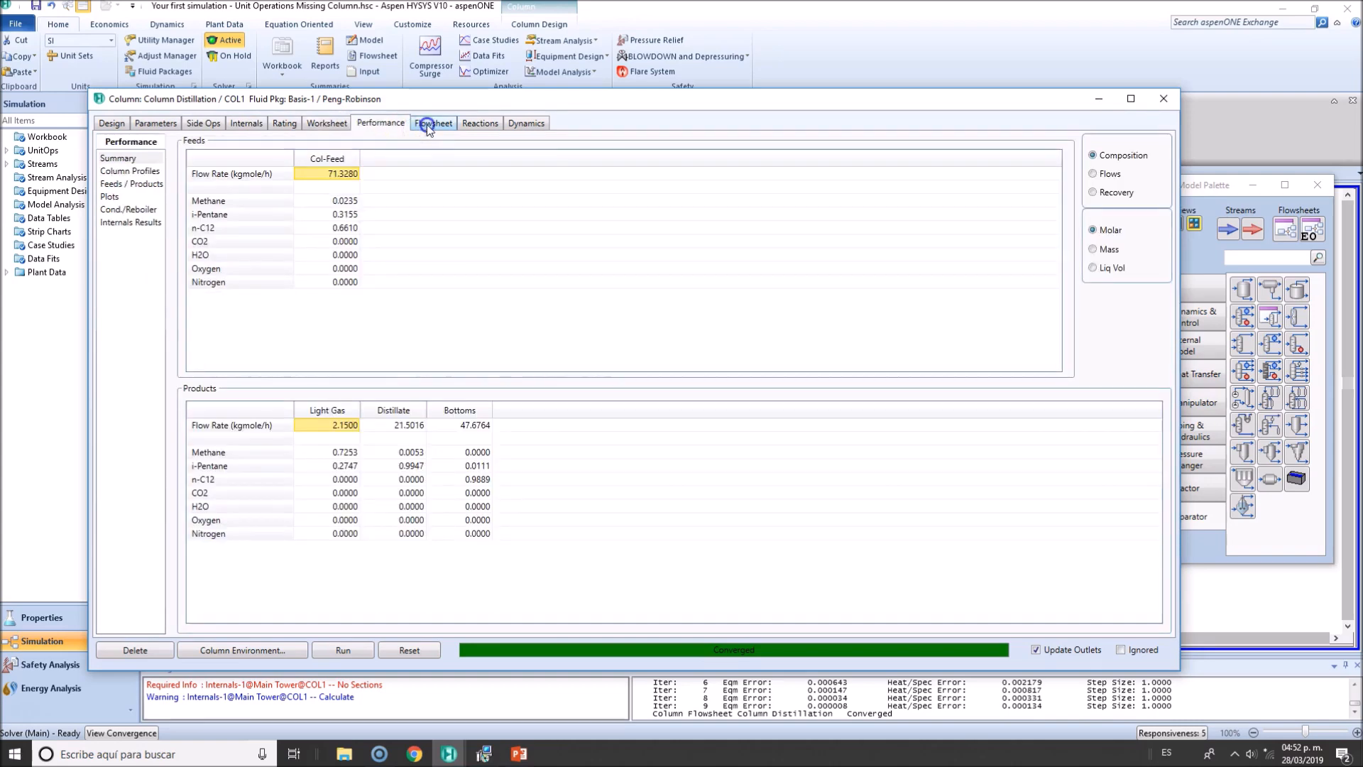
click(526, 122)
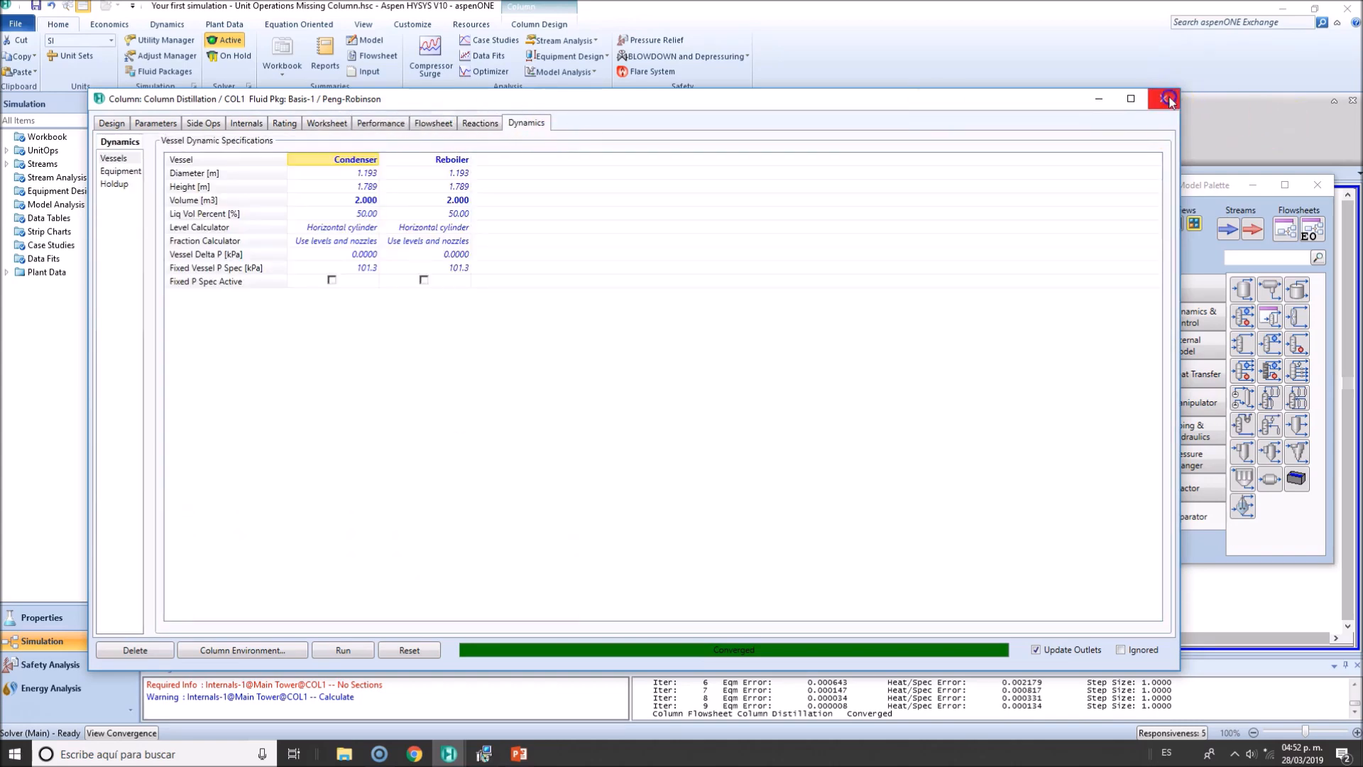
click(1167, 98)
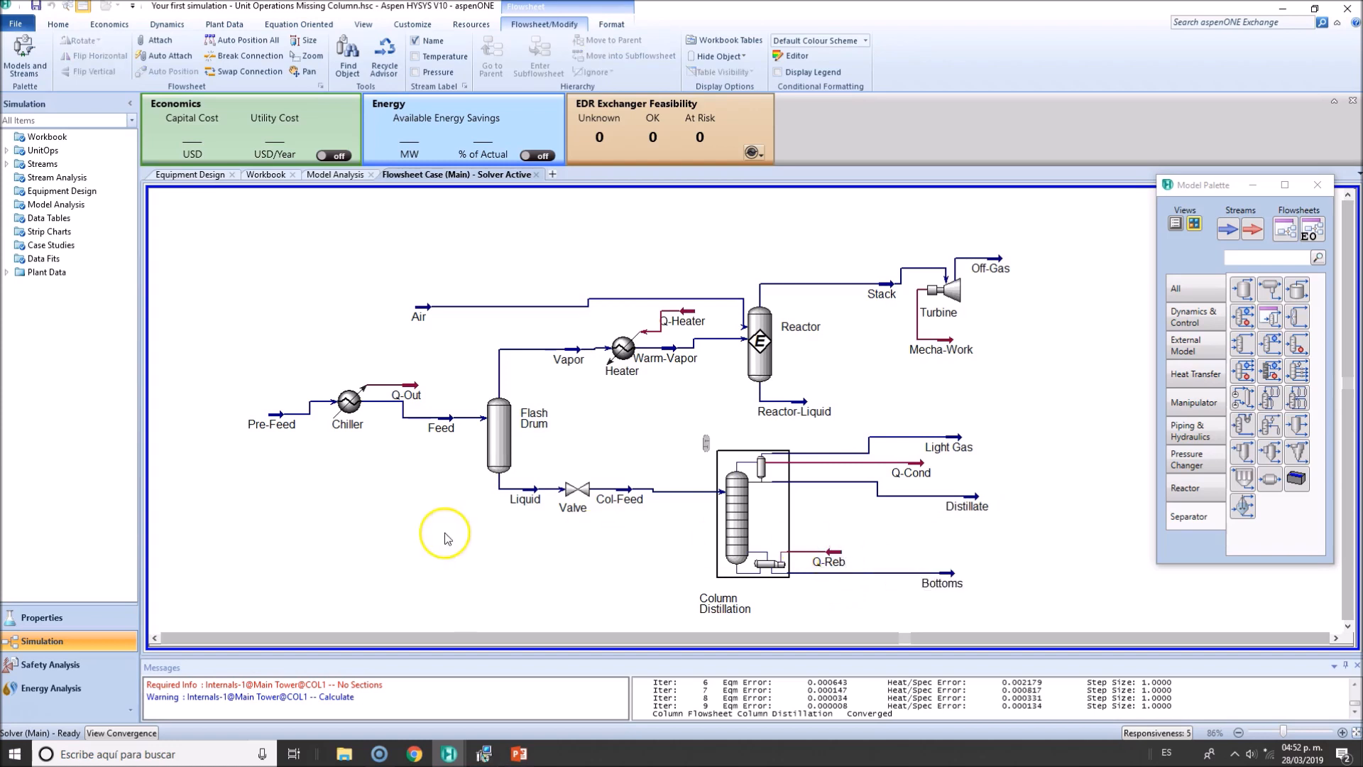
mouse_move(94, 706)
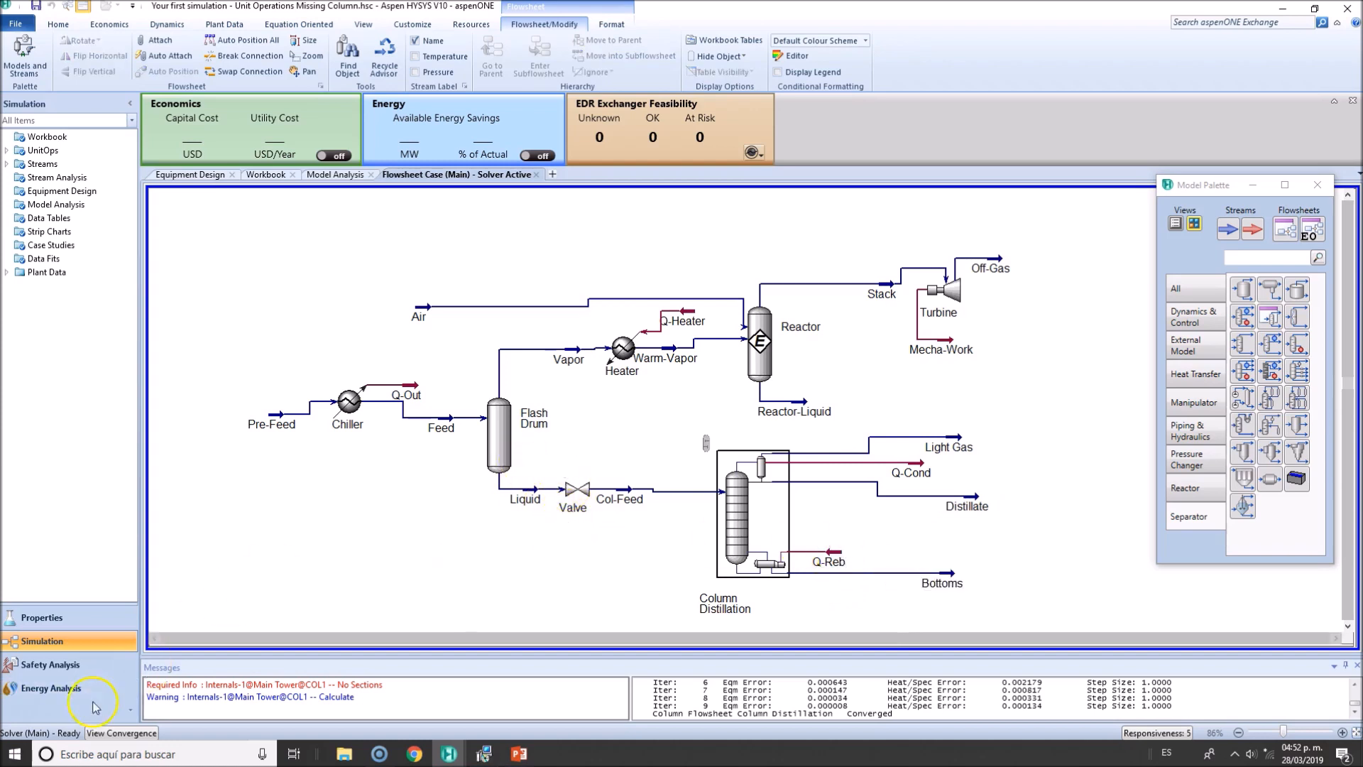